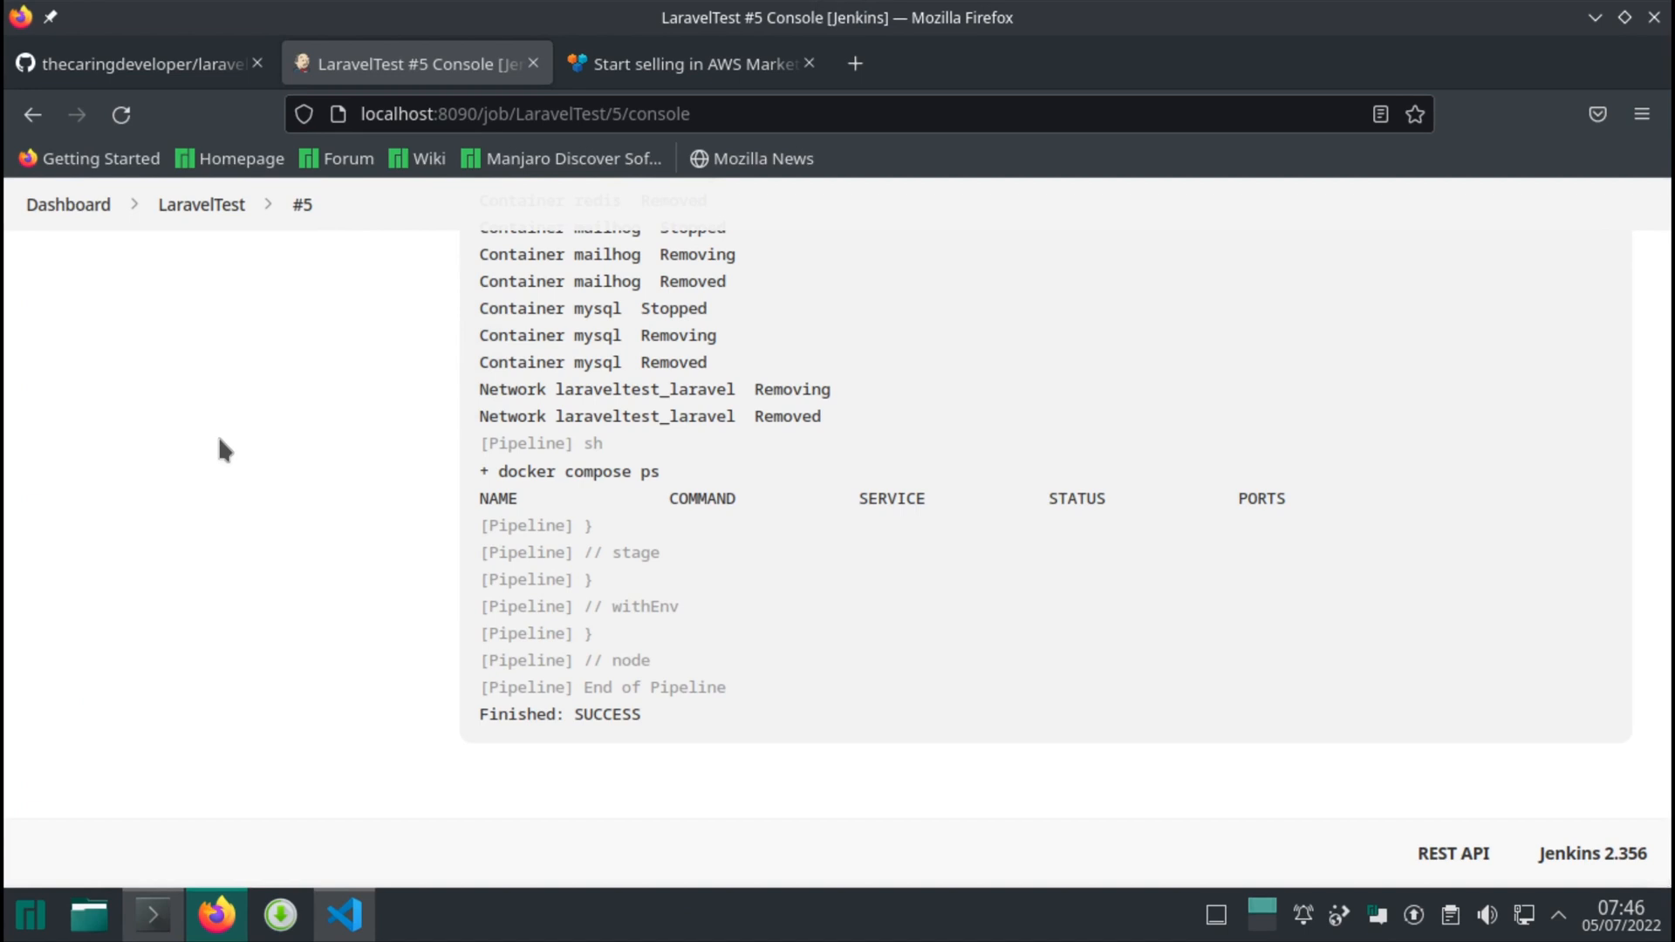
mouse_move(650, 65)
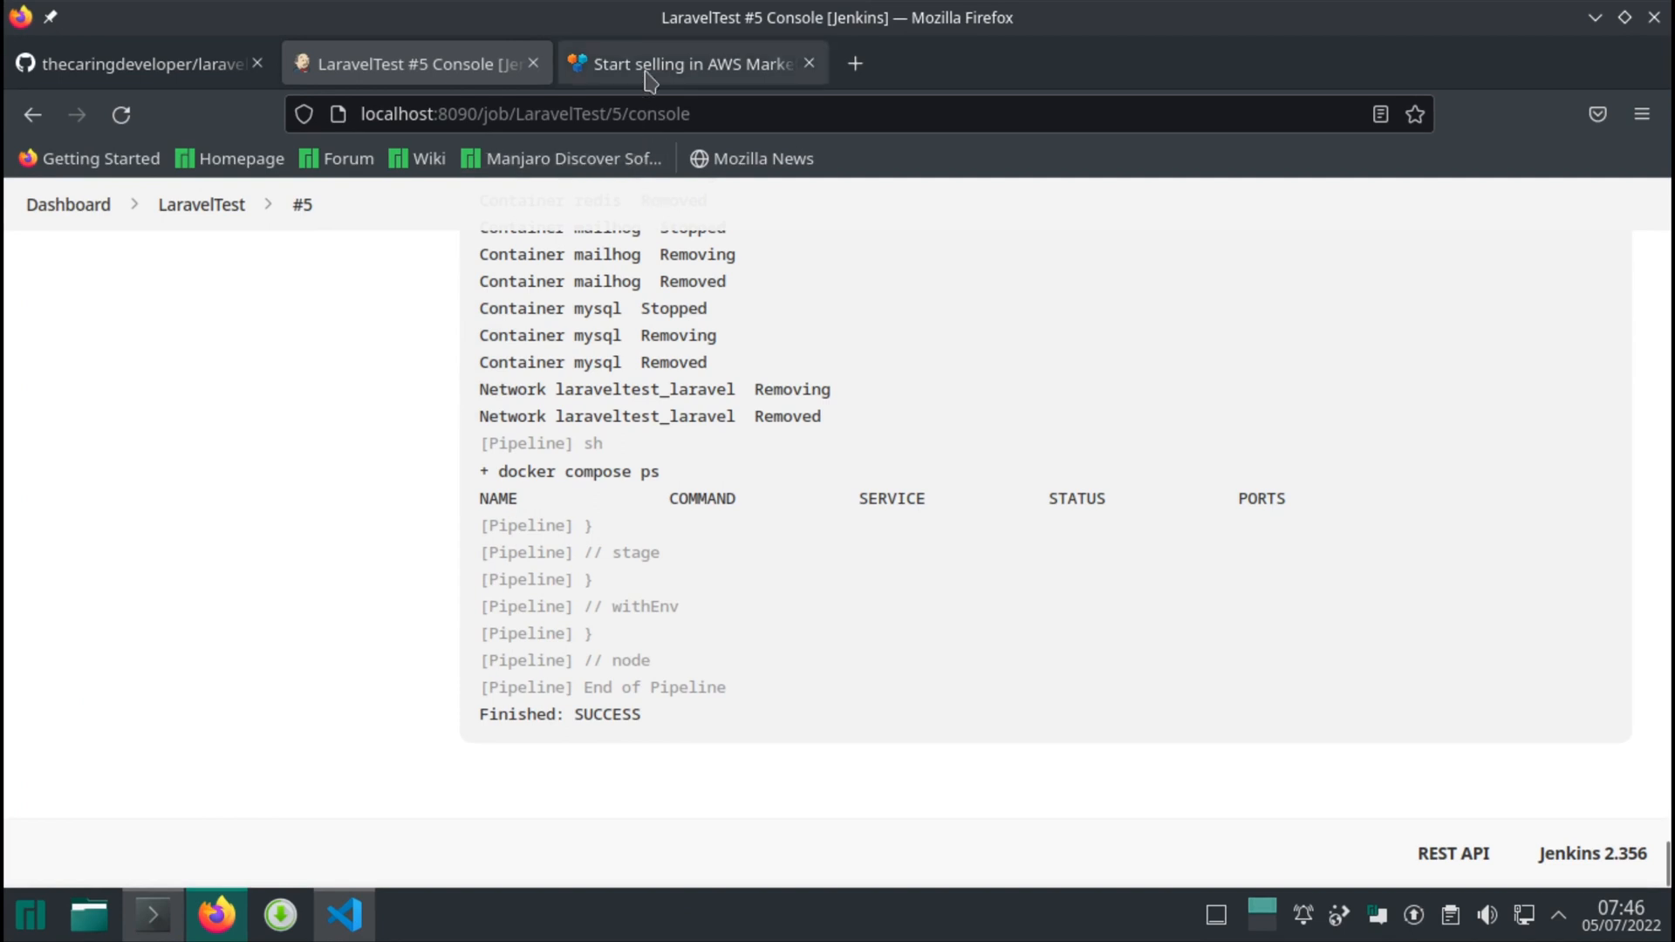
Step: Switch from the Jenkins build console to the AWS Management Console
click(689, 63)
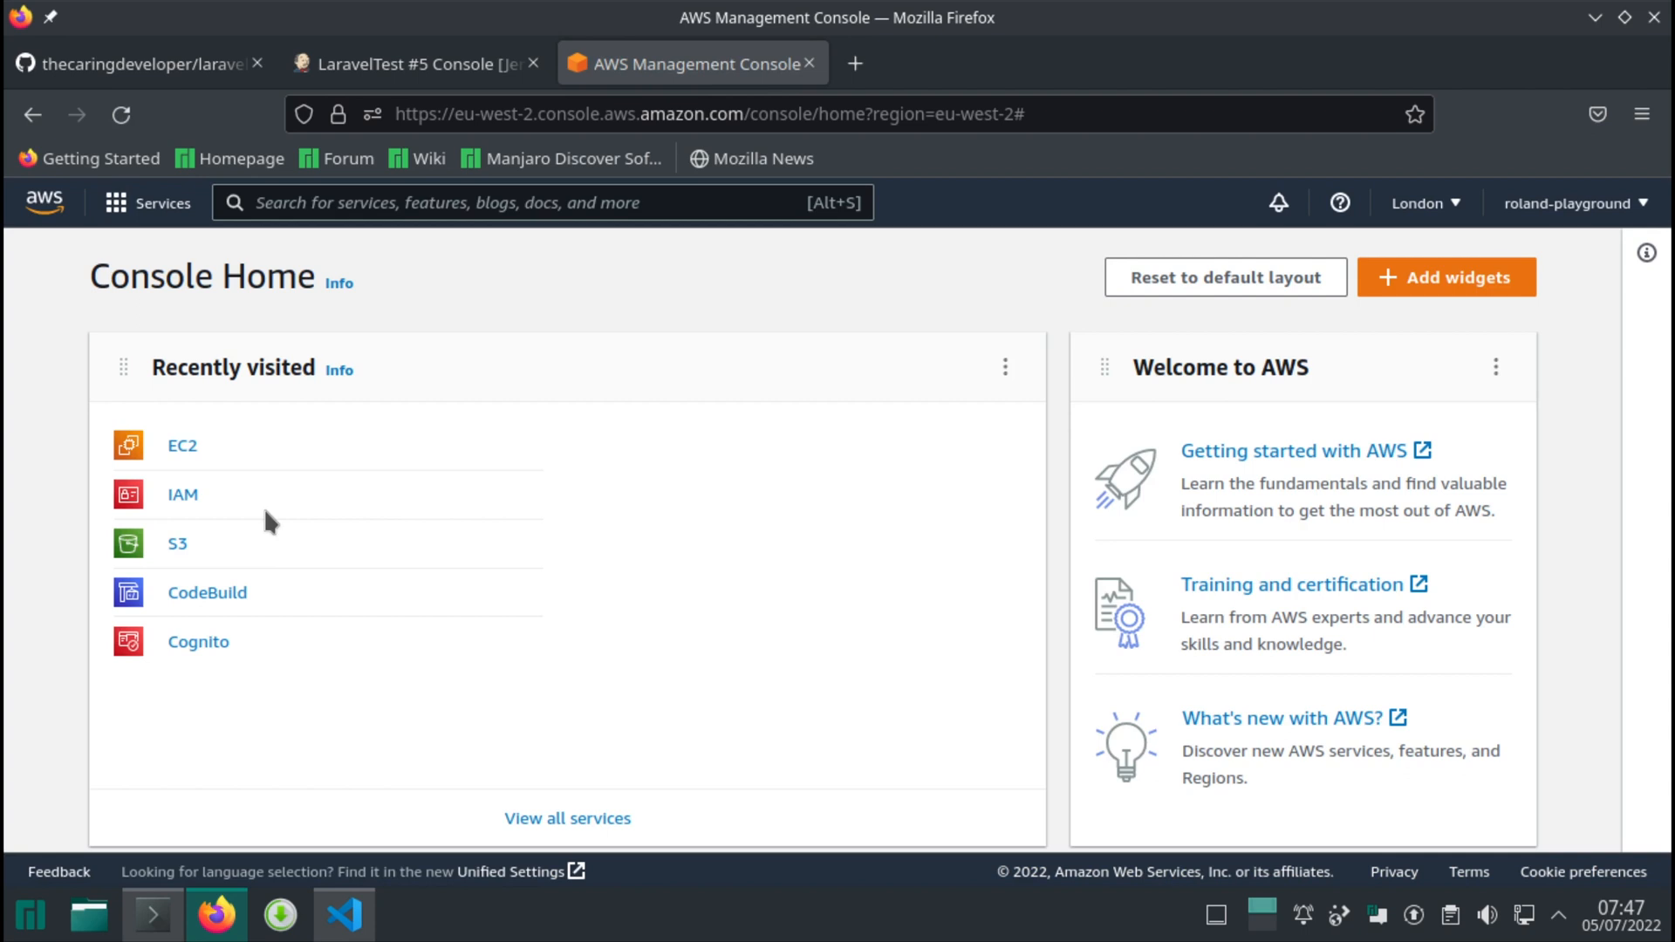
Step: Search ec2, reach the EC2 Instances list and start launching a new instance
text(ec2)
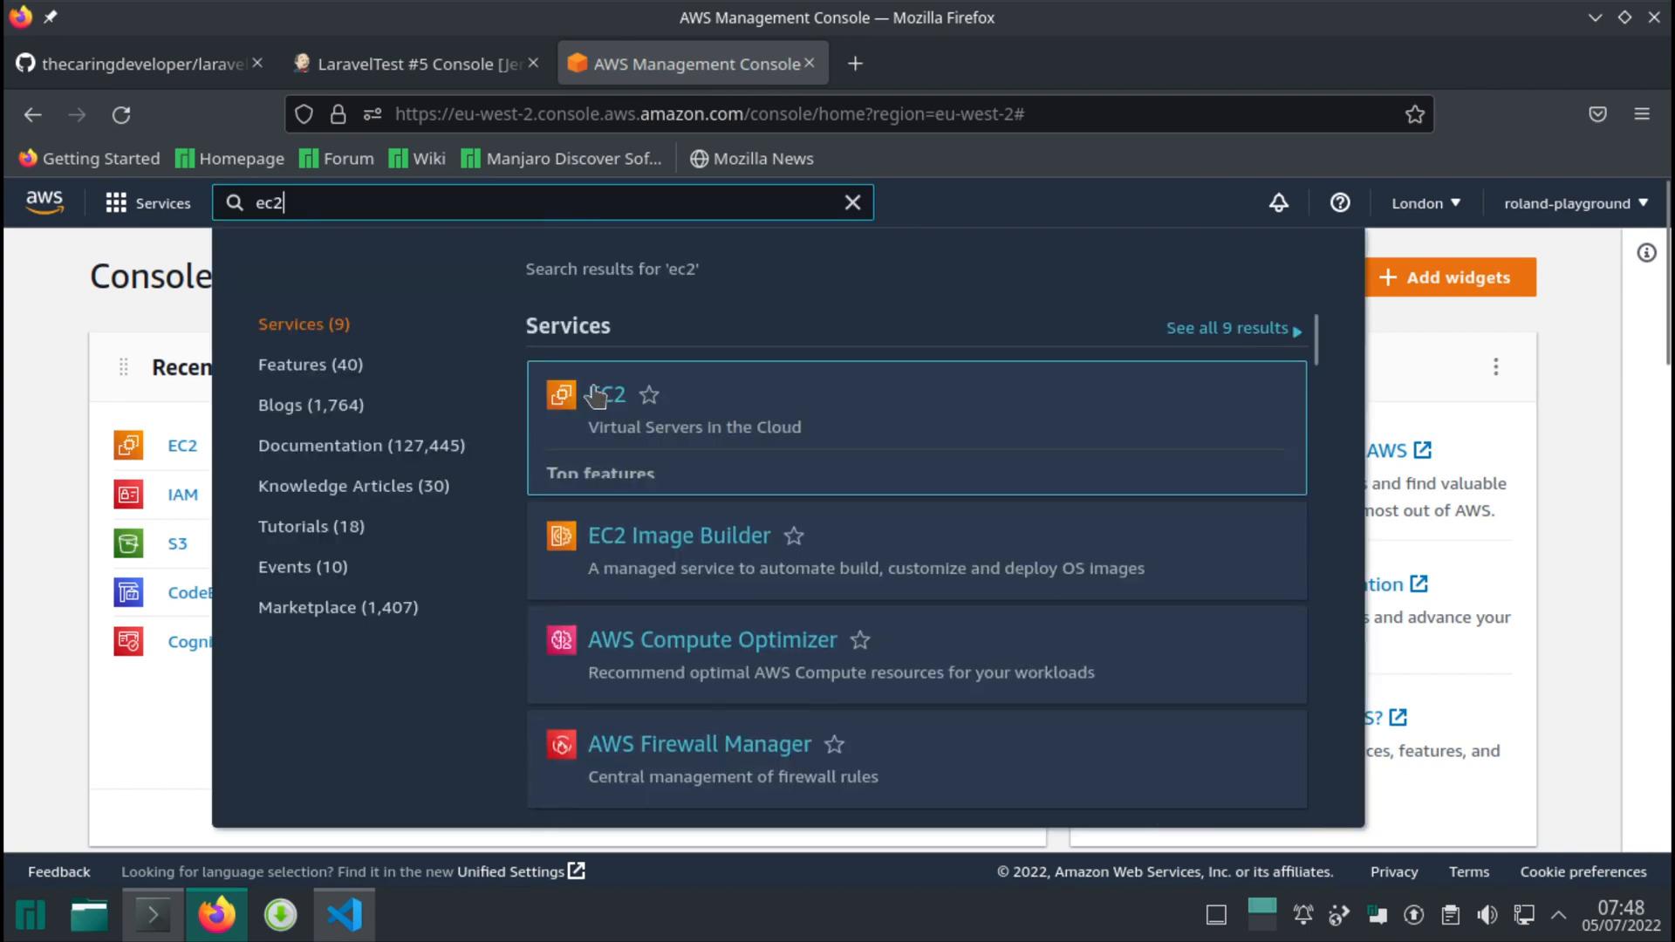
click(605, 394)
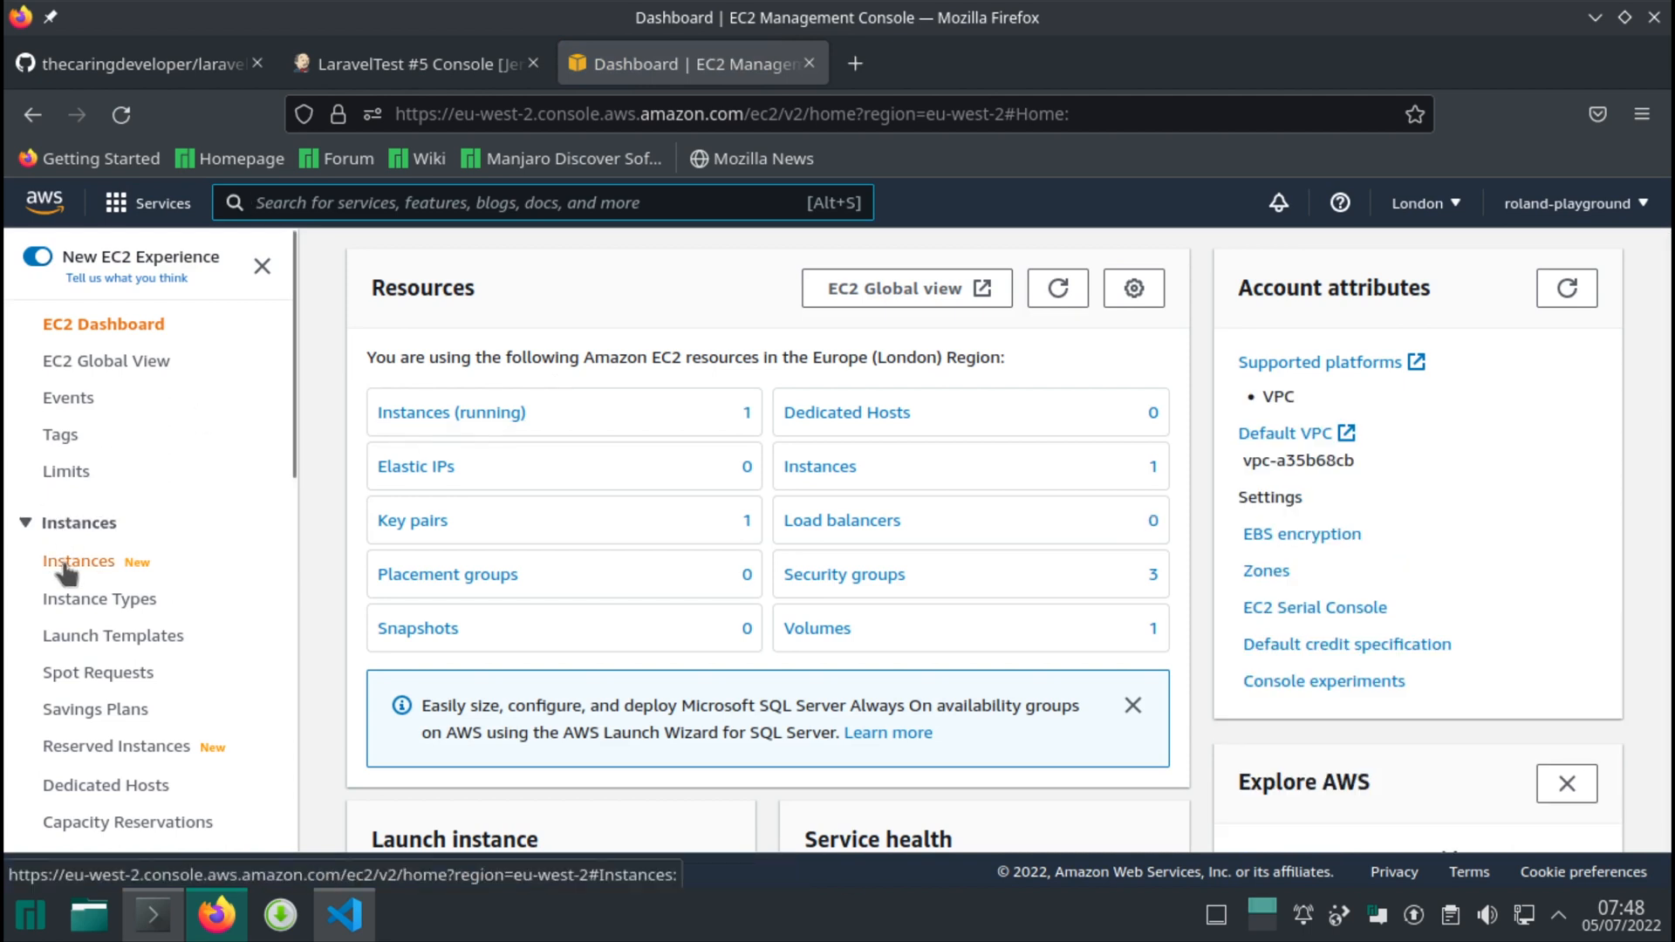
click(79, 560)
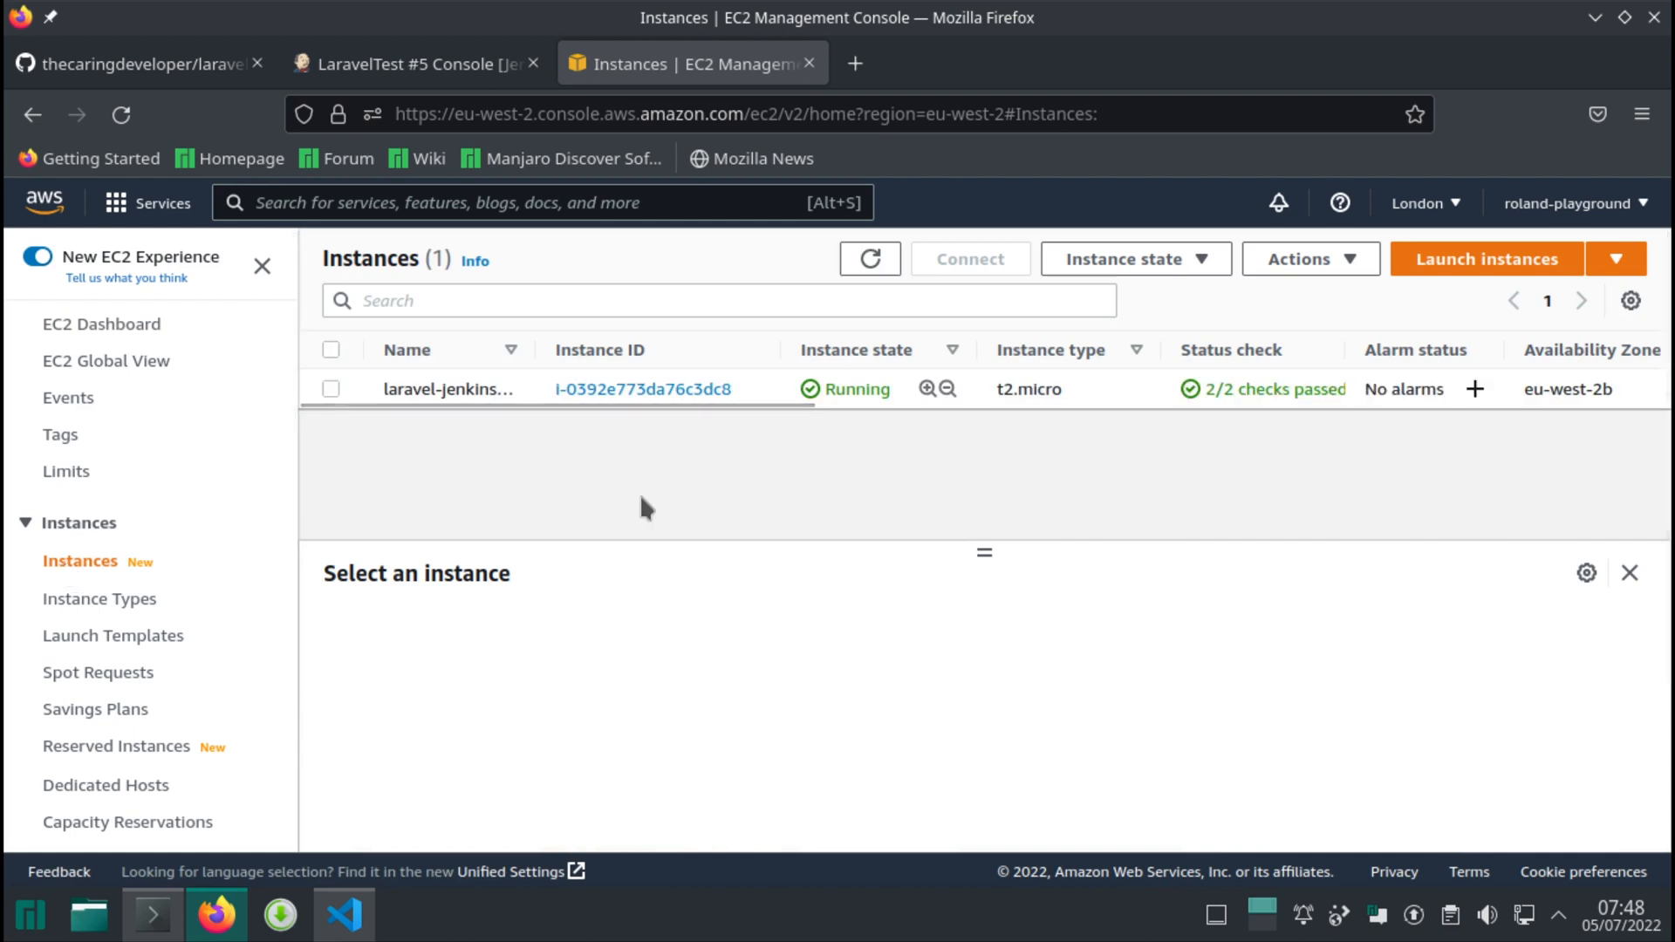
click(1483, 258)
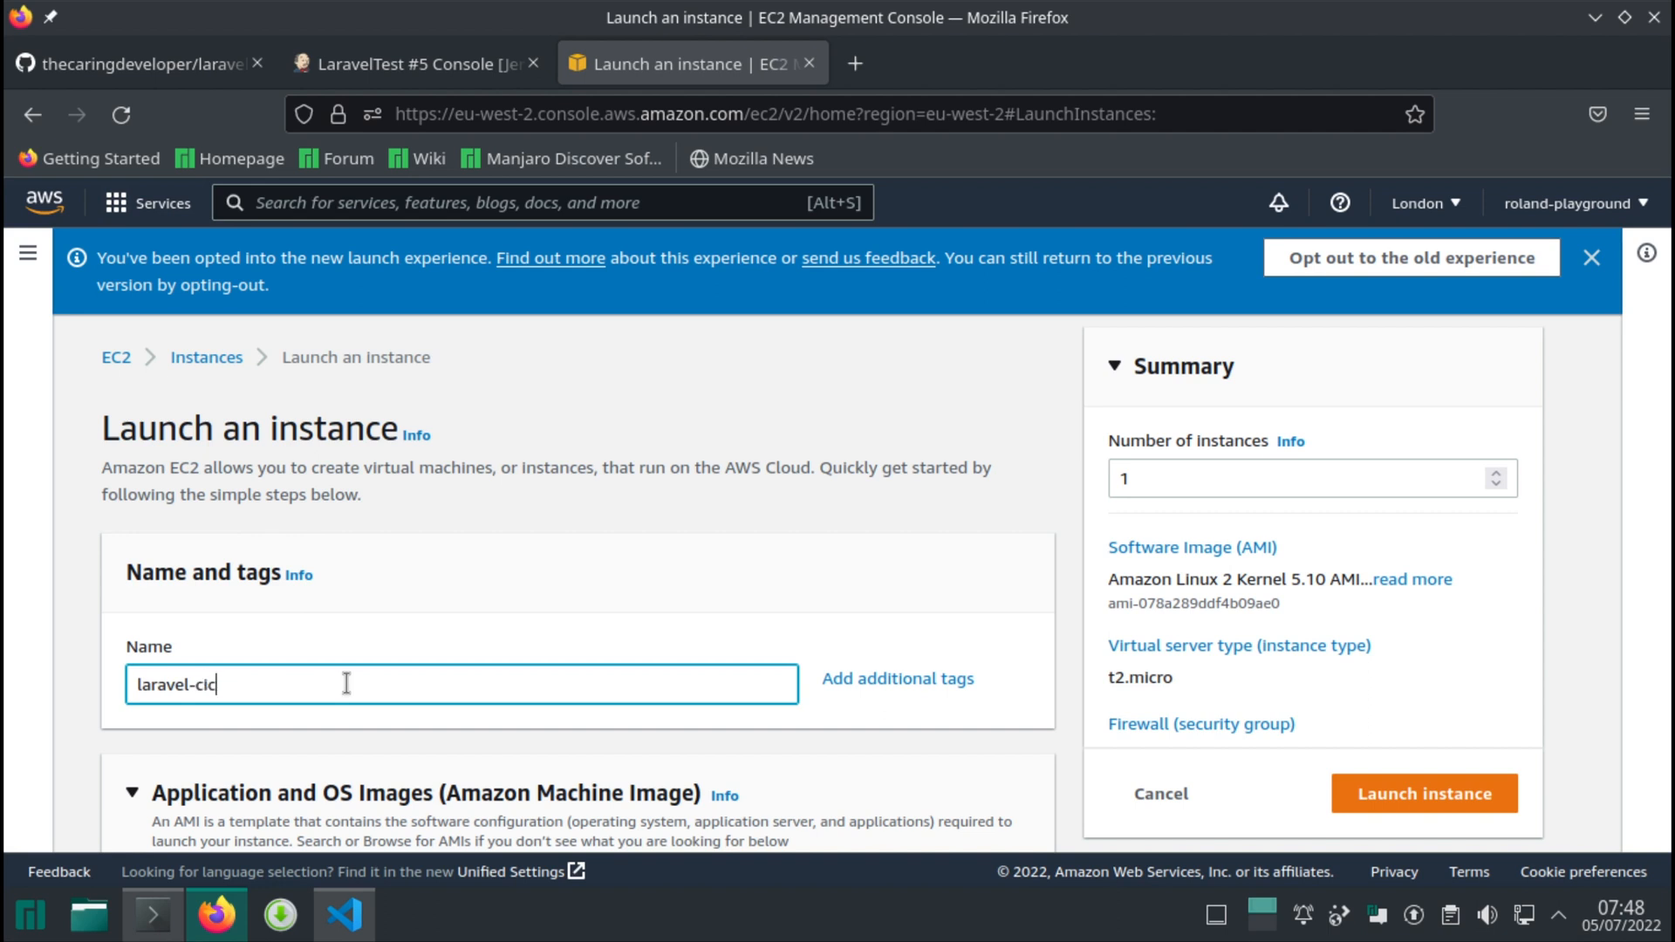
Step: Name the instance laravel-cicd-tutorial and reveal the key pair choices
text(d-)
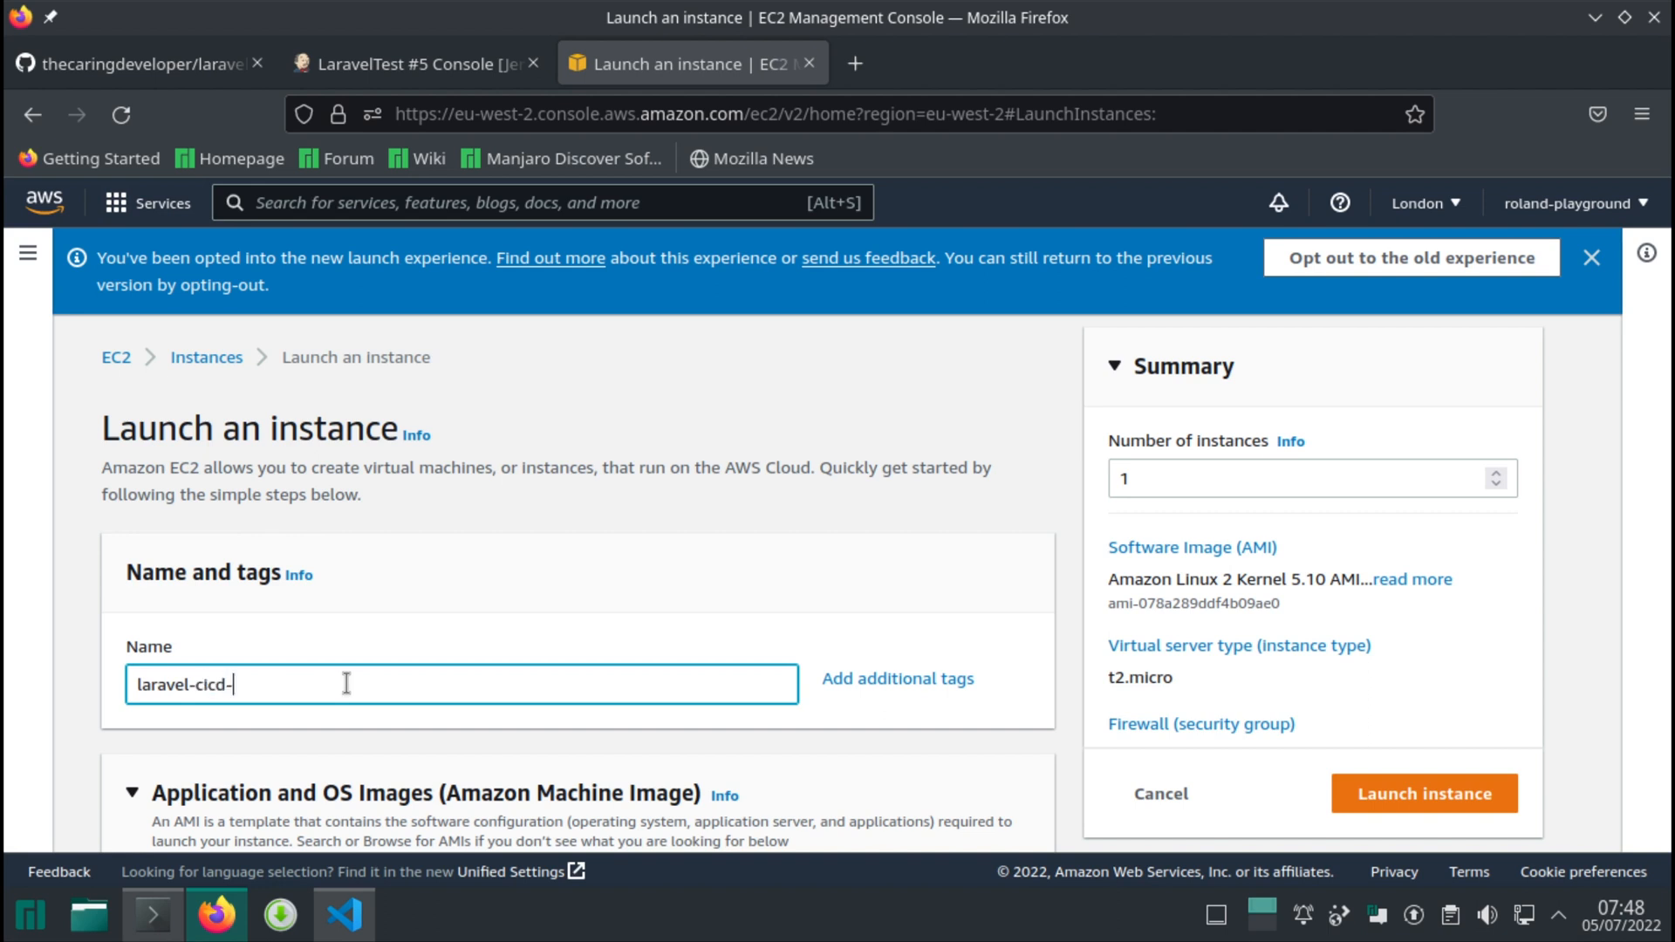
text(tutorial)
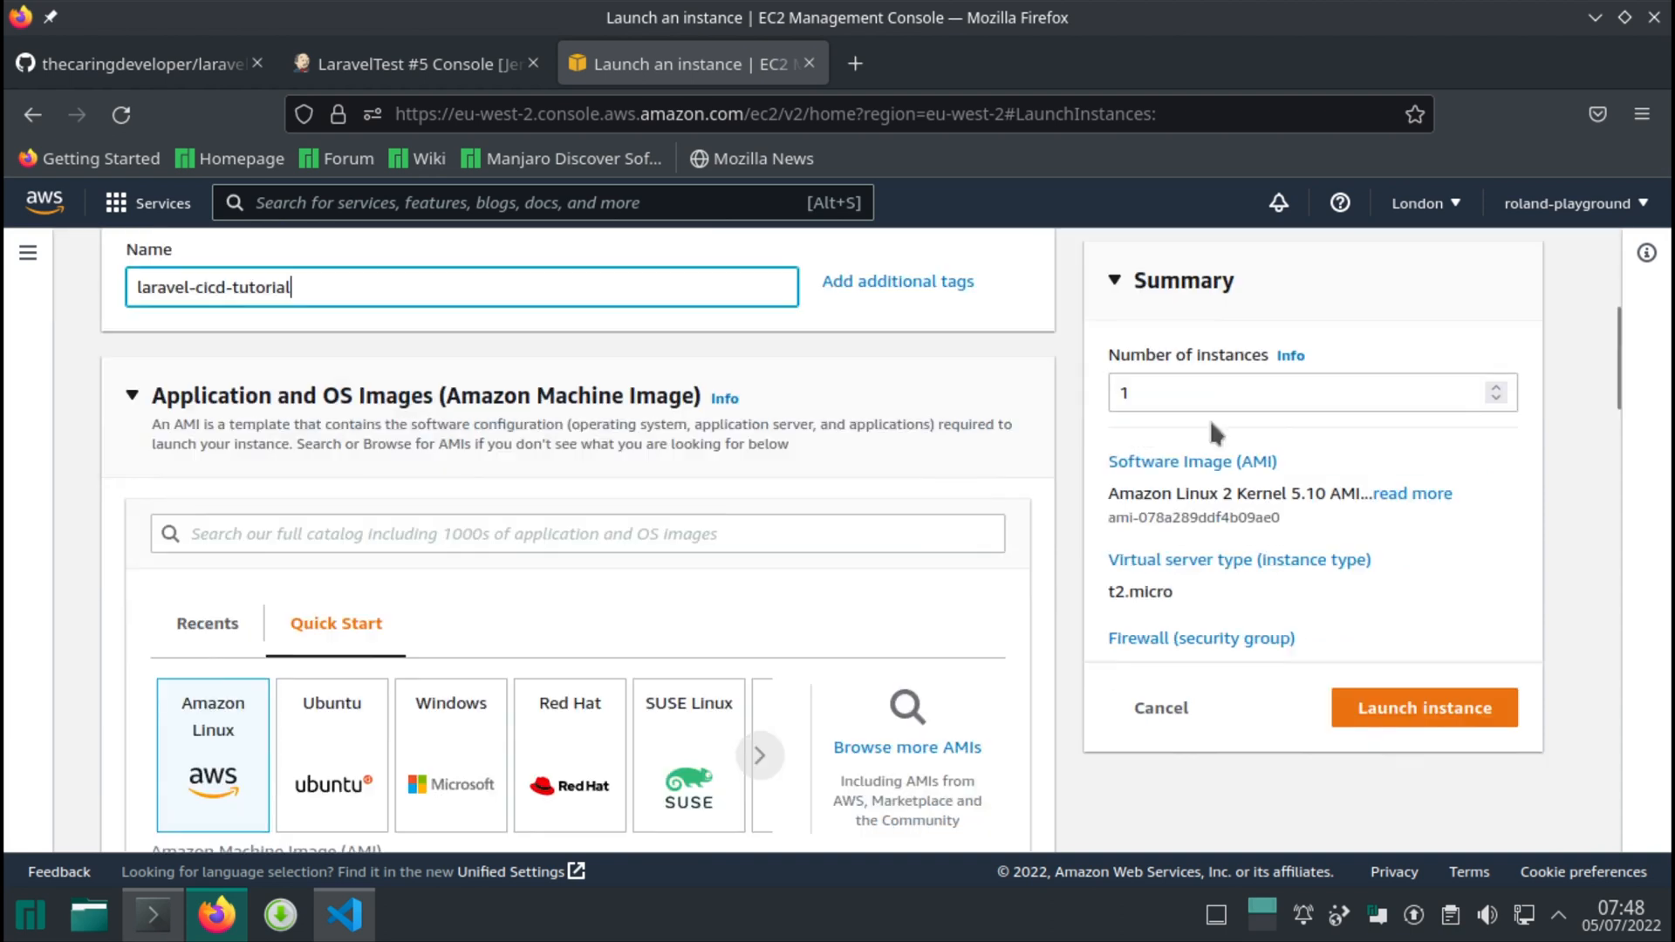
click(457, 419)
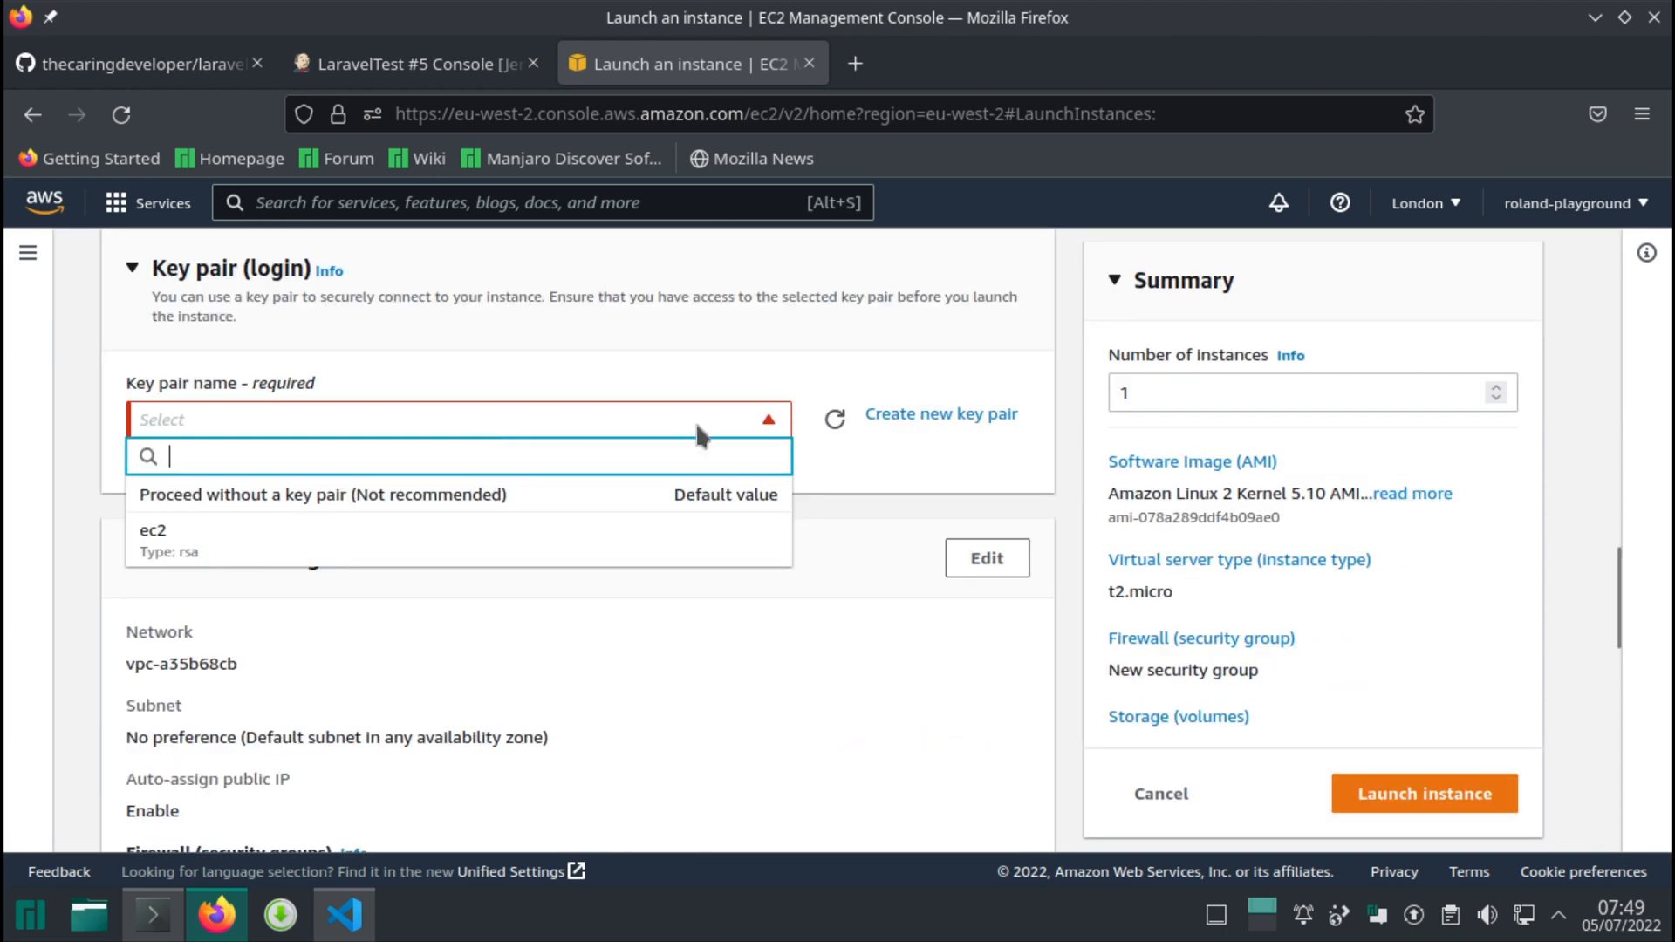
Step: Create a new RSA .pem key pair named key-for-ec2 for the instance
click(940, 413)
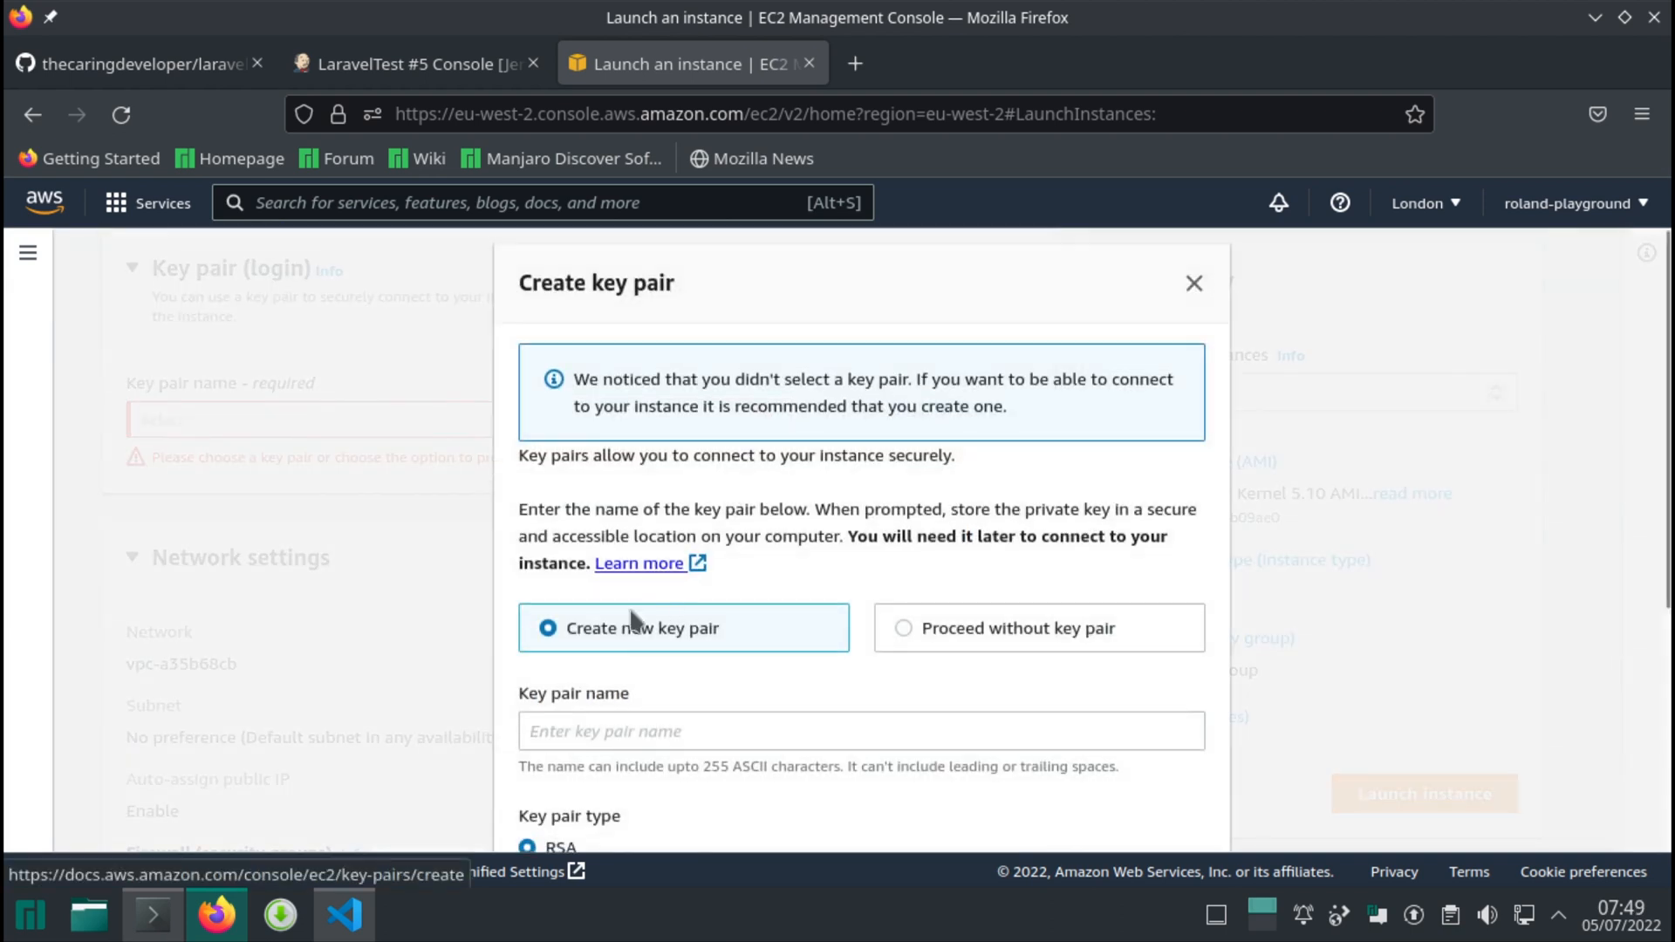
scroll(down, 3)
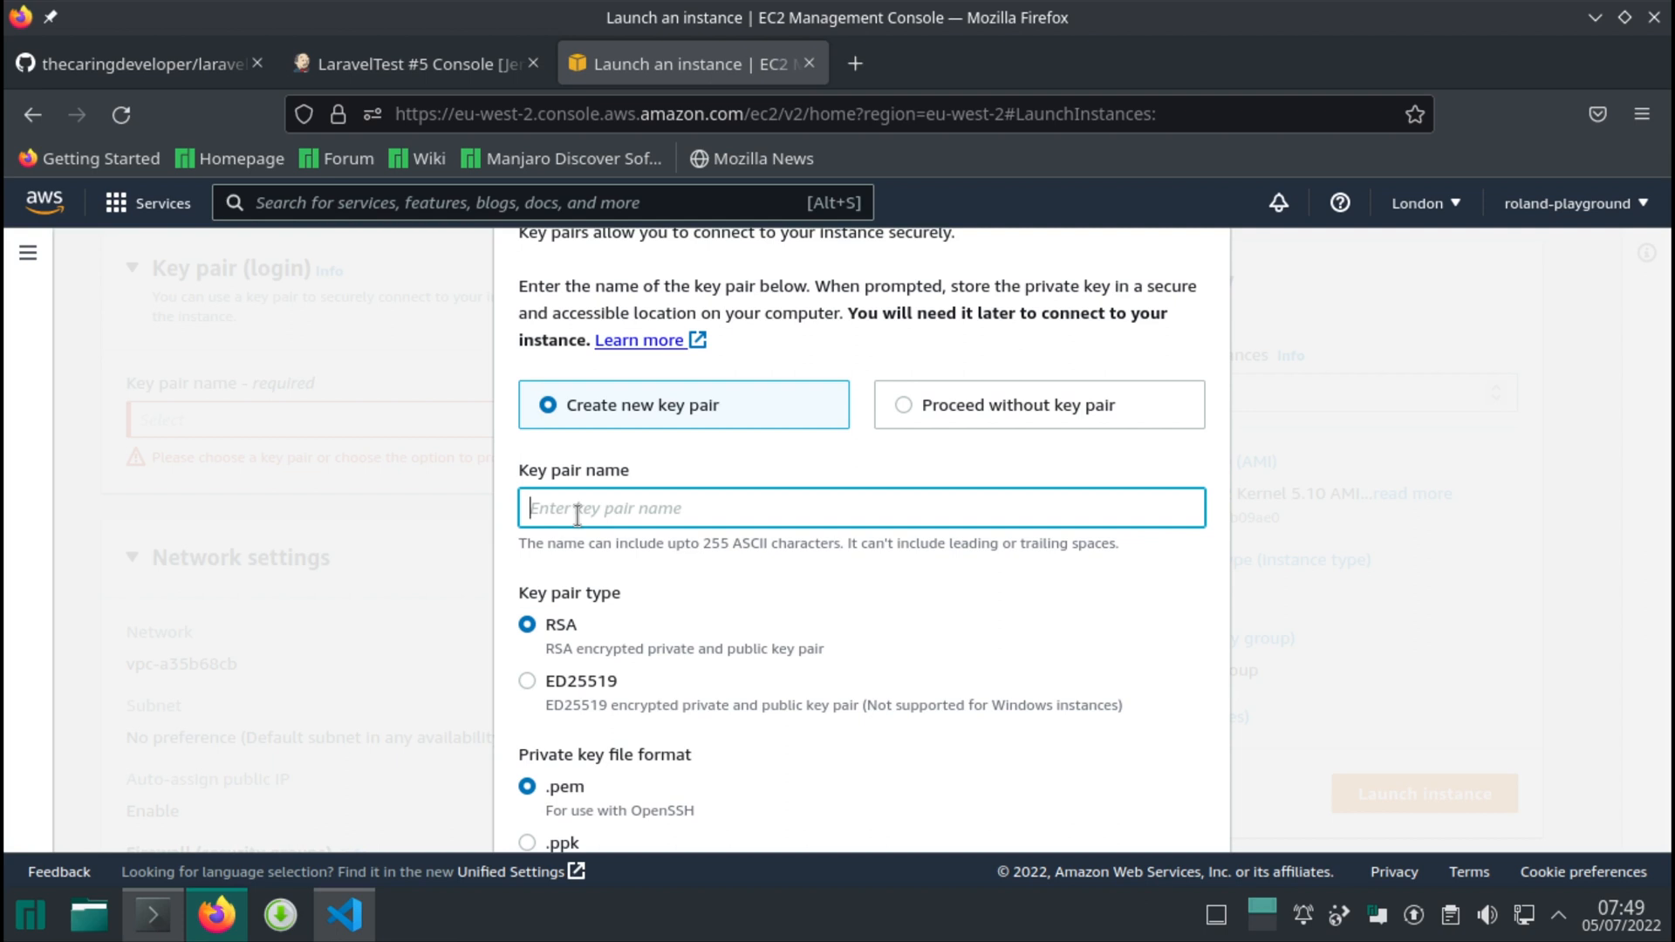
text(key-for)
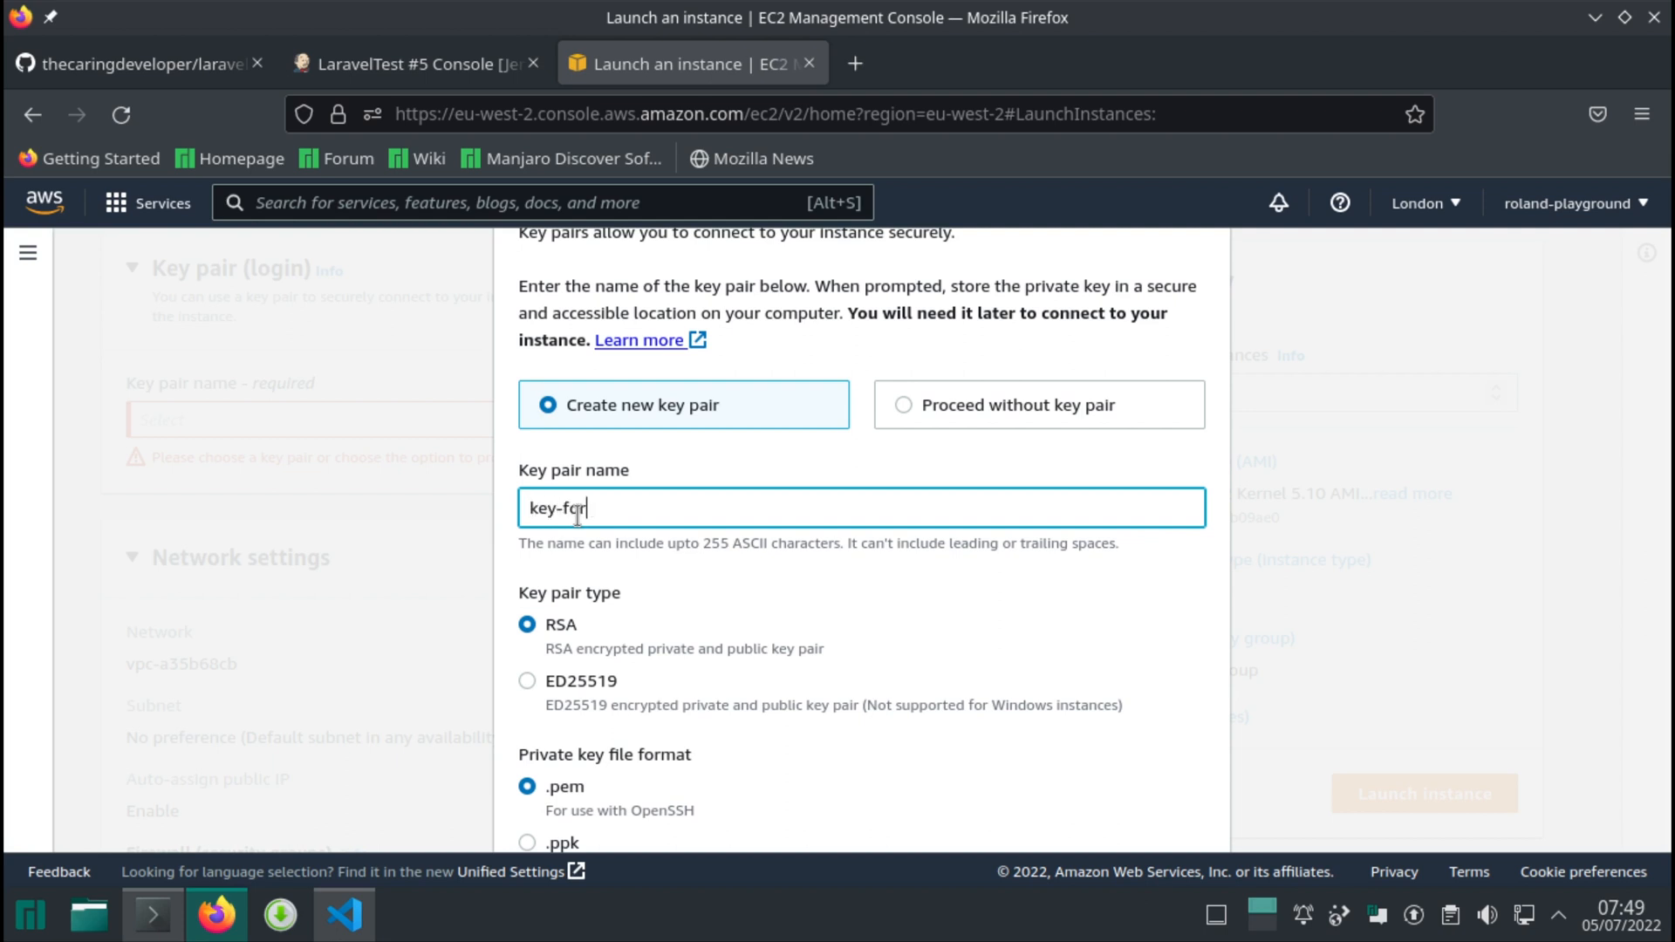
text(-ec2)
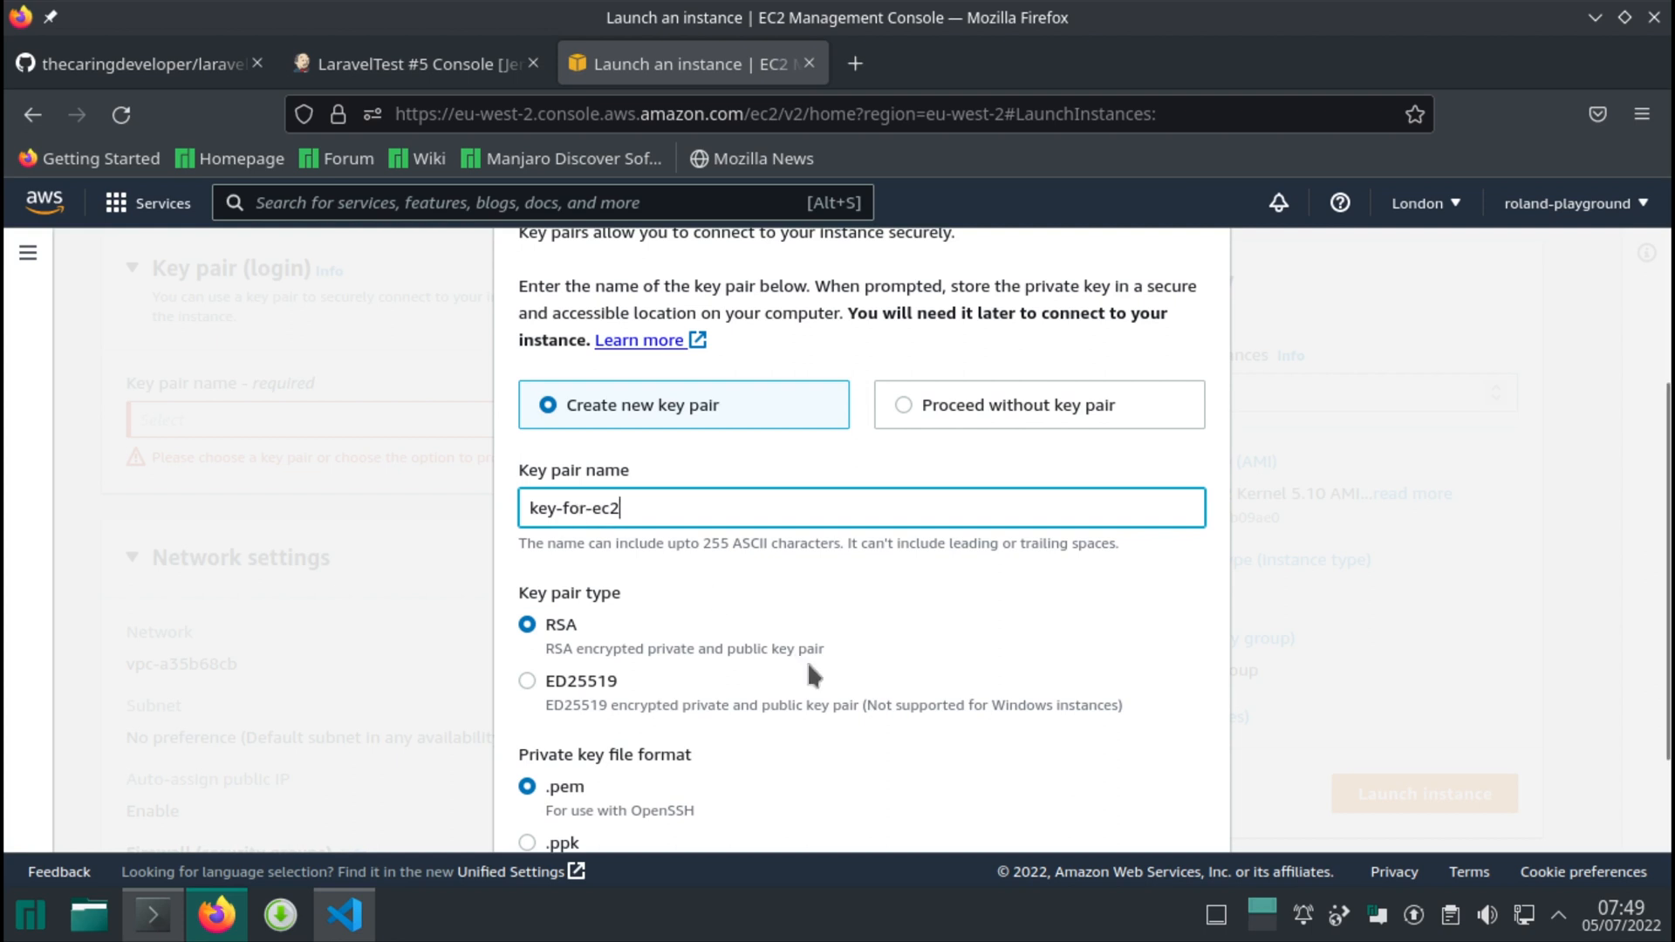
mouse_move(699, 513)
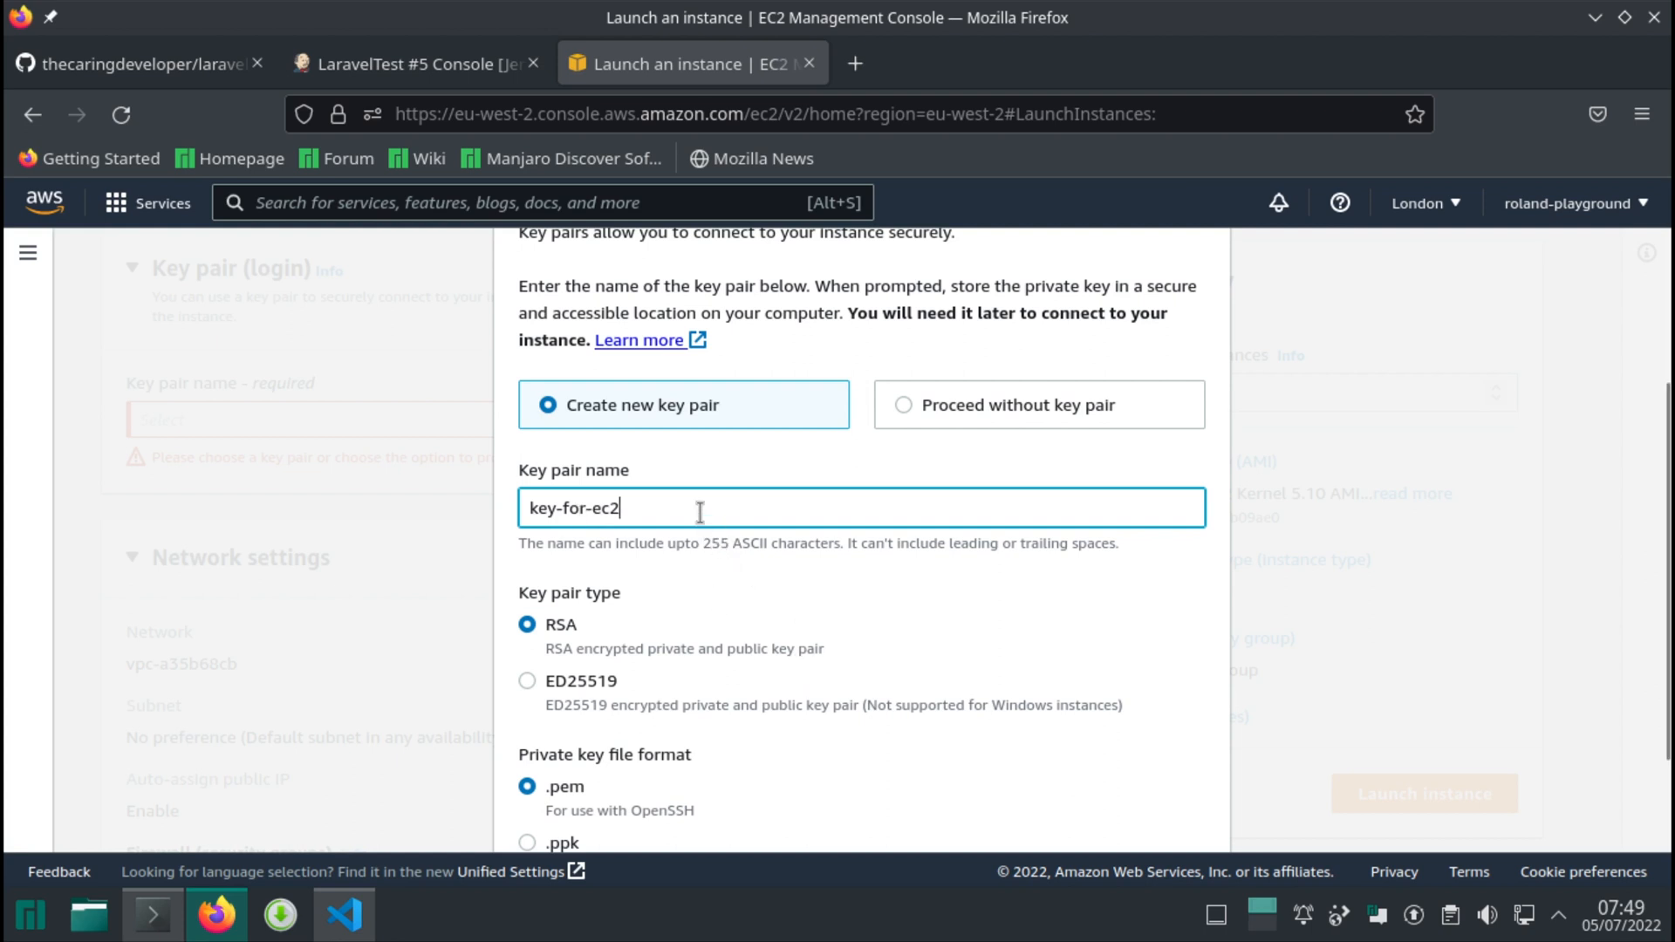
scroll(down, 3)
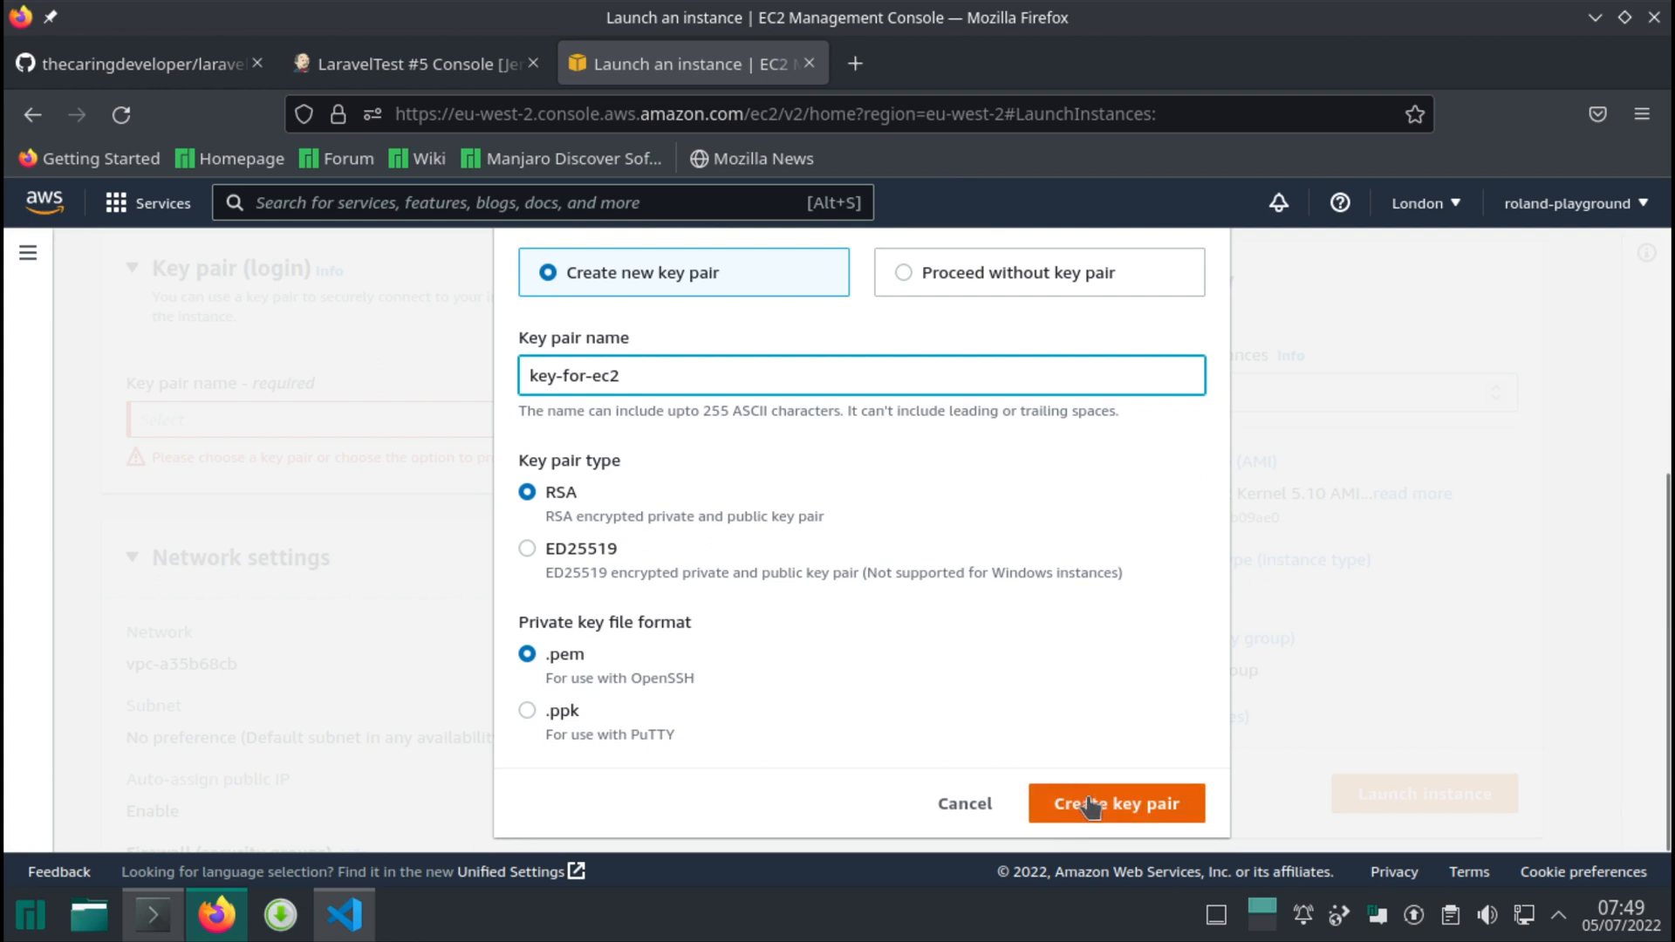
click(1115, 803)
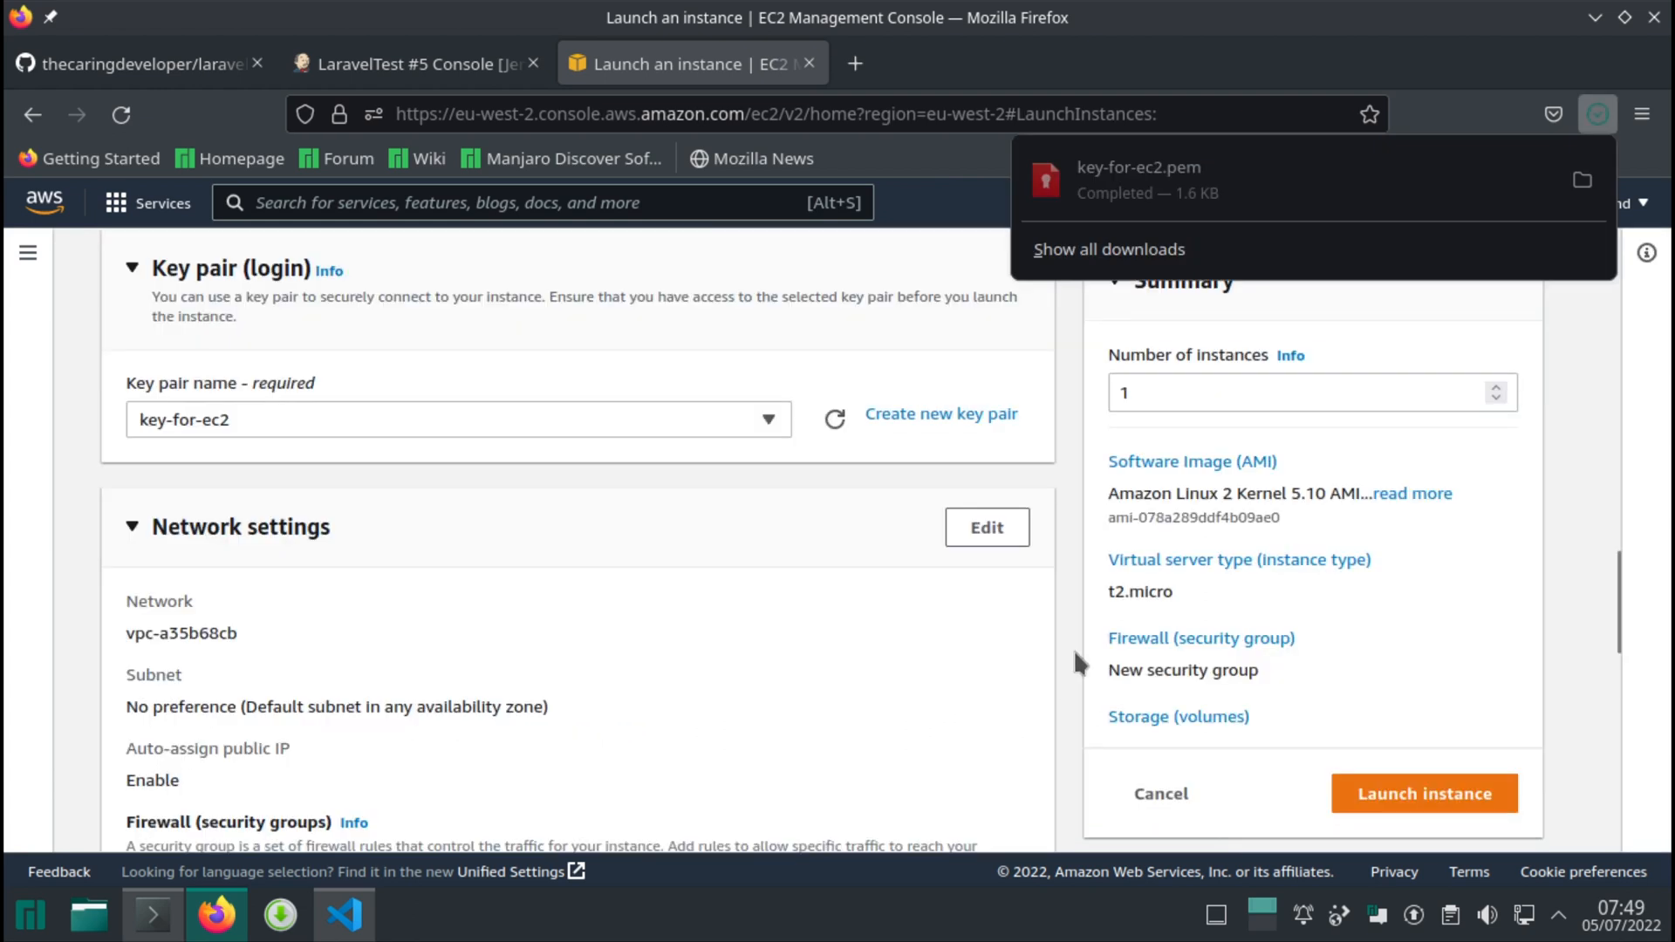
Step: Launch the laravel-cicd-tutorial instance and return to the Jenkins build console
click(1423, 792)
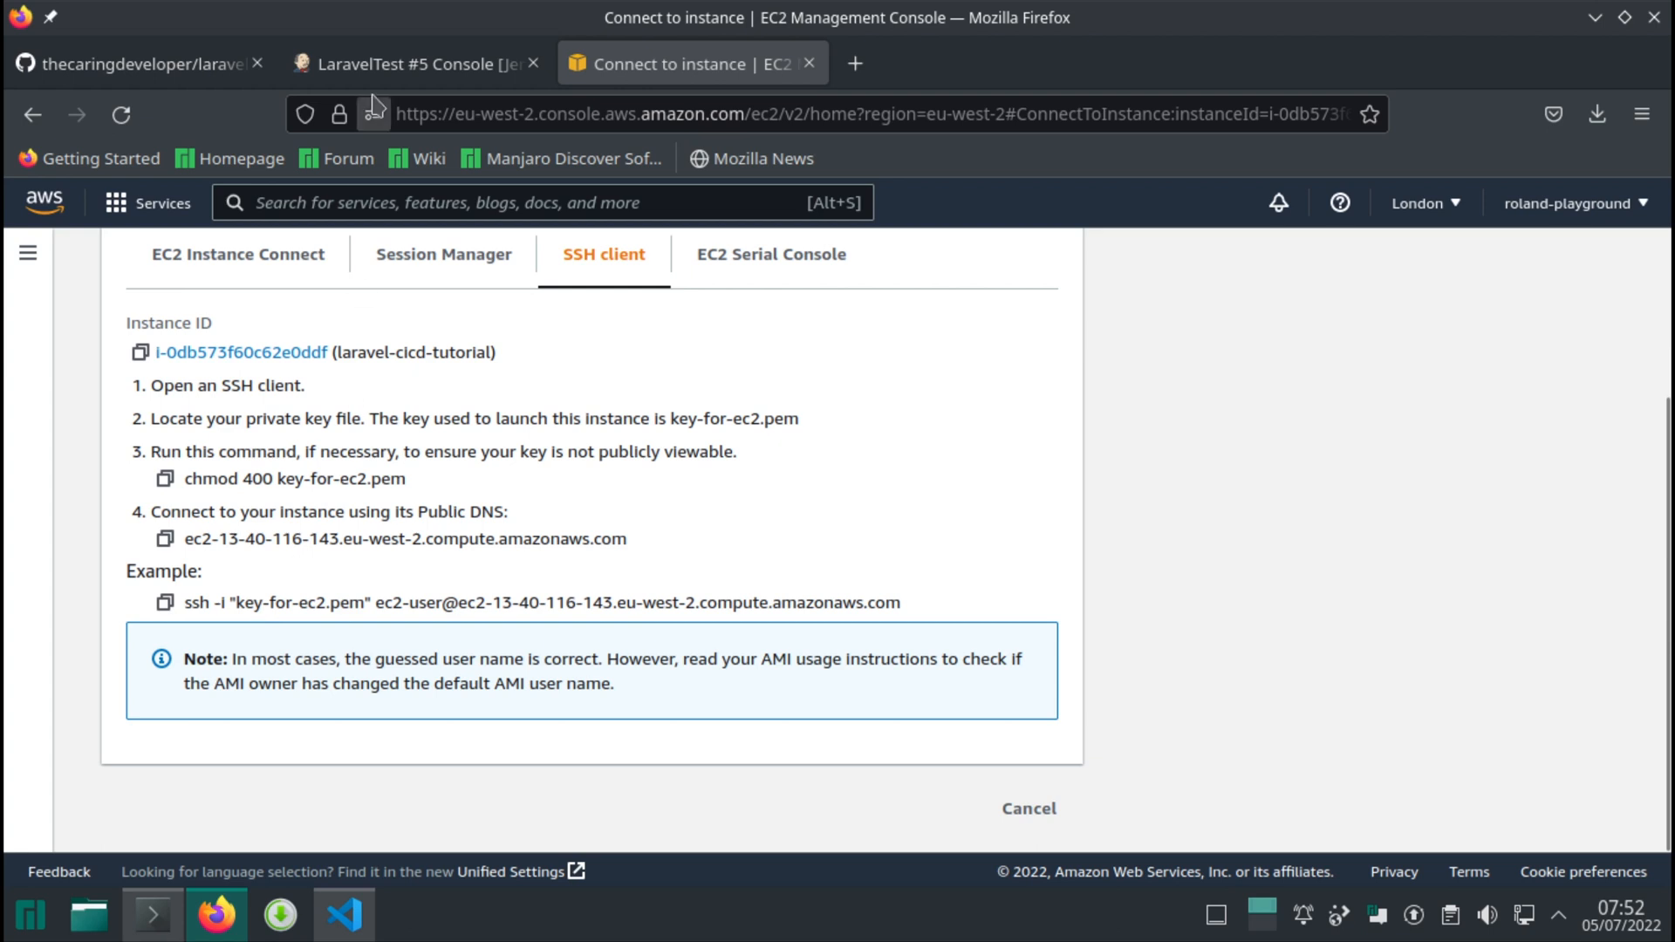
click(417, 63)
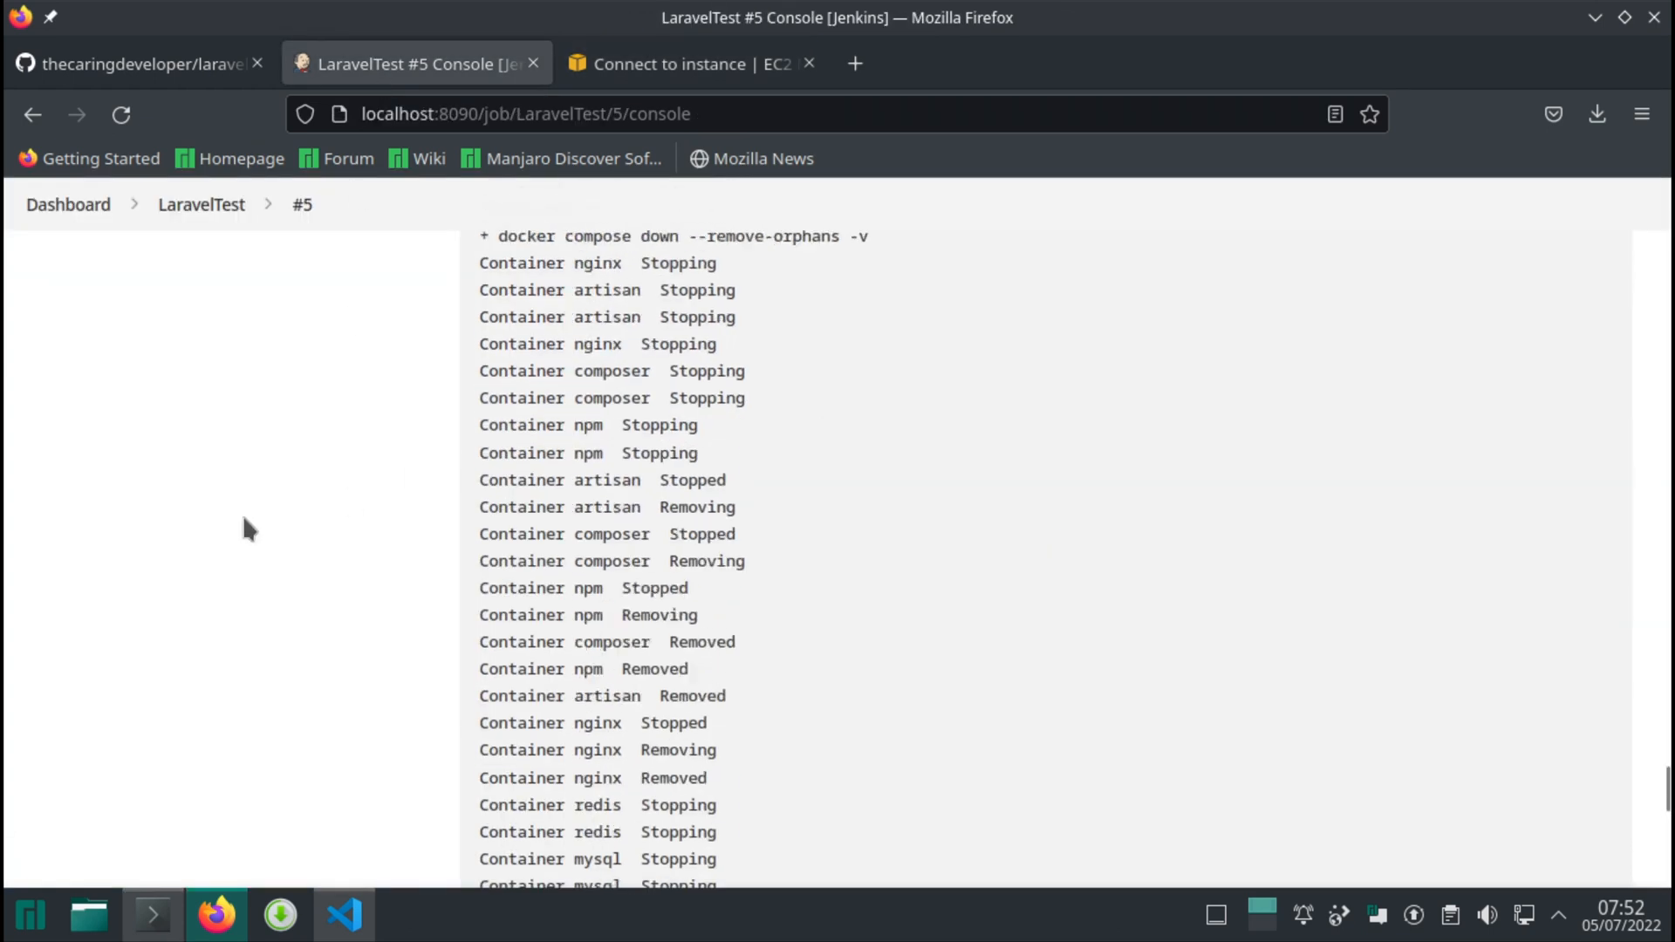
Step: Go from the build console to the dashboard and into Manage Jenkins
scroll(down, 3)
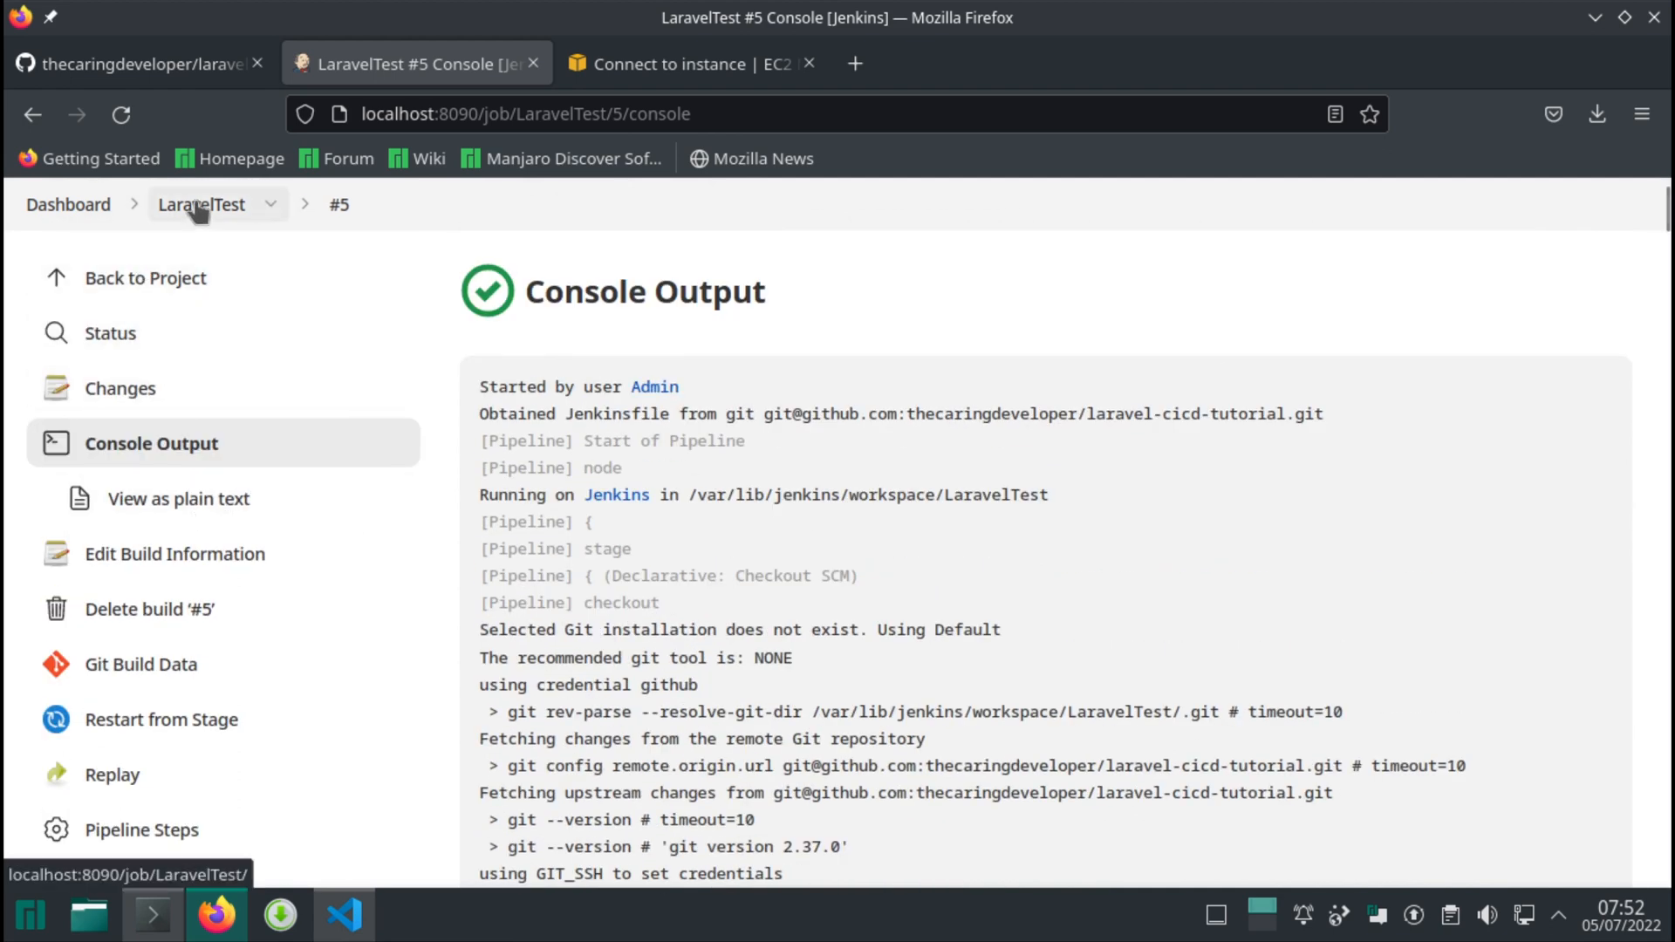
click(68, 204)
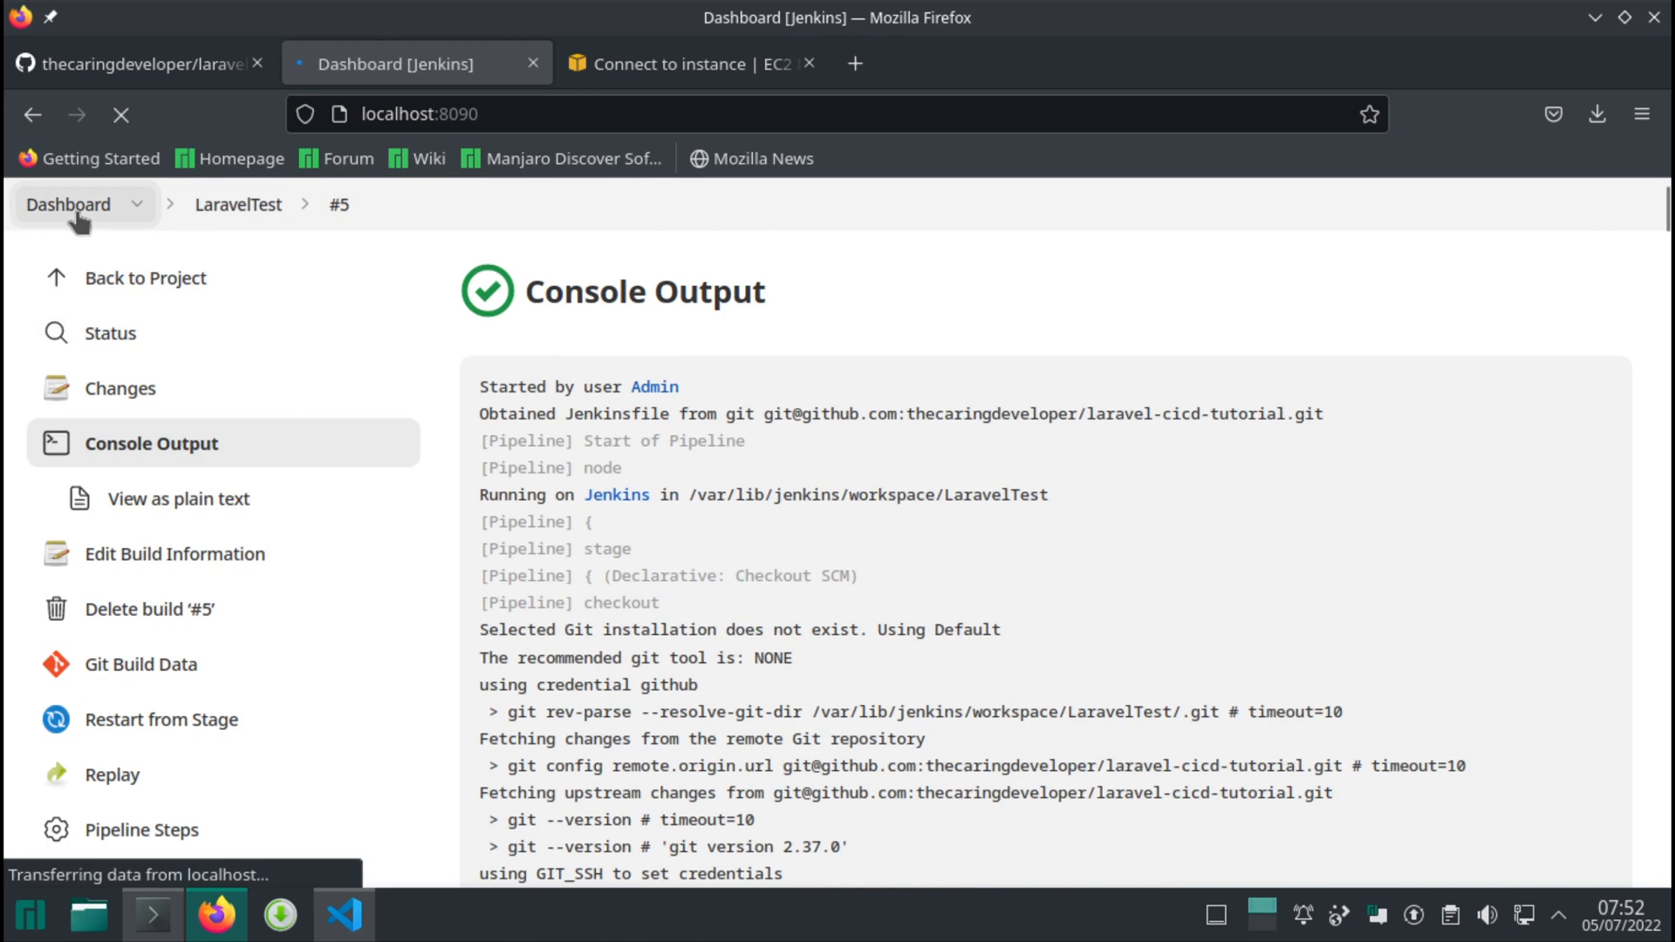
click(68, 204)
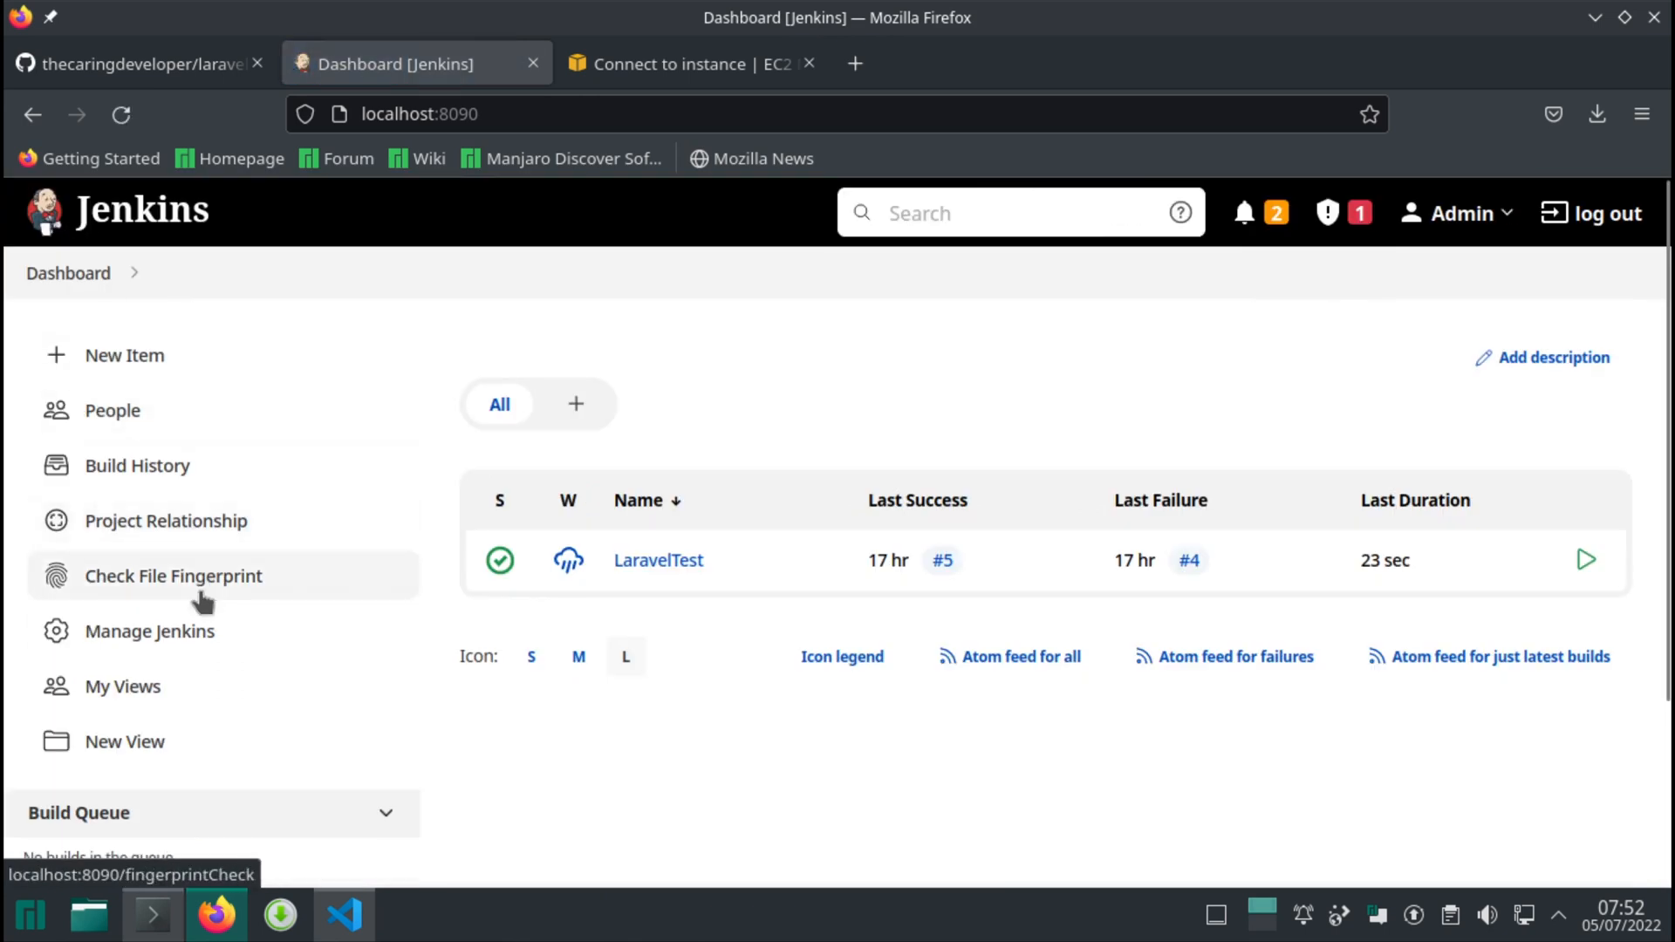
mouse_move(70, 274)
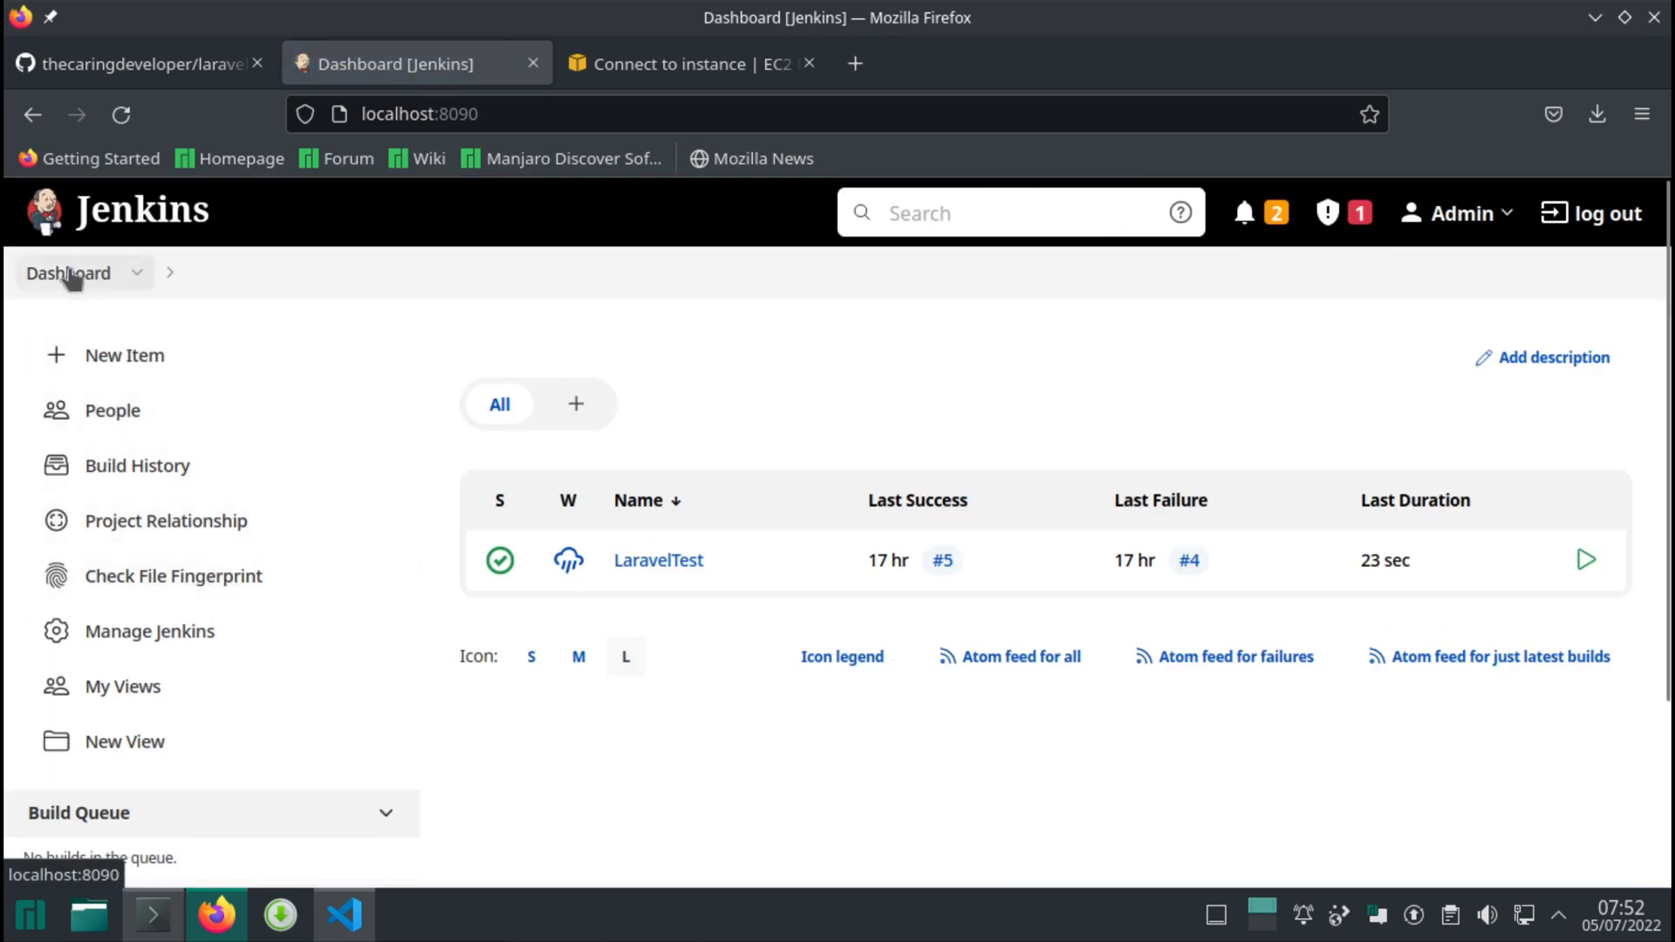
click(152, 630)
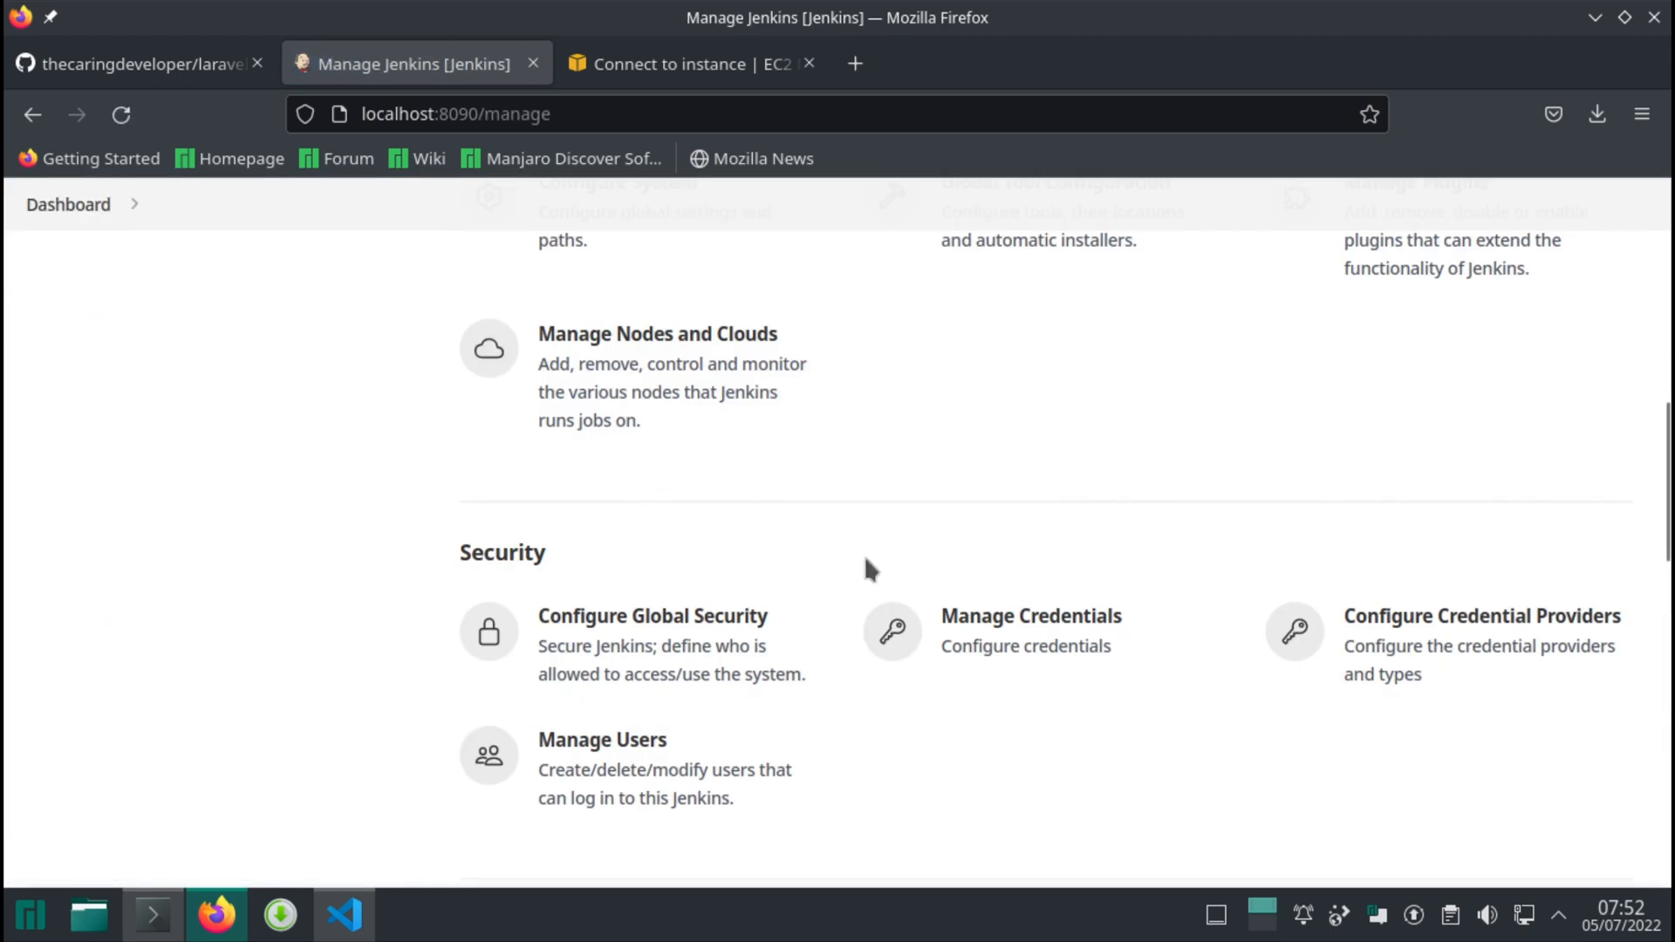
Step: In Konsole, run cat ~/.ssh/key-for-ec2.pem to print the private key
click(153, 914)
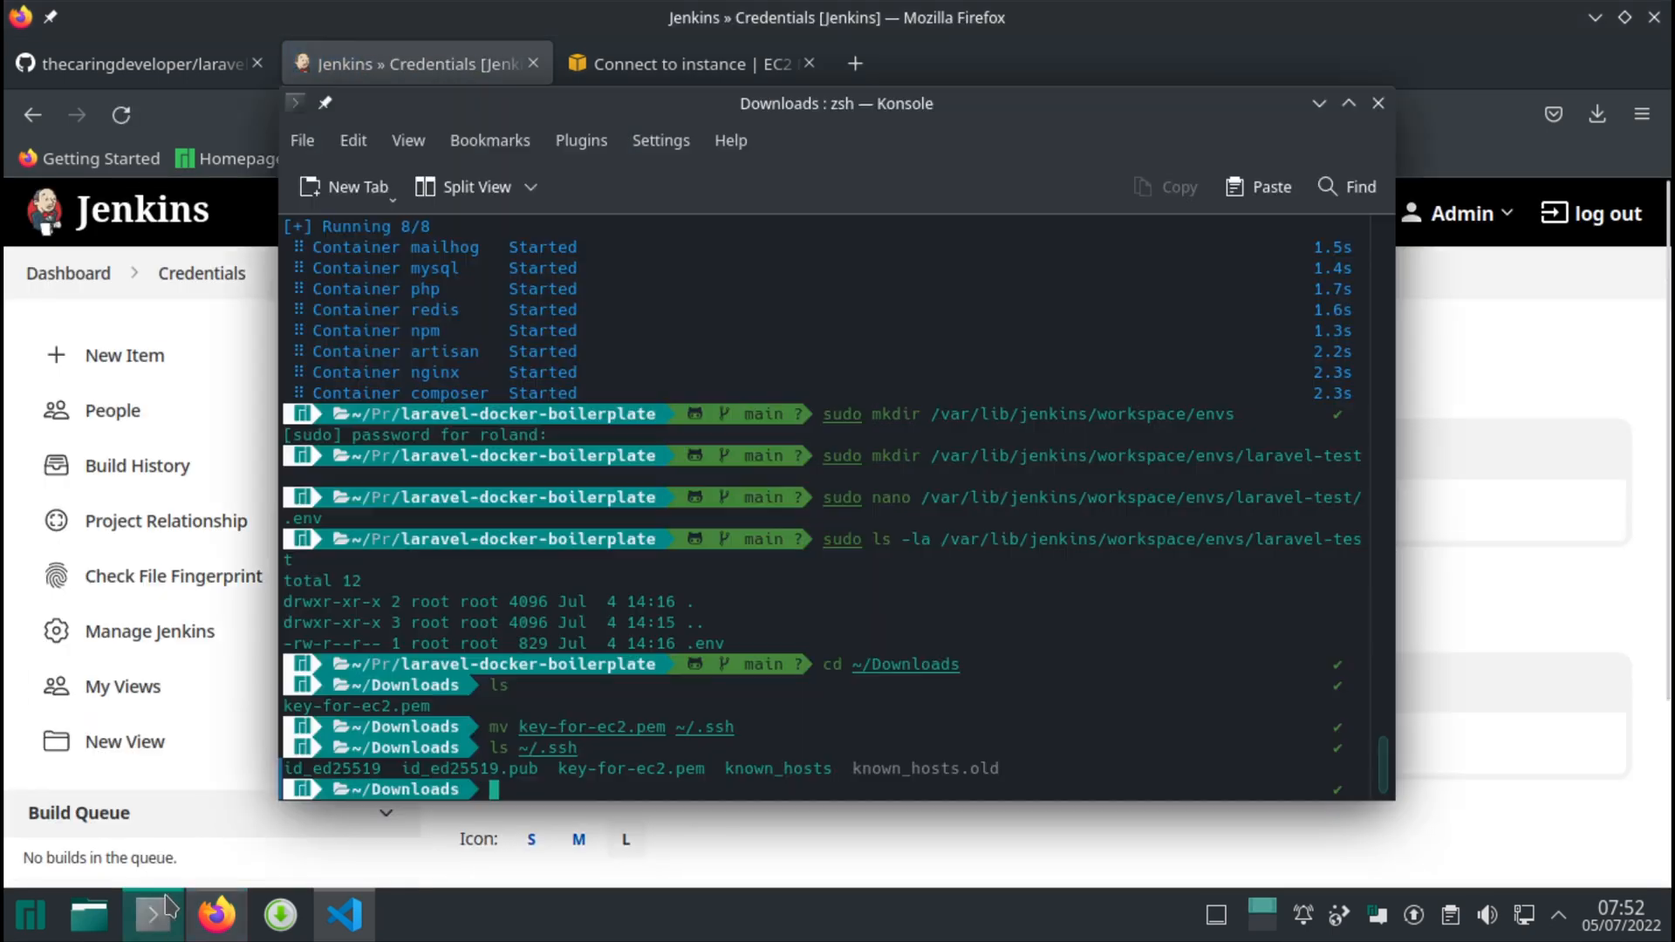
mouse_move(716, 766)
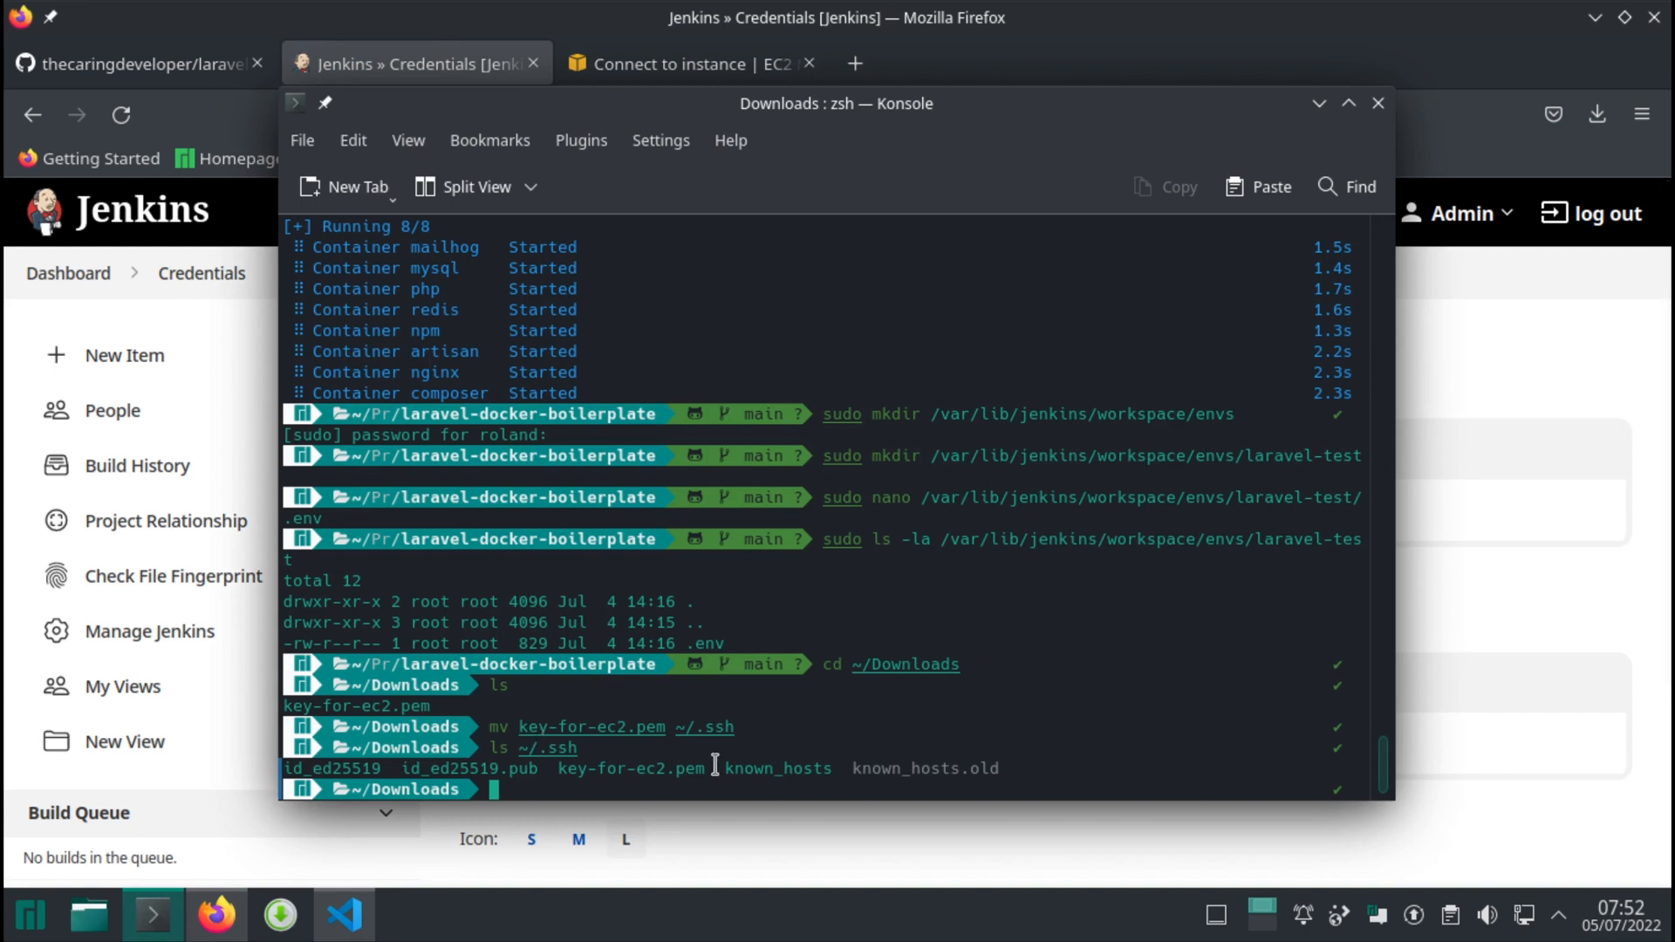
text(cat key)
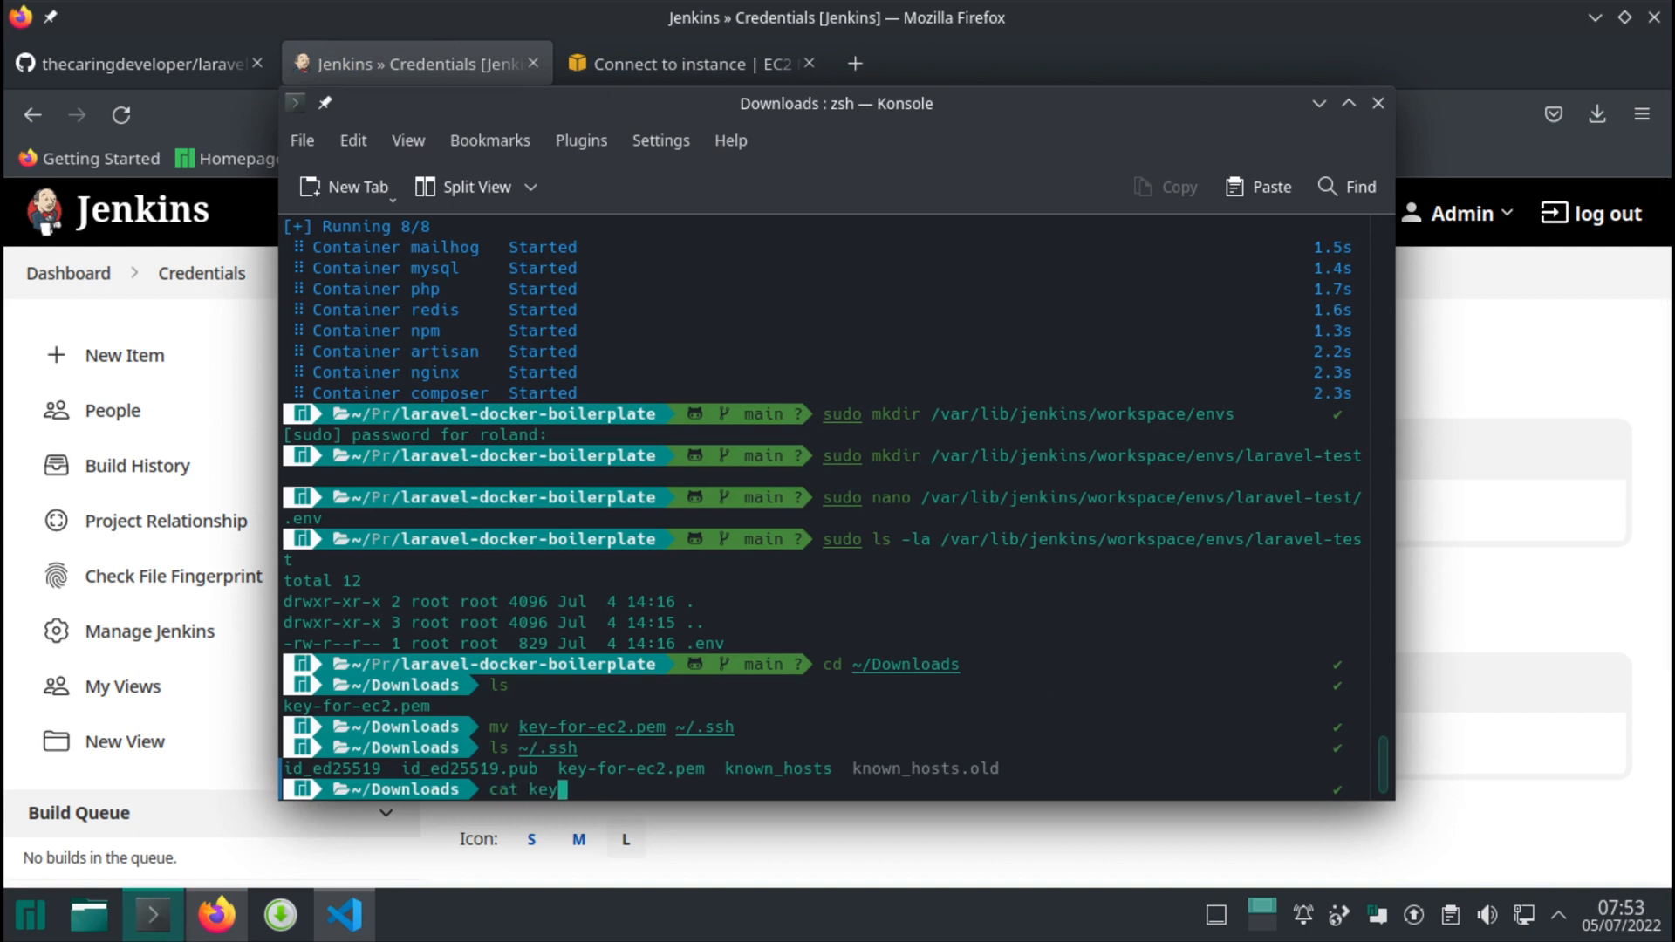
text(~/.ssh/)
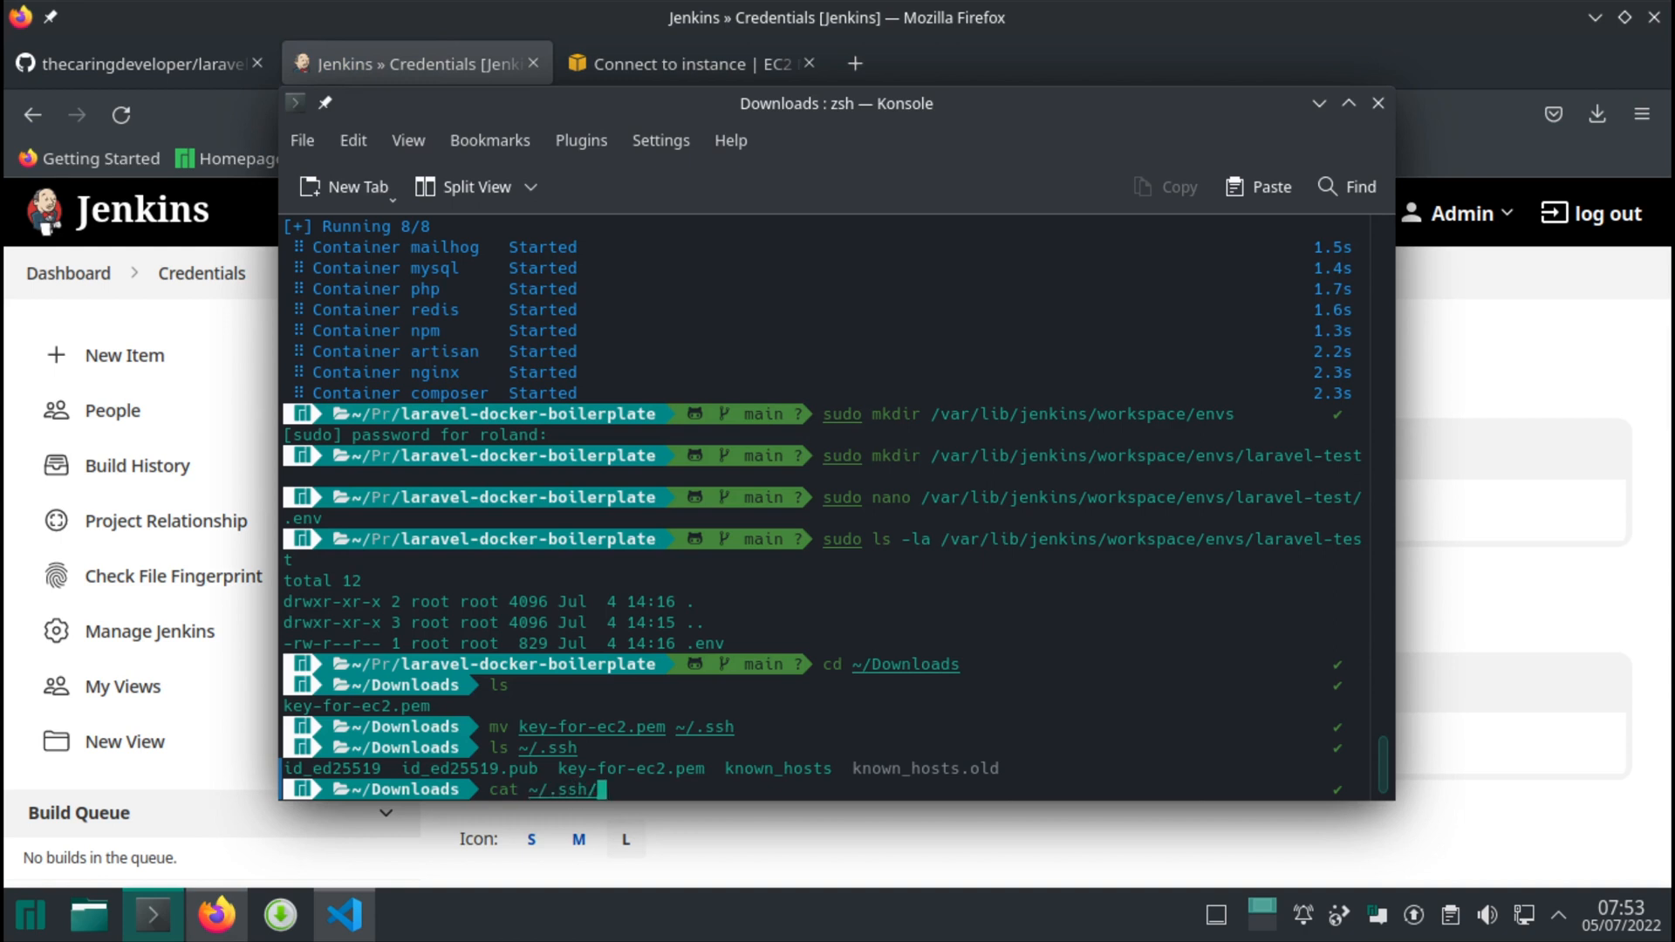
key(Return)
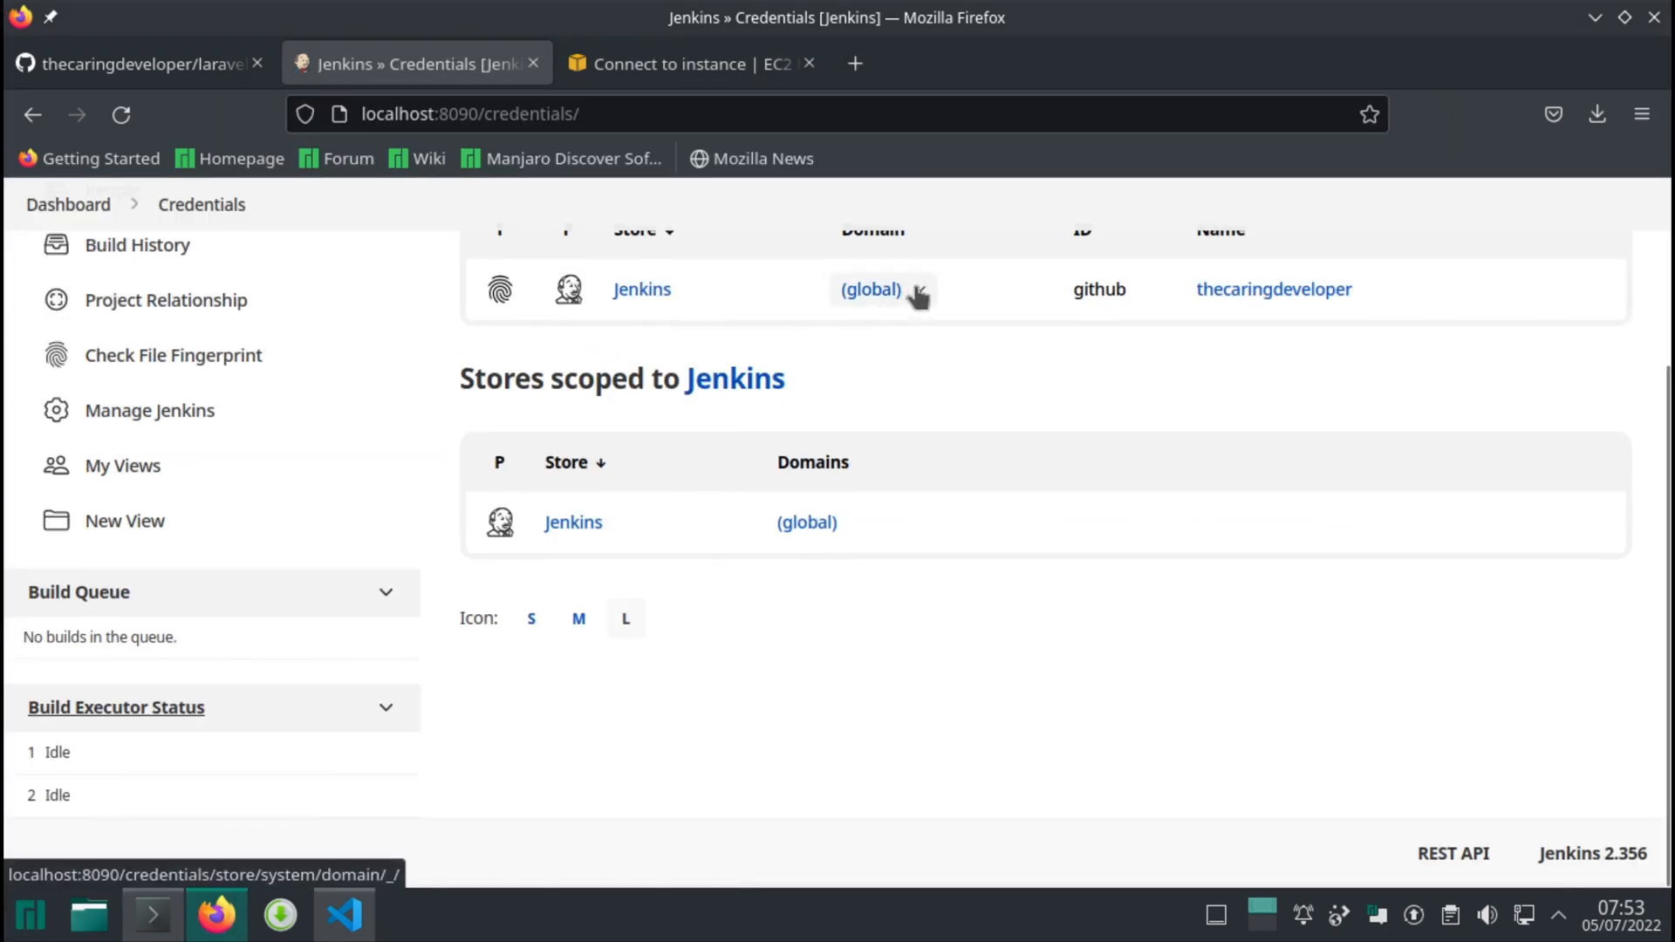
Step: Start a global SSH Username with private key credential with ID aws-ec2
click(868, 288)
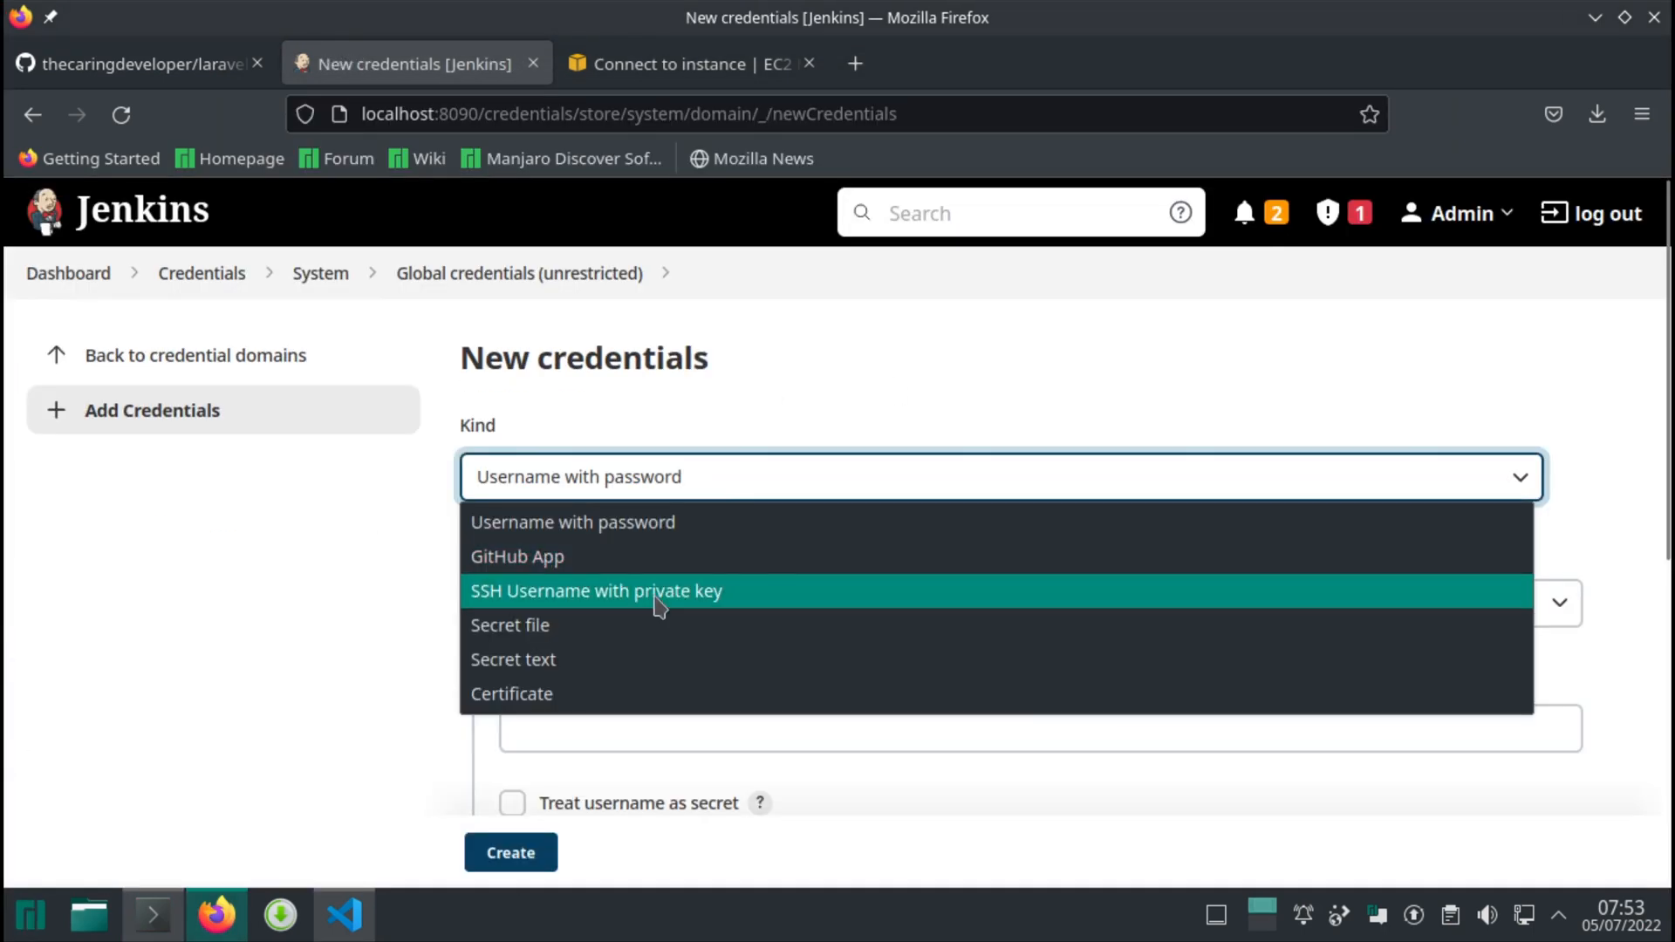
click(595, 592)
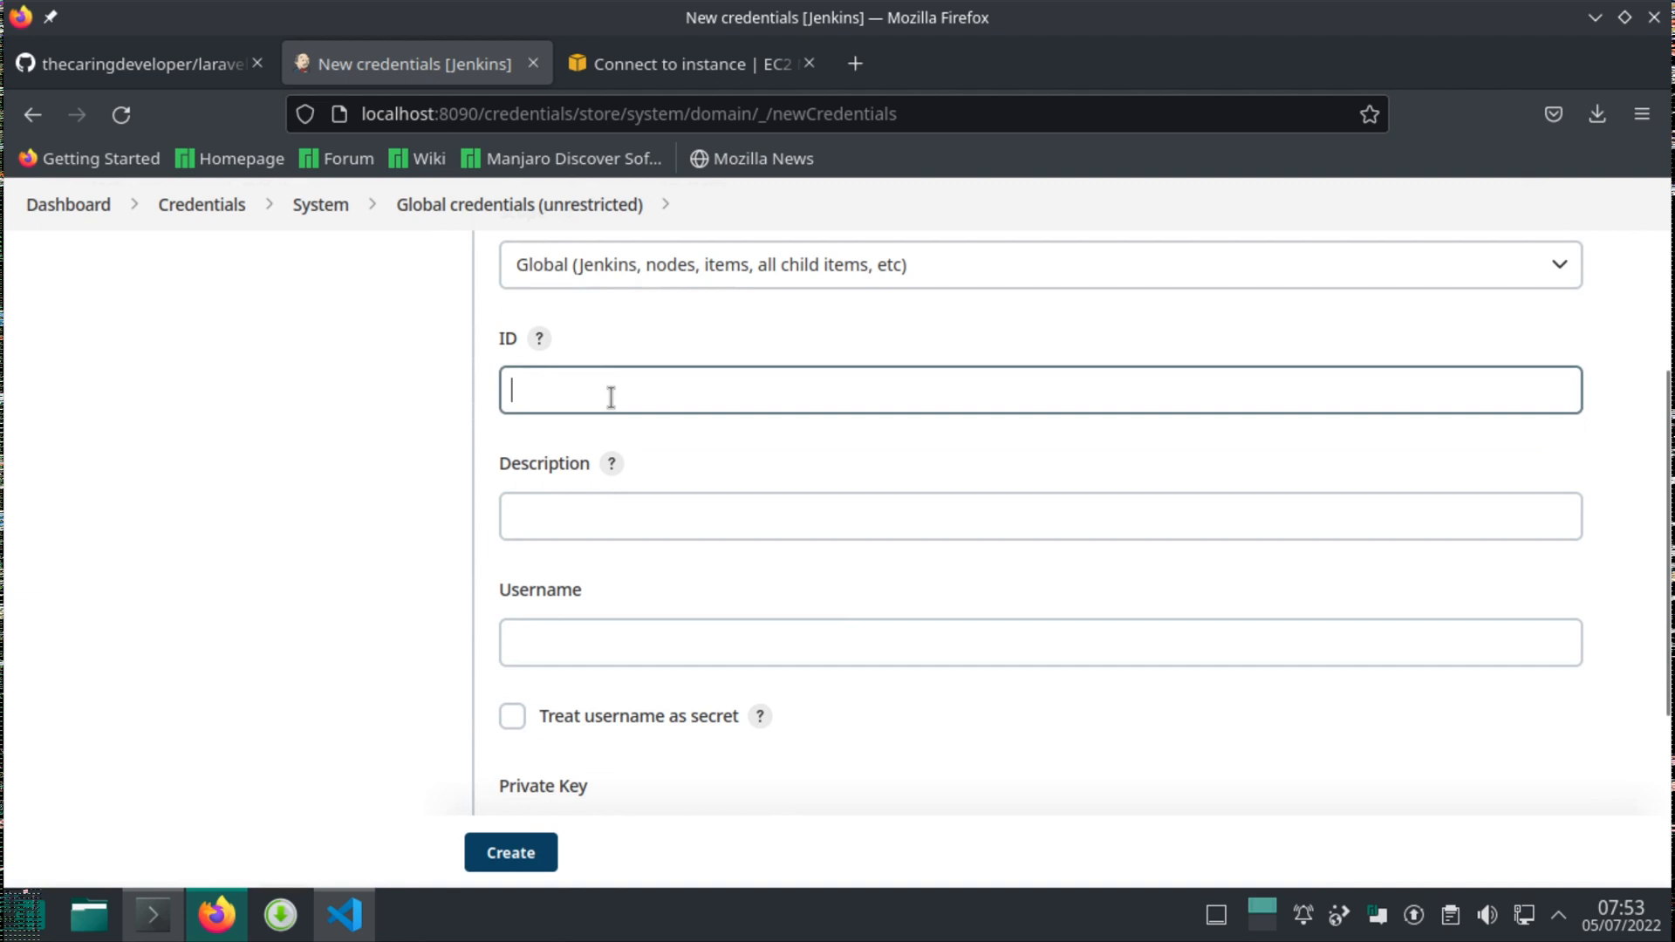
text(aws)
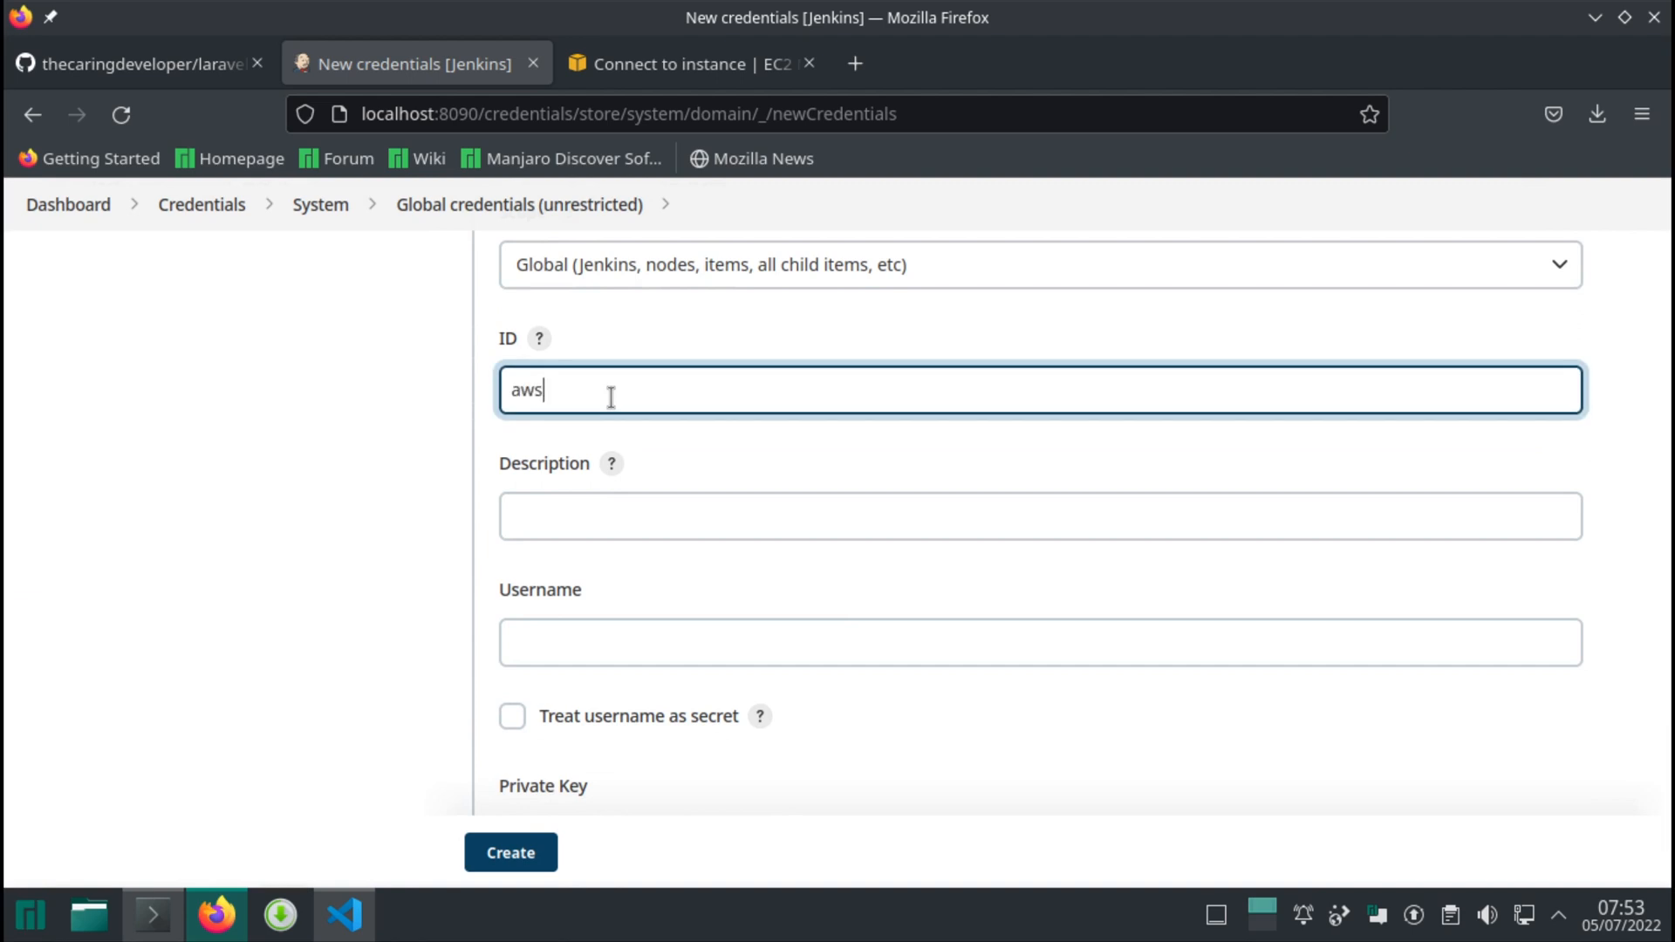
text(-ec2)
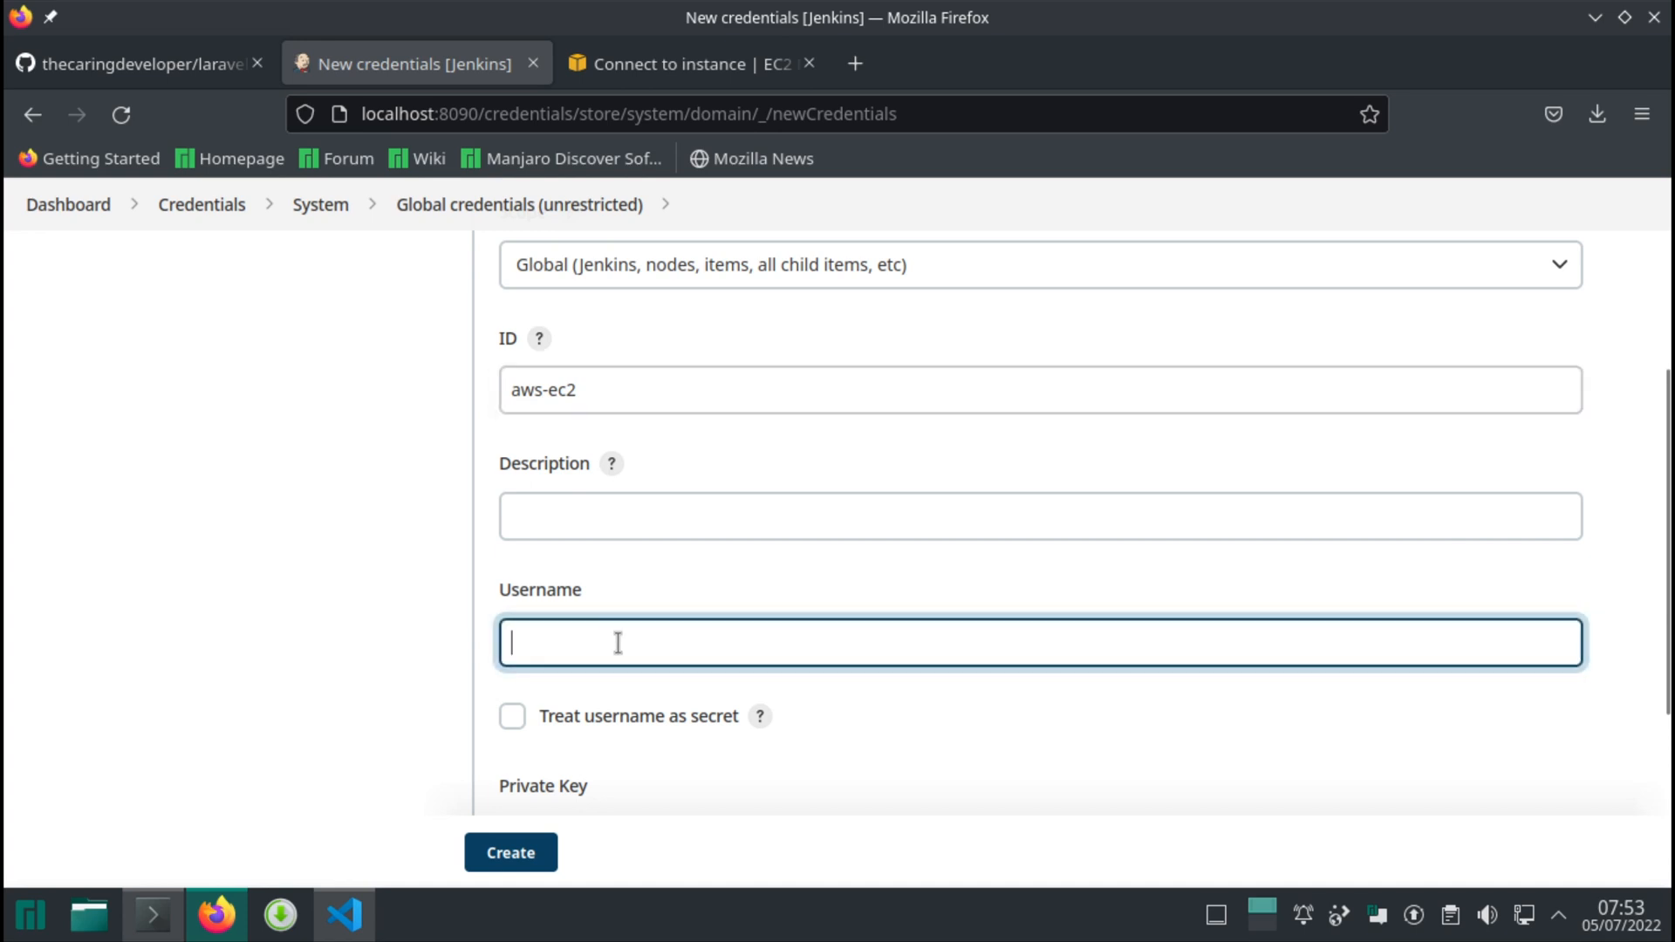
Step: Enter the EC2 private key directly and create the aws-ec2 credential
scroll(down, 3)
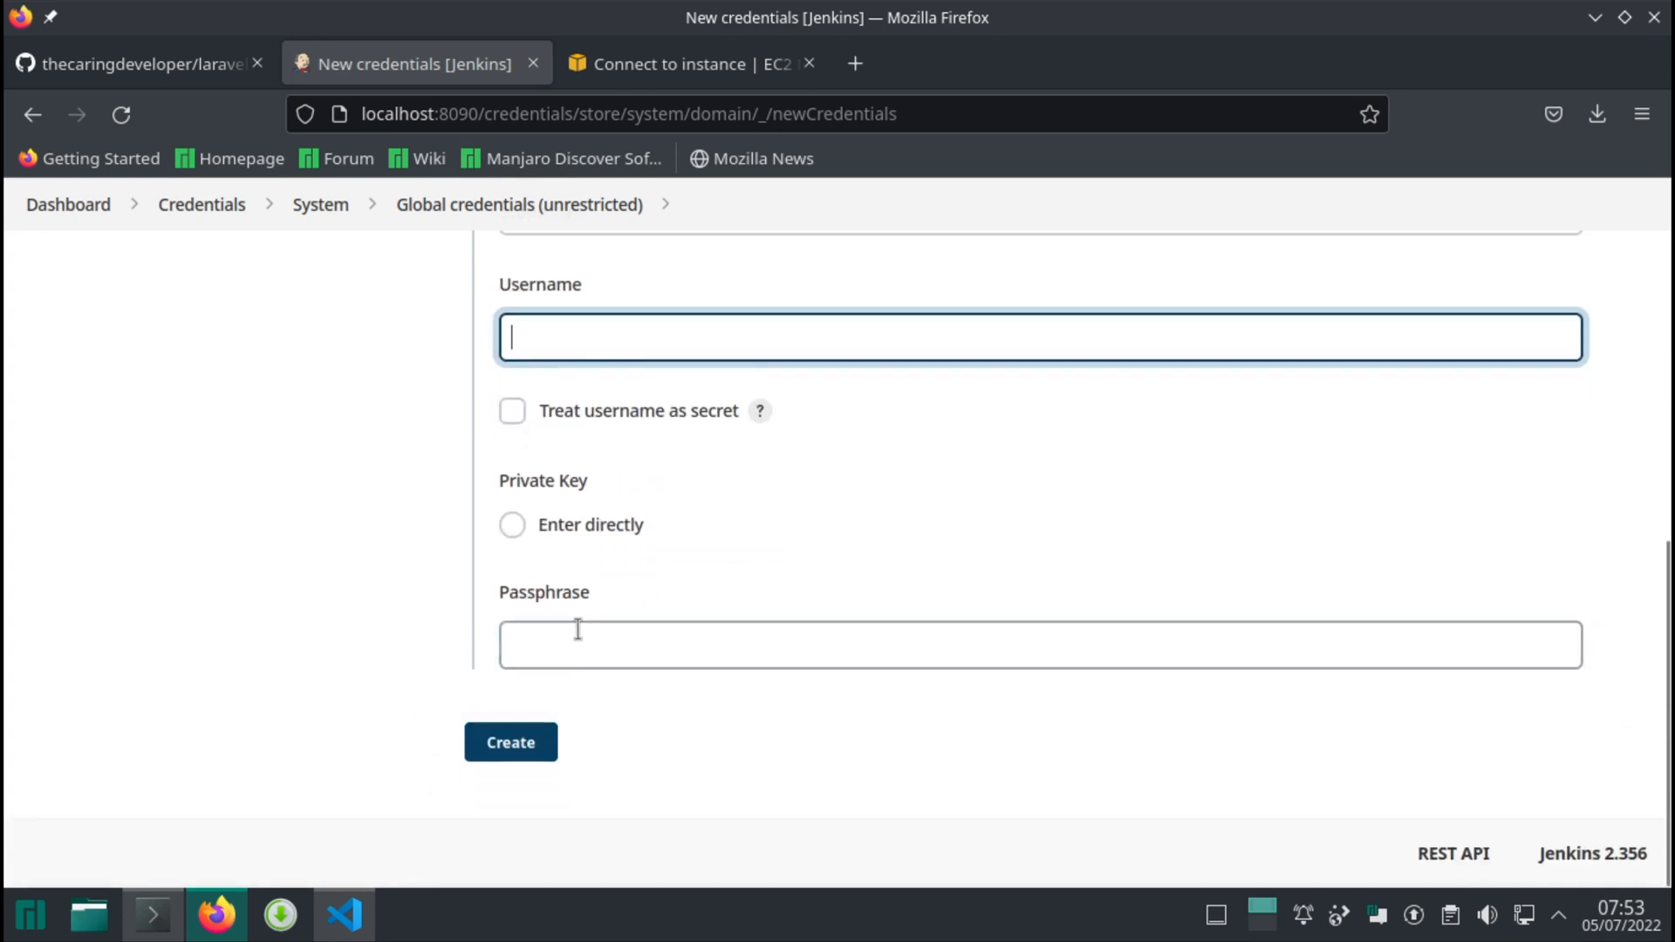
click(511, 525)
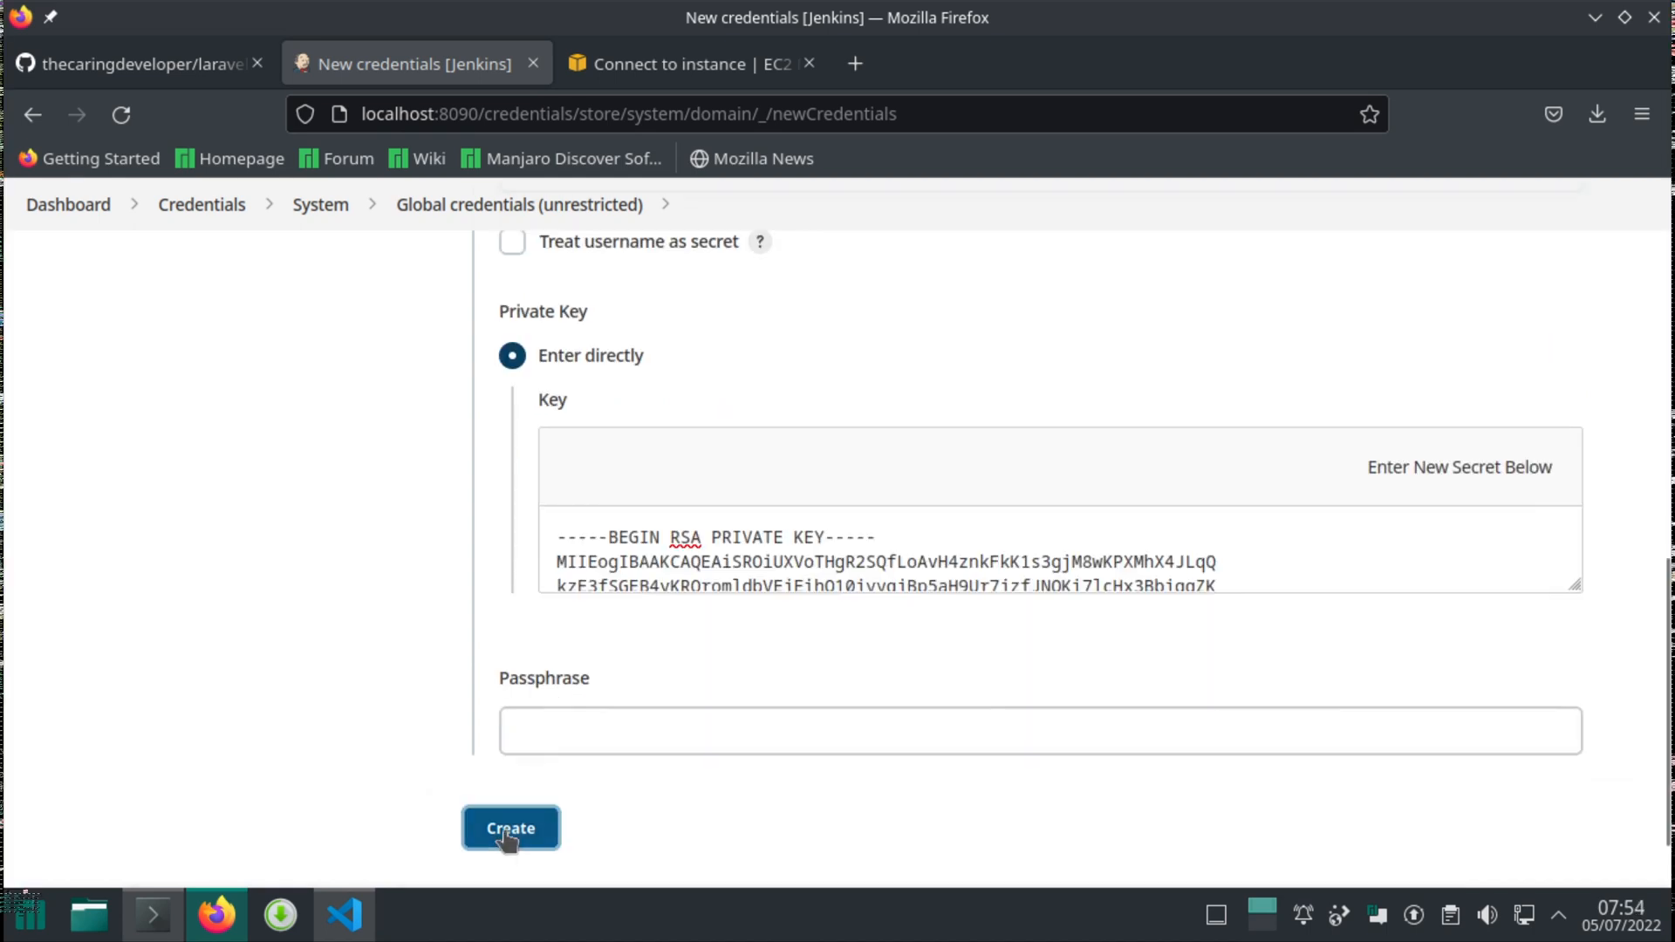
click(509, 827)
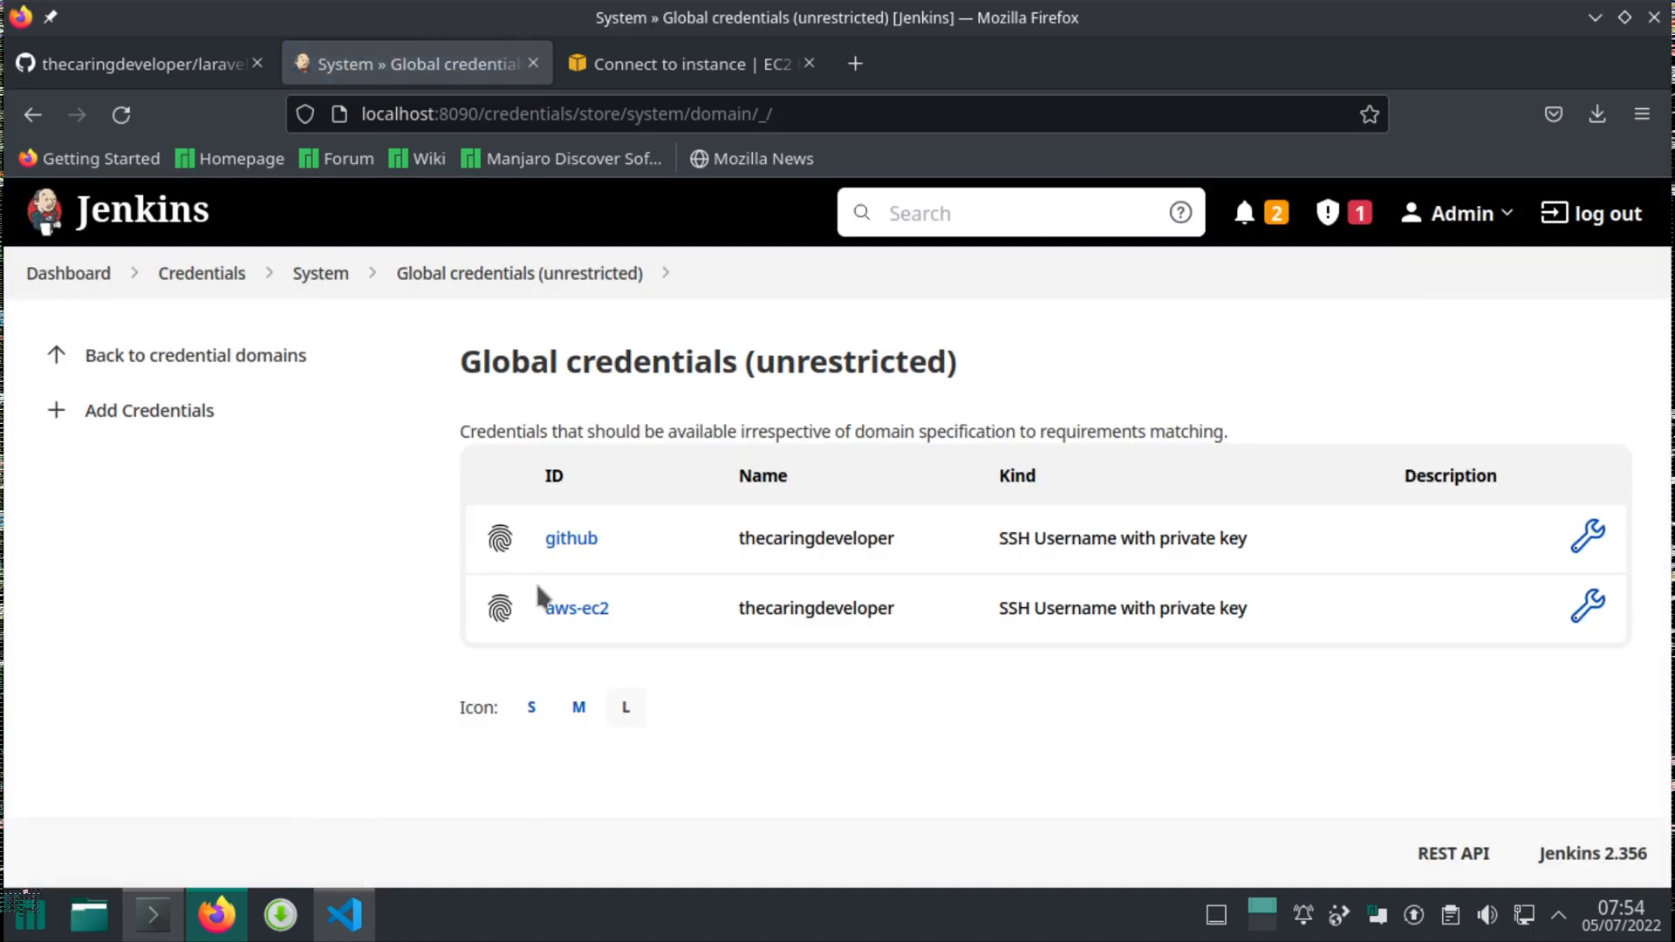
mouse_move(261, 687)
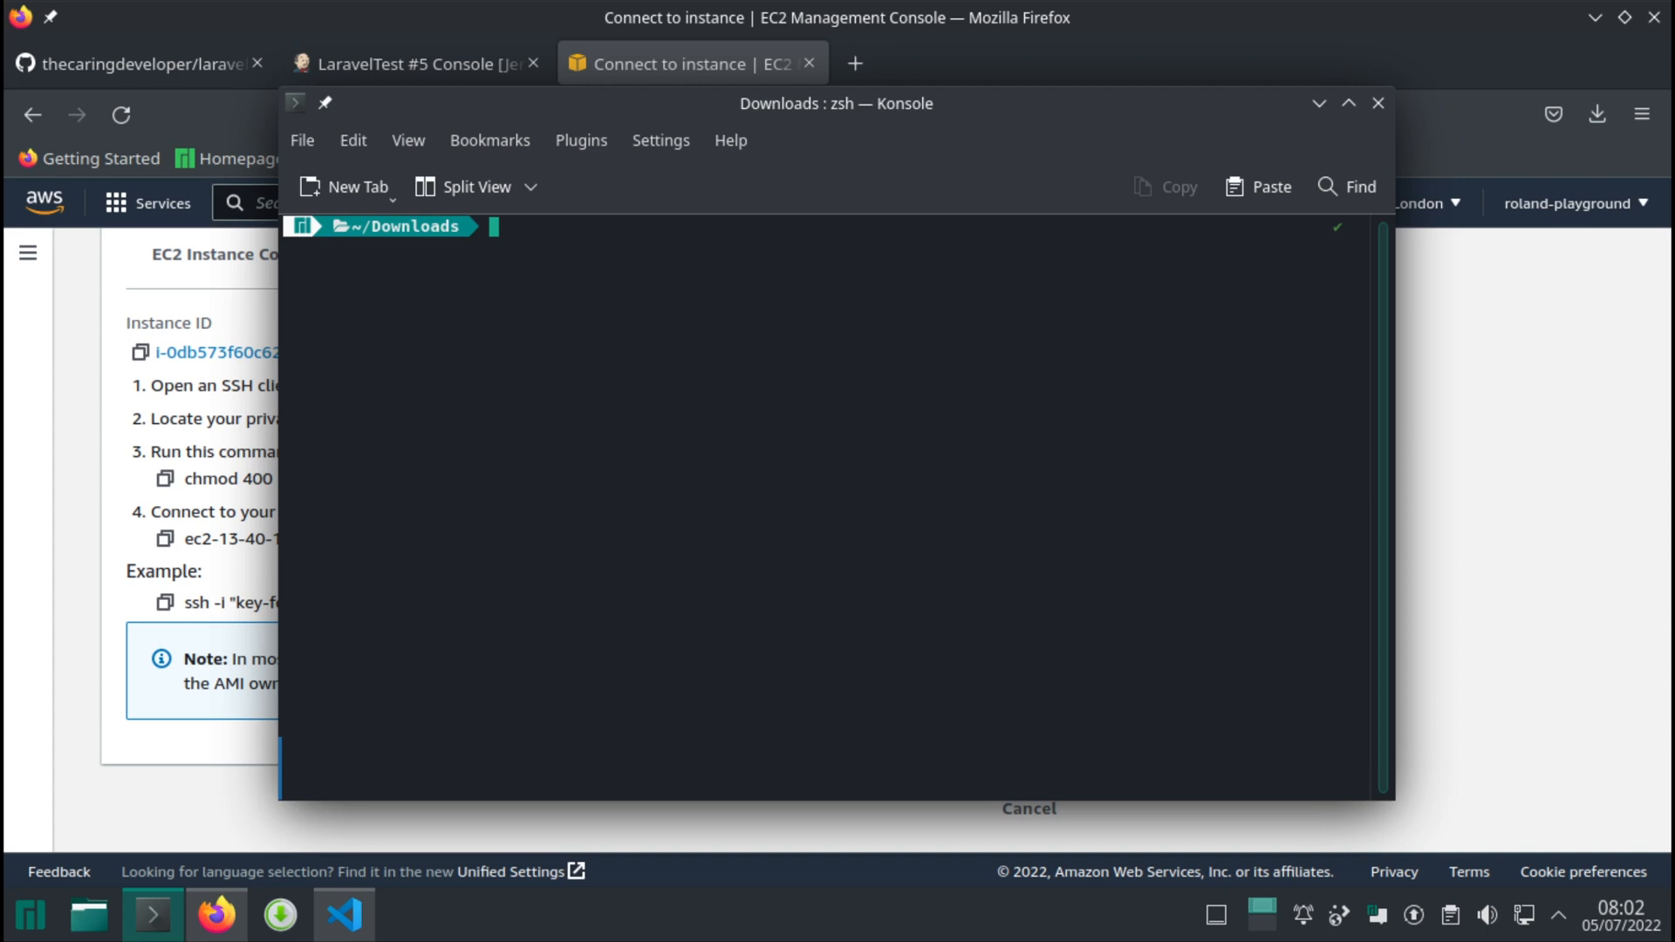
Step: Run chmod 400 ~/.ssh/key-for-ec2.pem to make the key owner-read-only
text(chmod 400 ~/.ssh/key-for-ec2.pem)
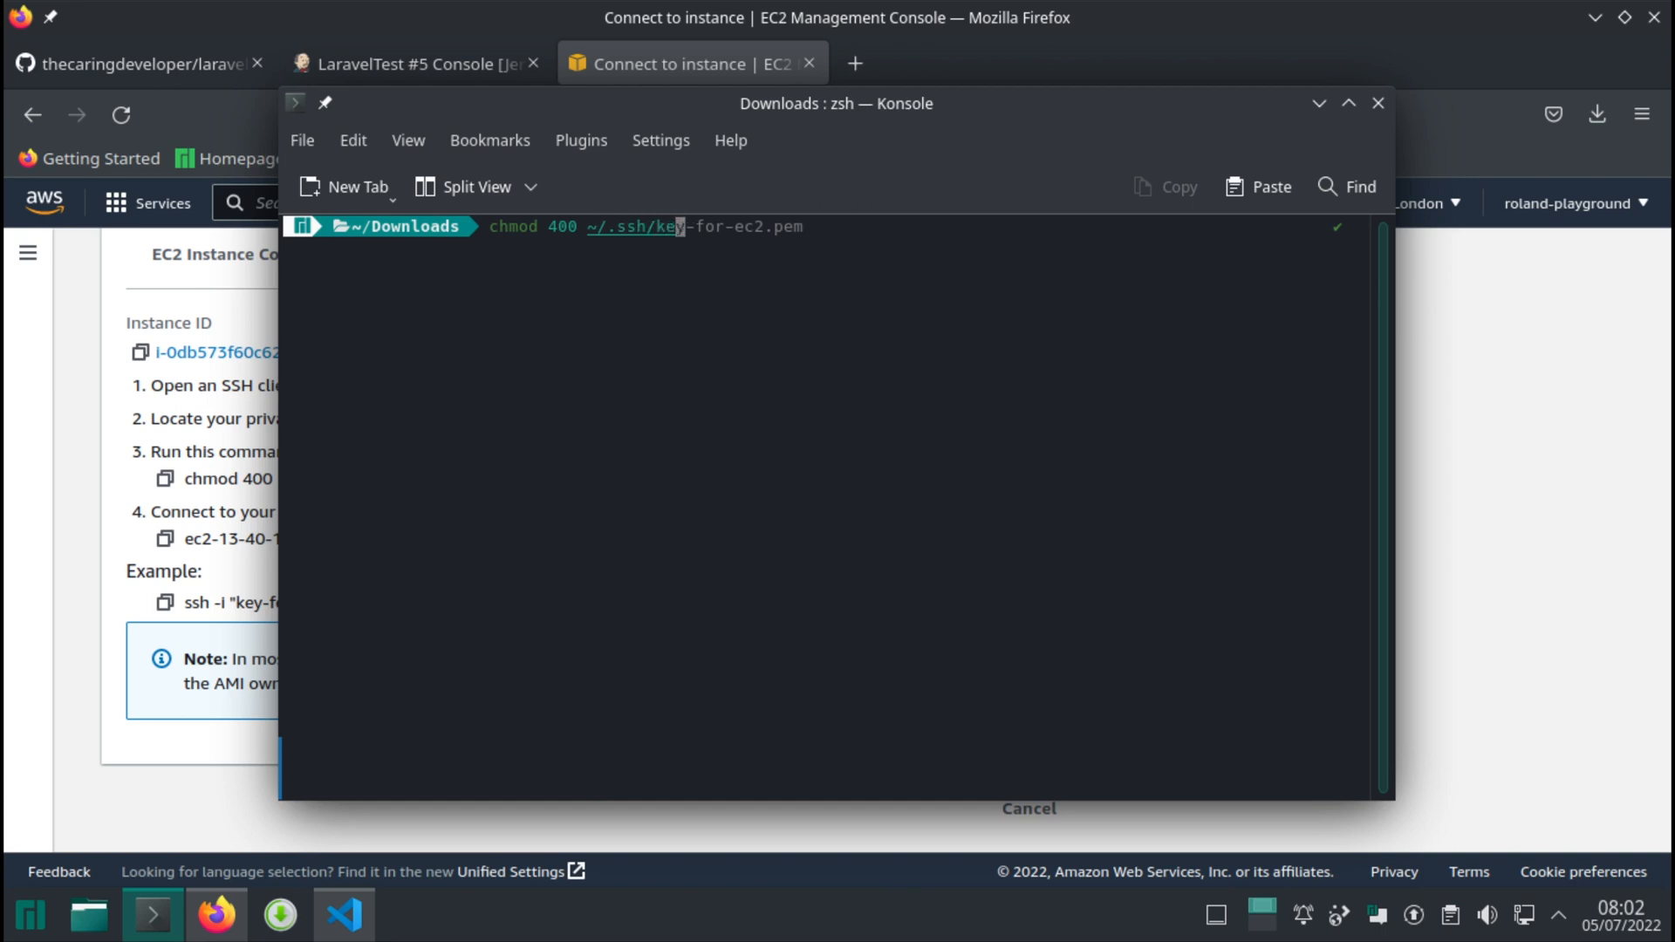
key(End)
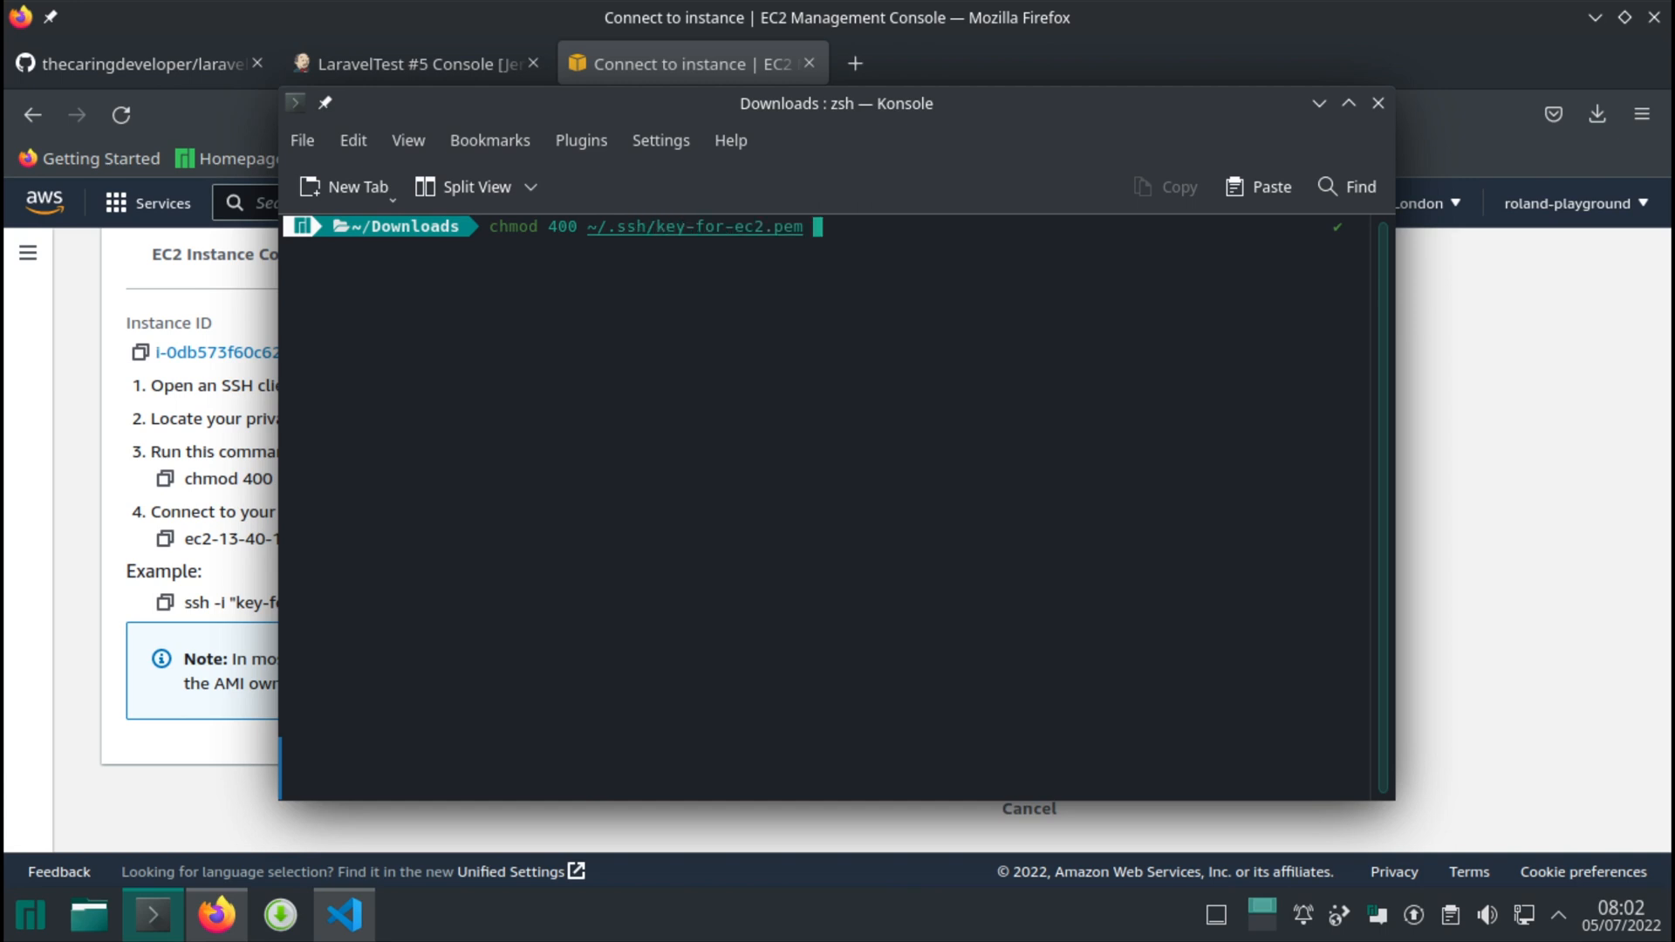
key(Return)
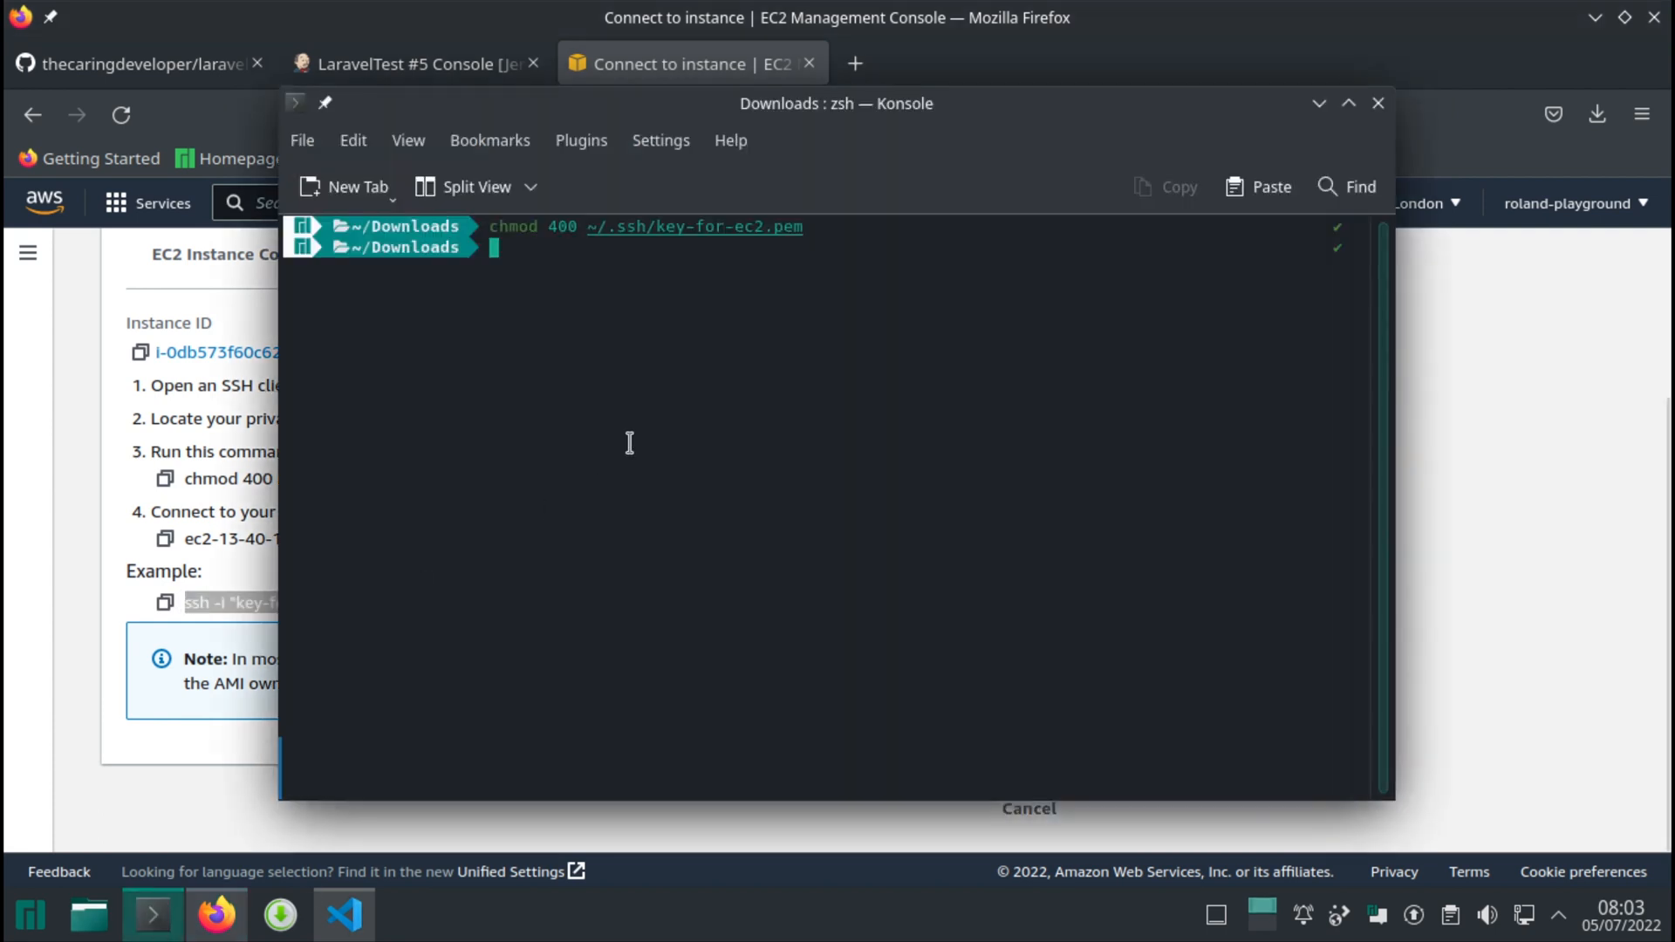
Step: SSH into ec2-13-40-116-143.eu-west-2.compute.amazonaws.com as ec2-user with key-for-ec2.pem
text(ssh -i "key-for-ec2.pem" ec2-user@ec2-13-40-116-143.eu-west-2.compute.amazonaws.com)
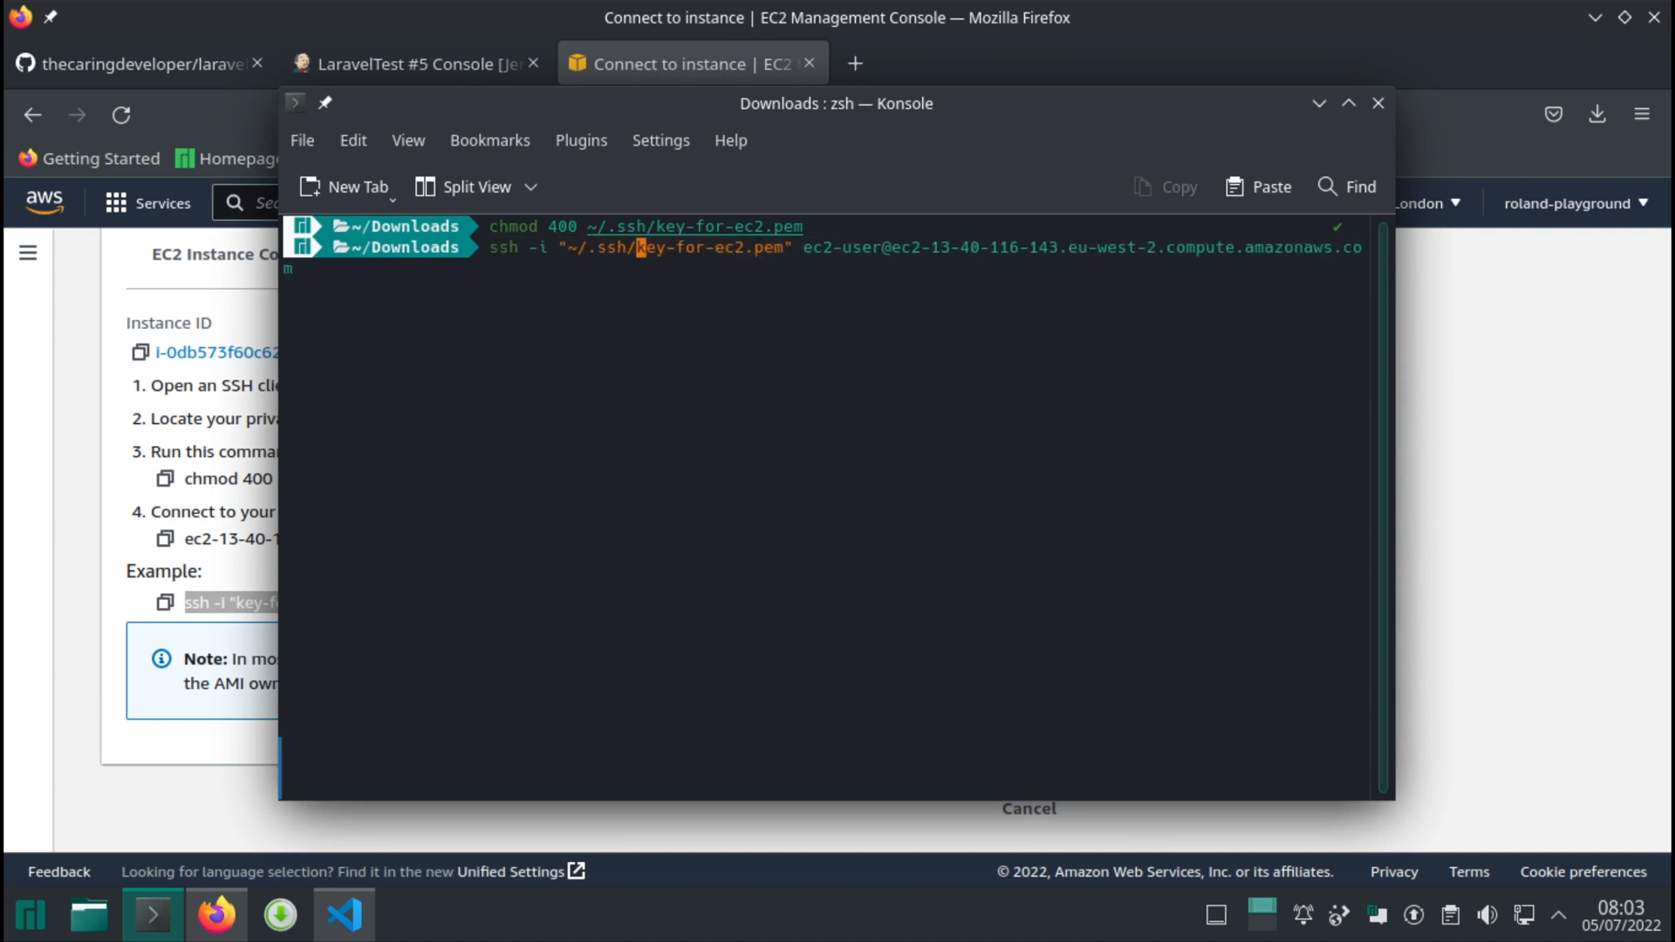
key(Return)
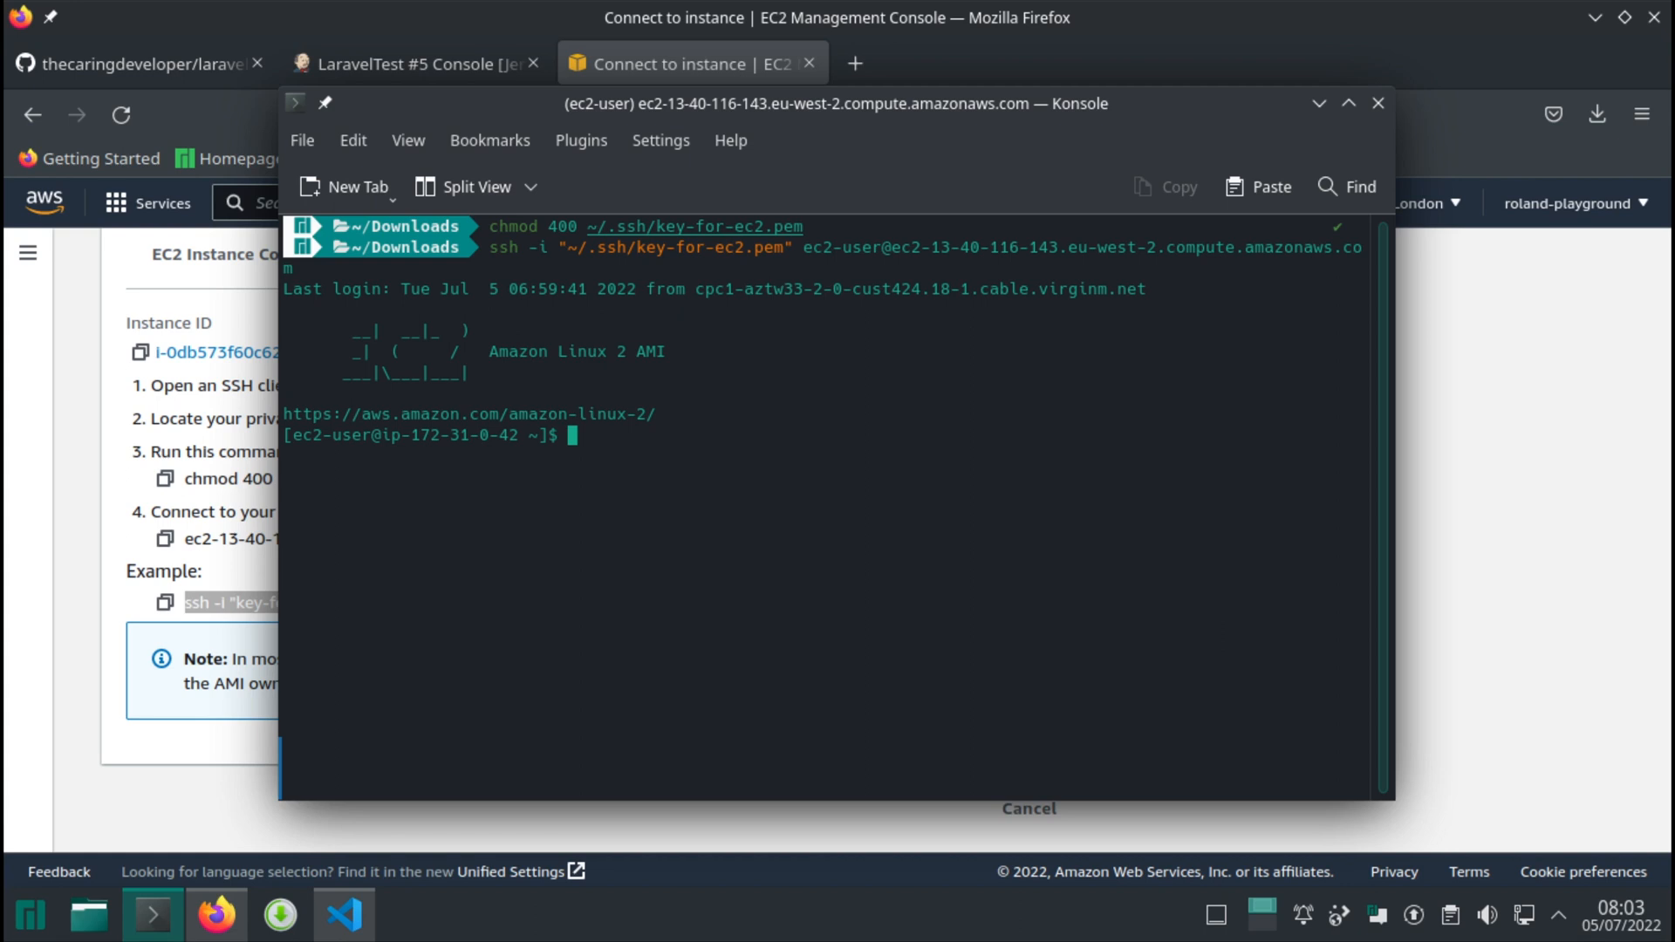
Step: From the Jenkins dashboard, go through Manage Jenkins to the plugin manager
click(416, 62)
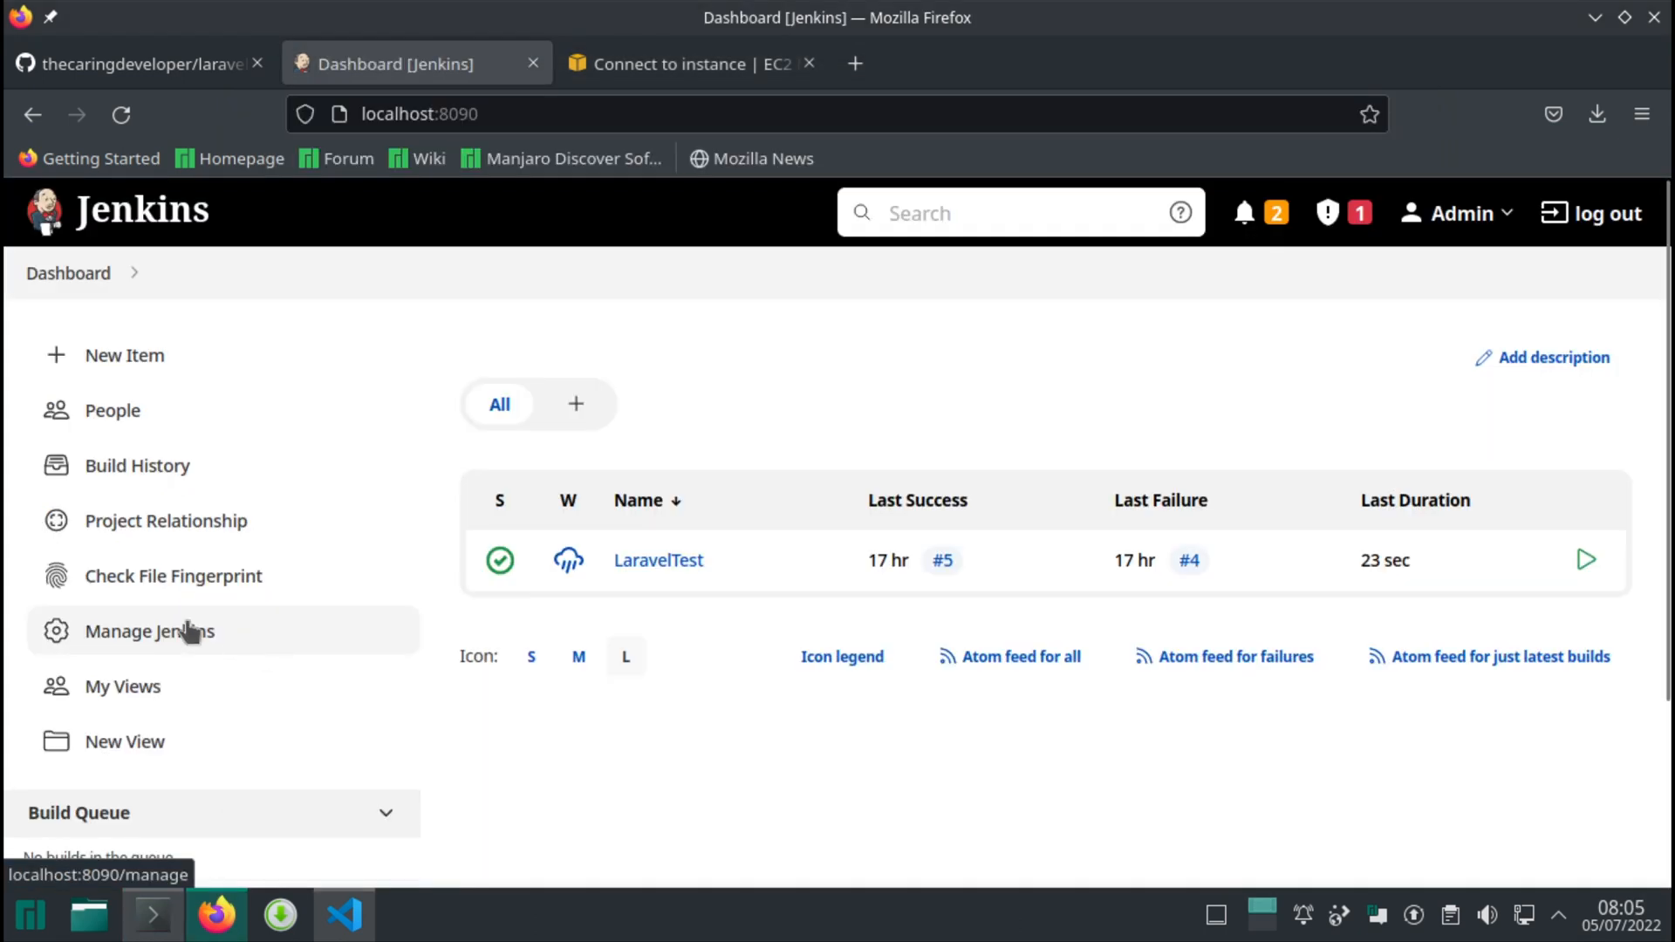
click(151, 630)
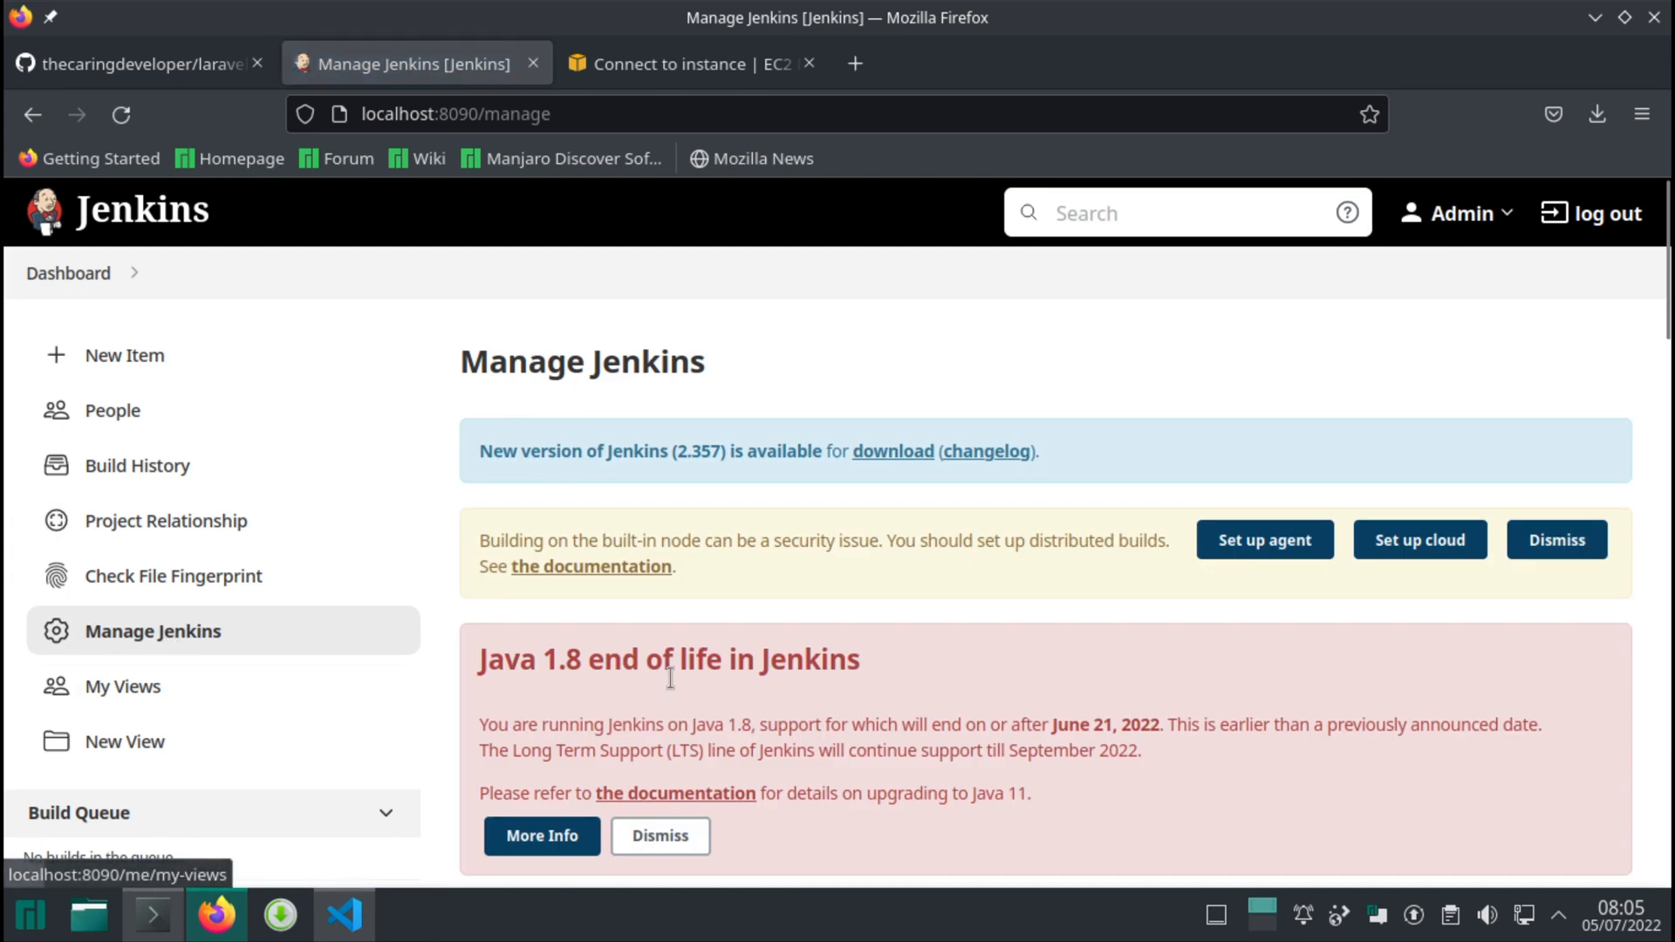
scroll(down, 3)
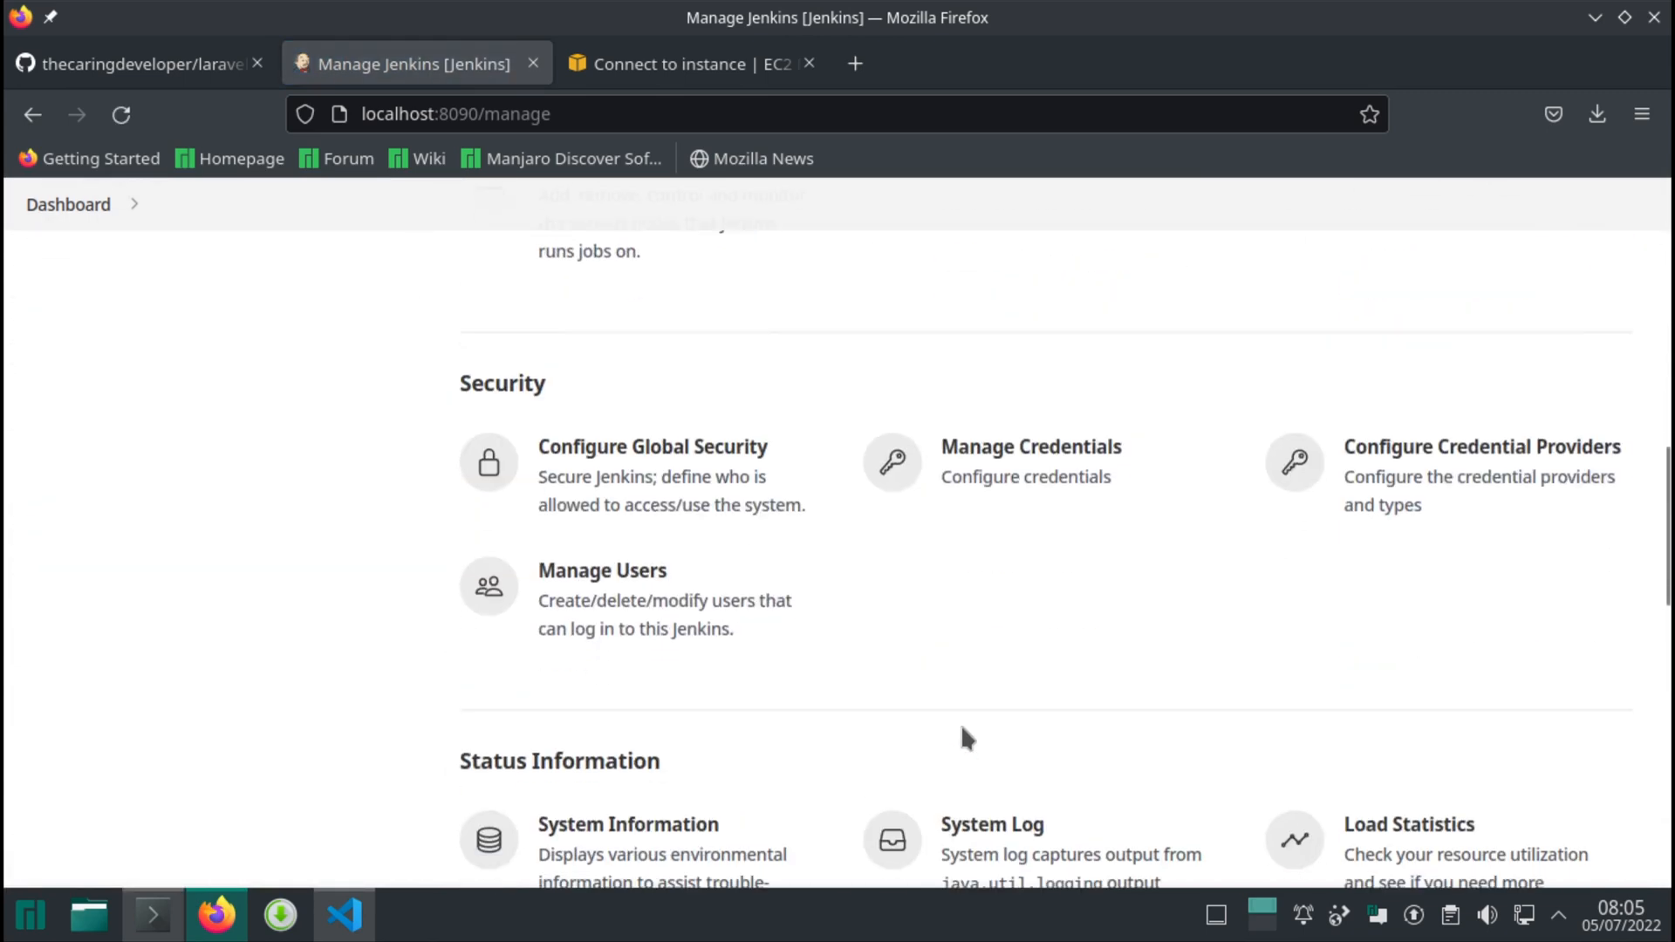
mouse_move(663, 638)
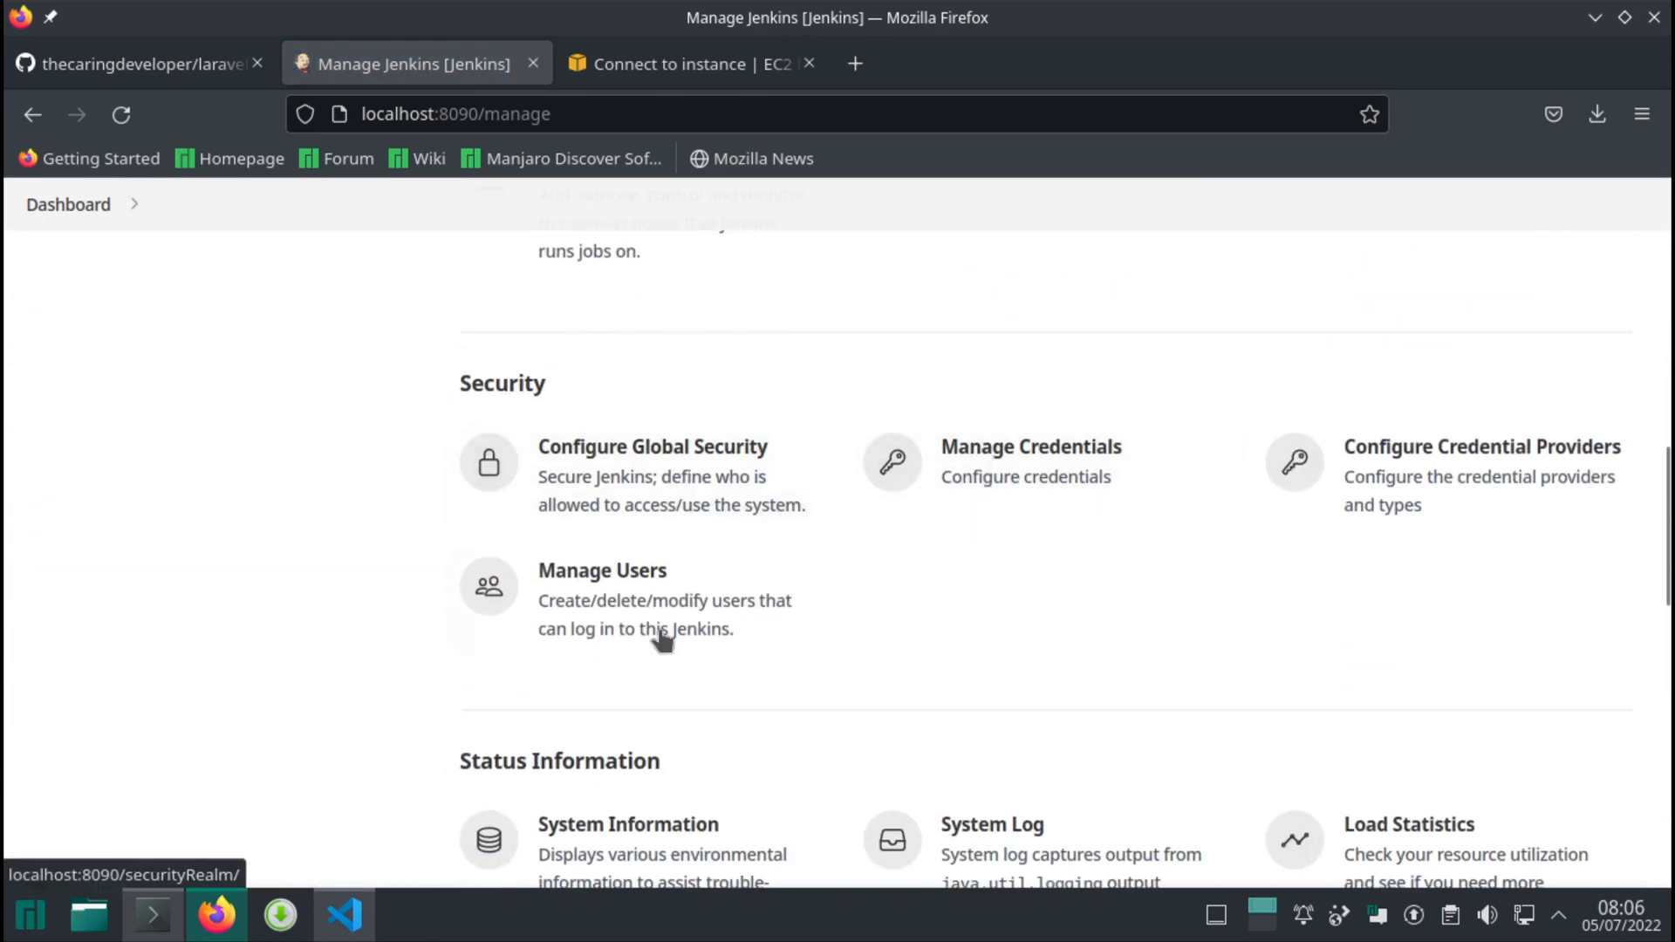
scroll(up, 3)
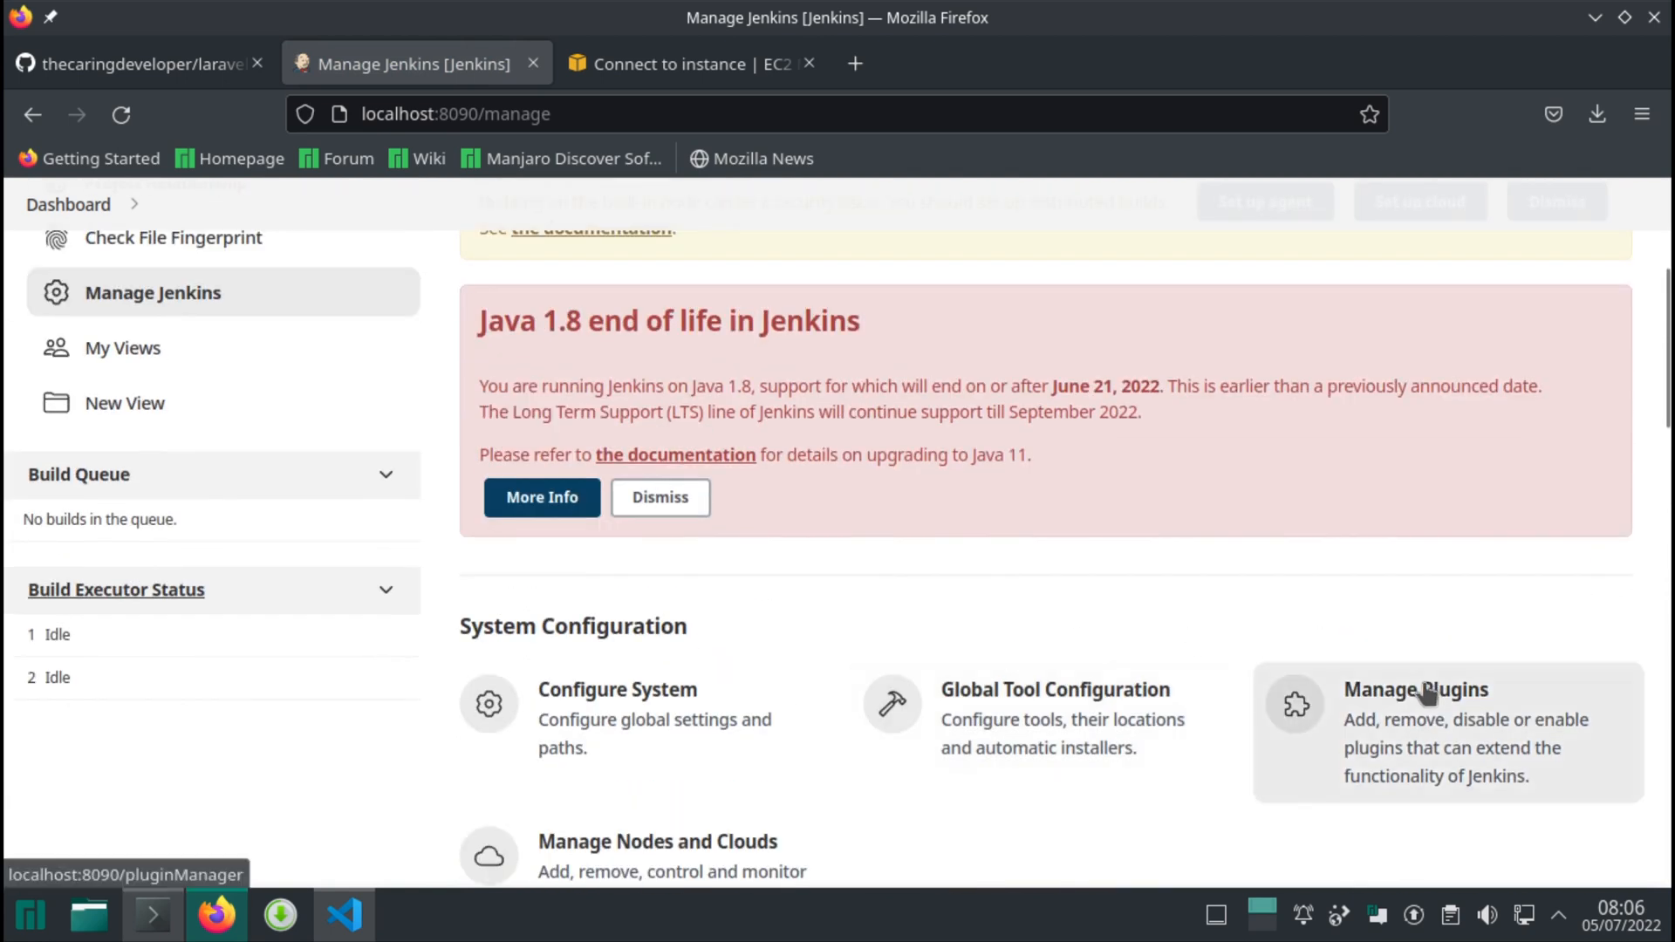
click(1415, 689)
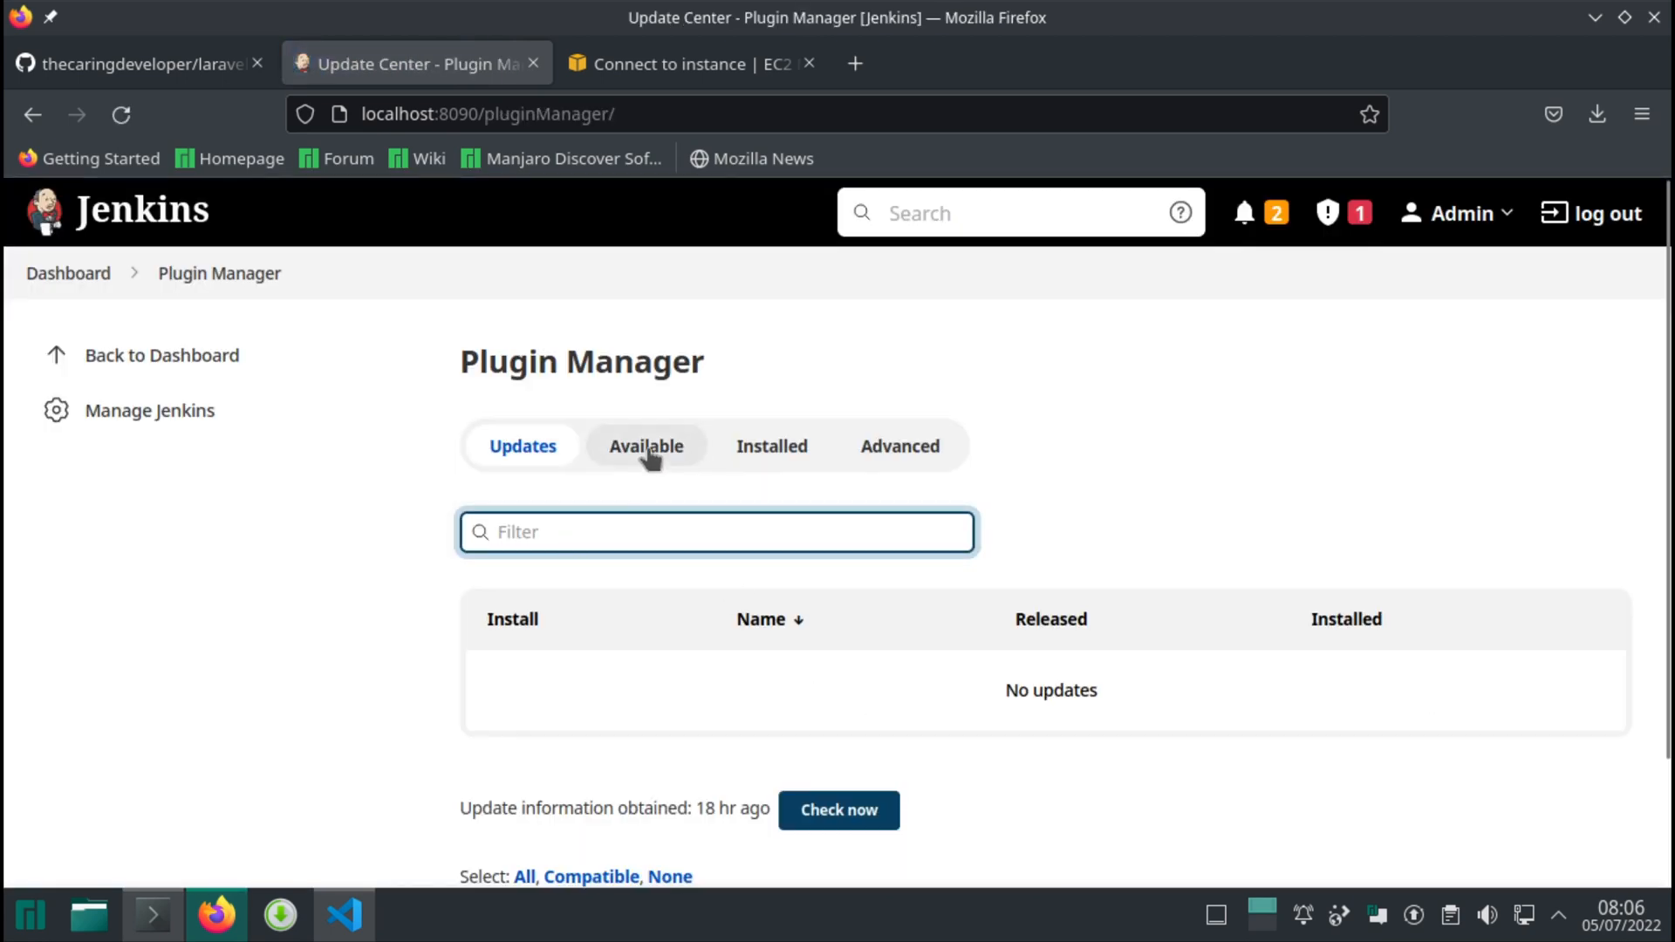
Step: Filter available plugins for 'ssh agent', install SSH Agent and check the installed list
click(645, 445)
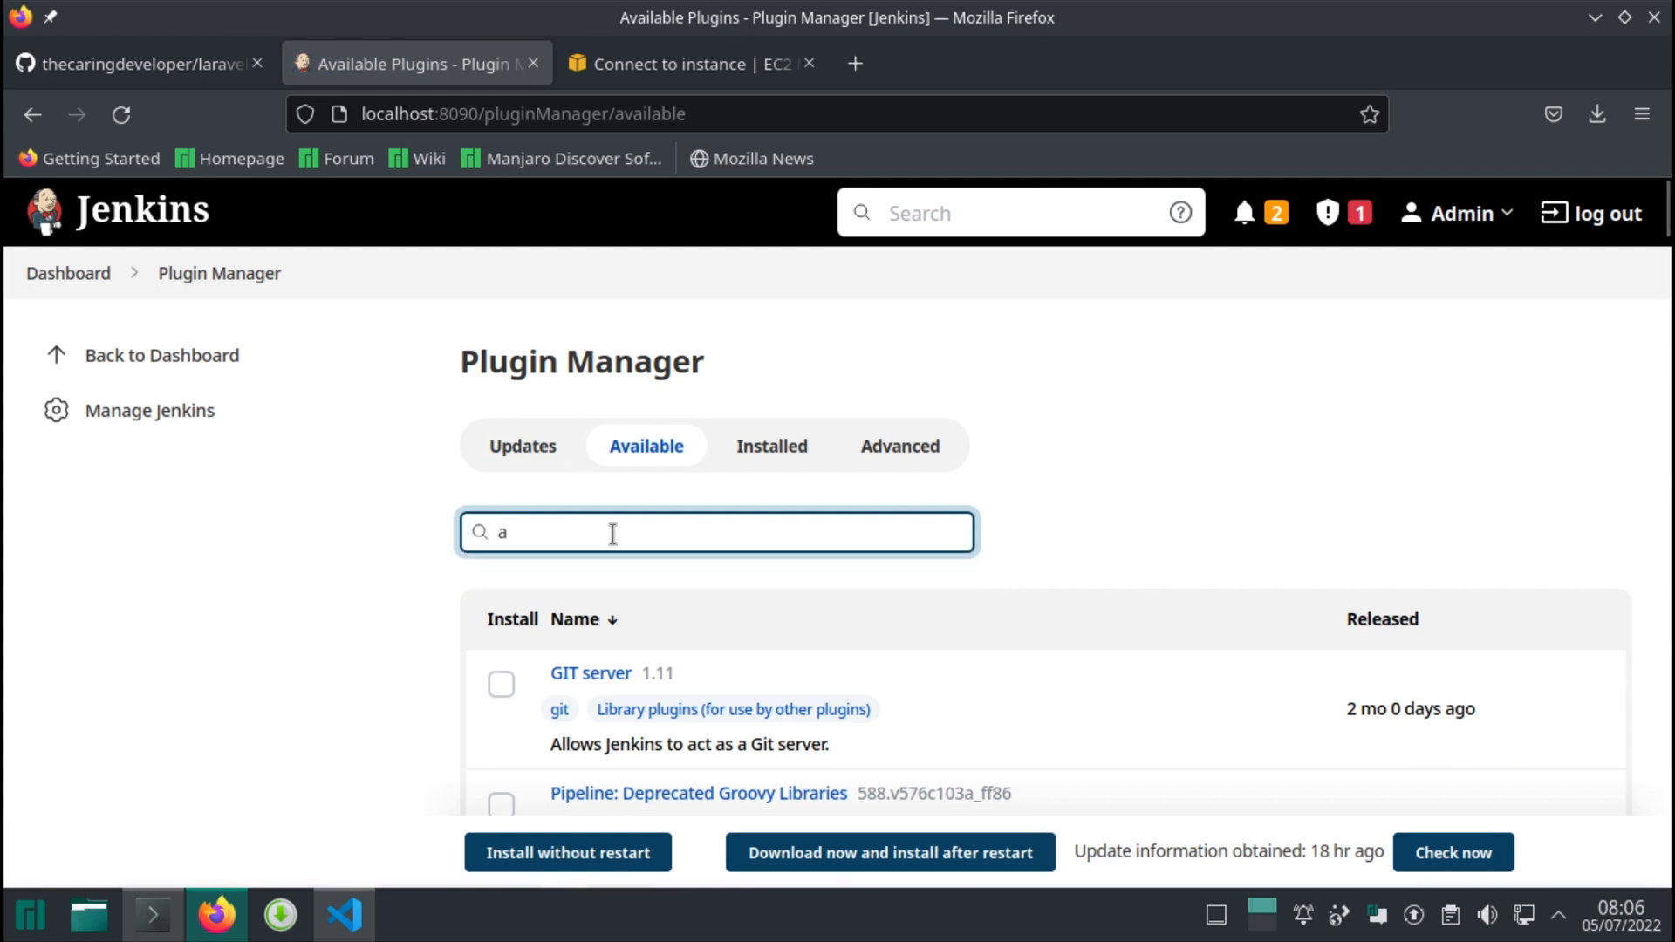
text(ssh)
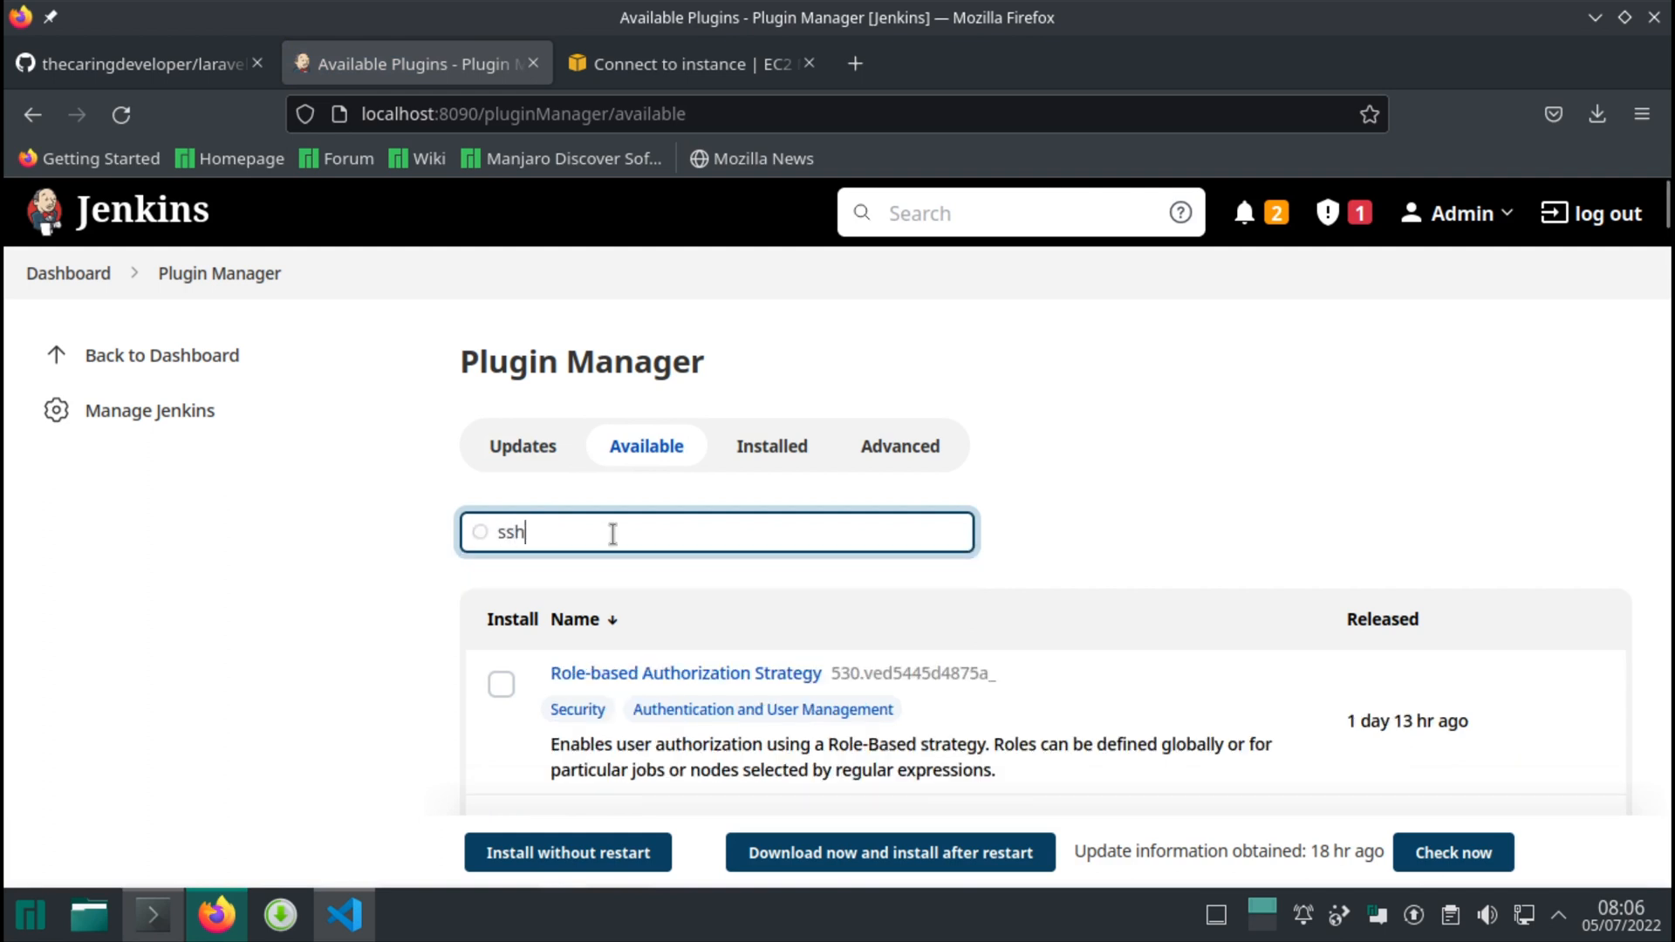
text(agent)
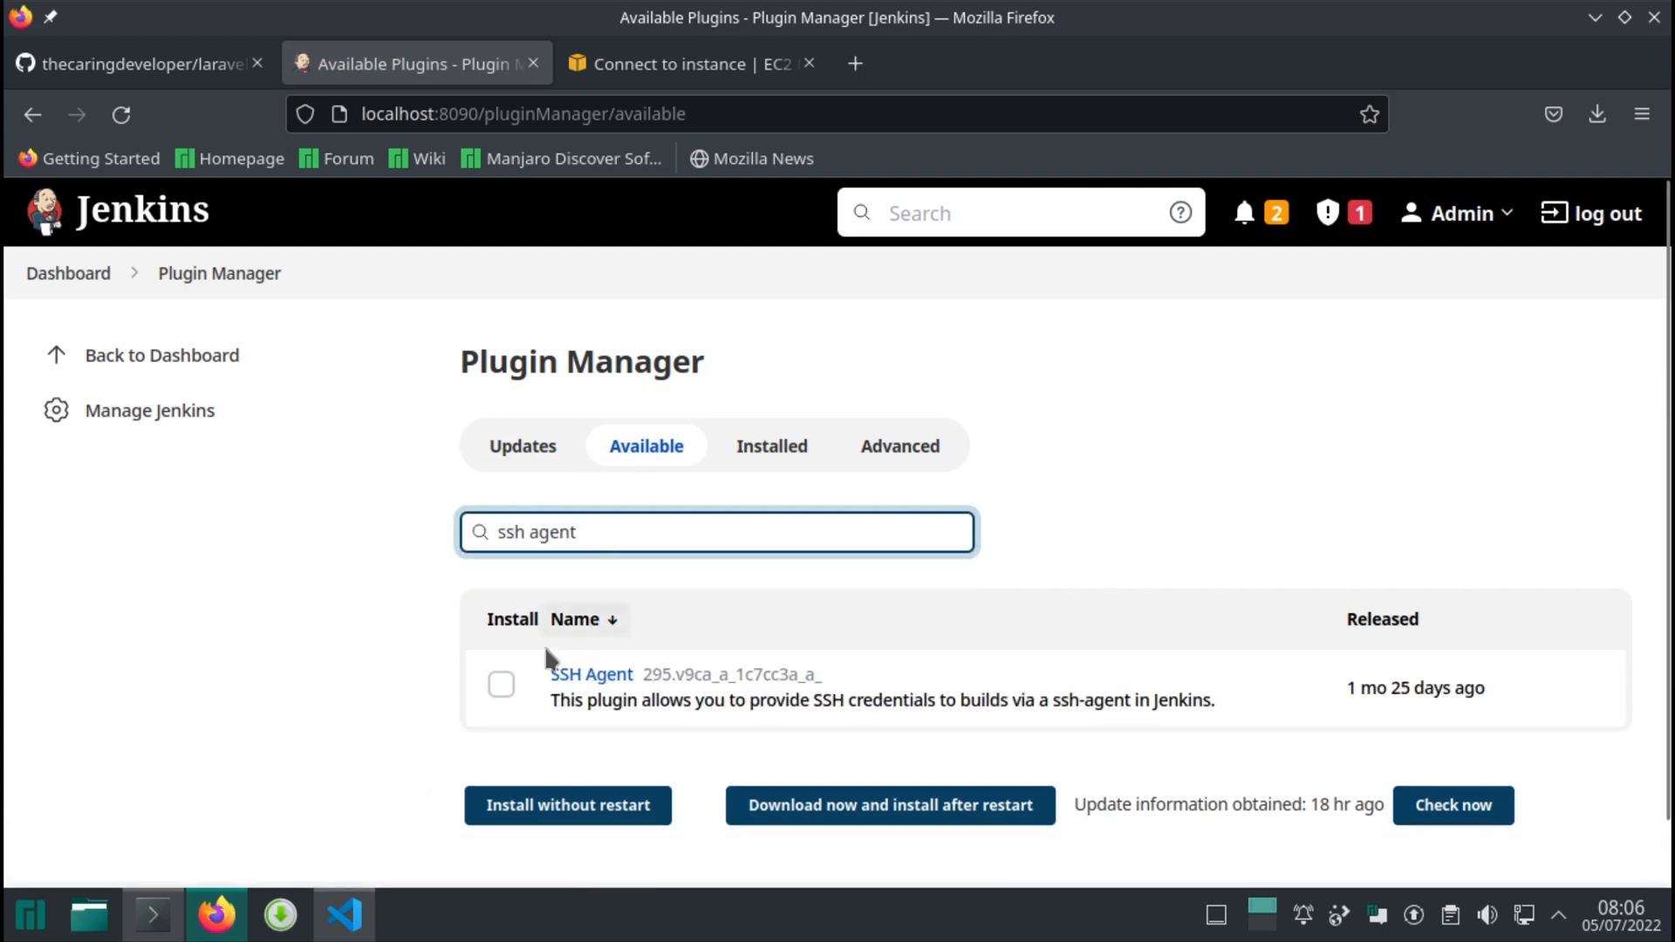
click(500, 683)
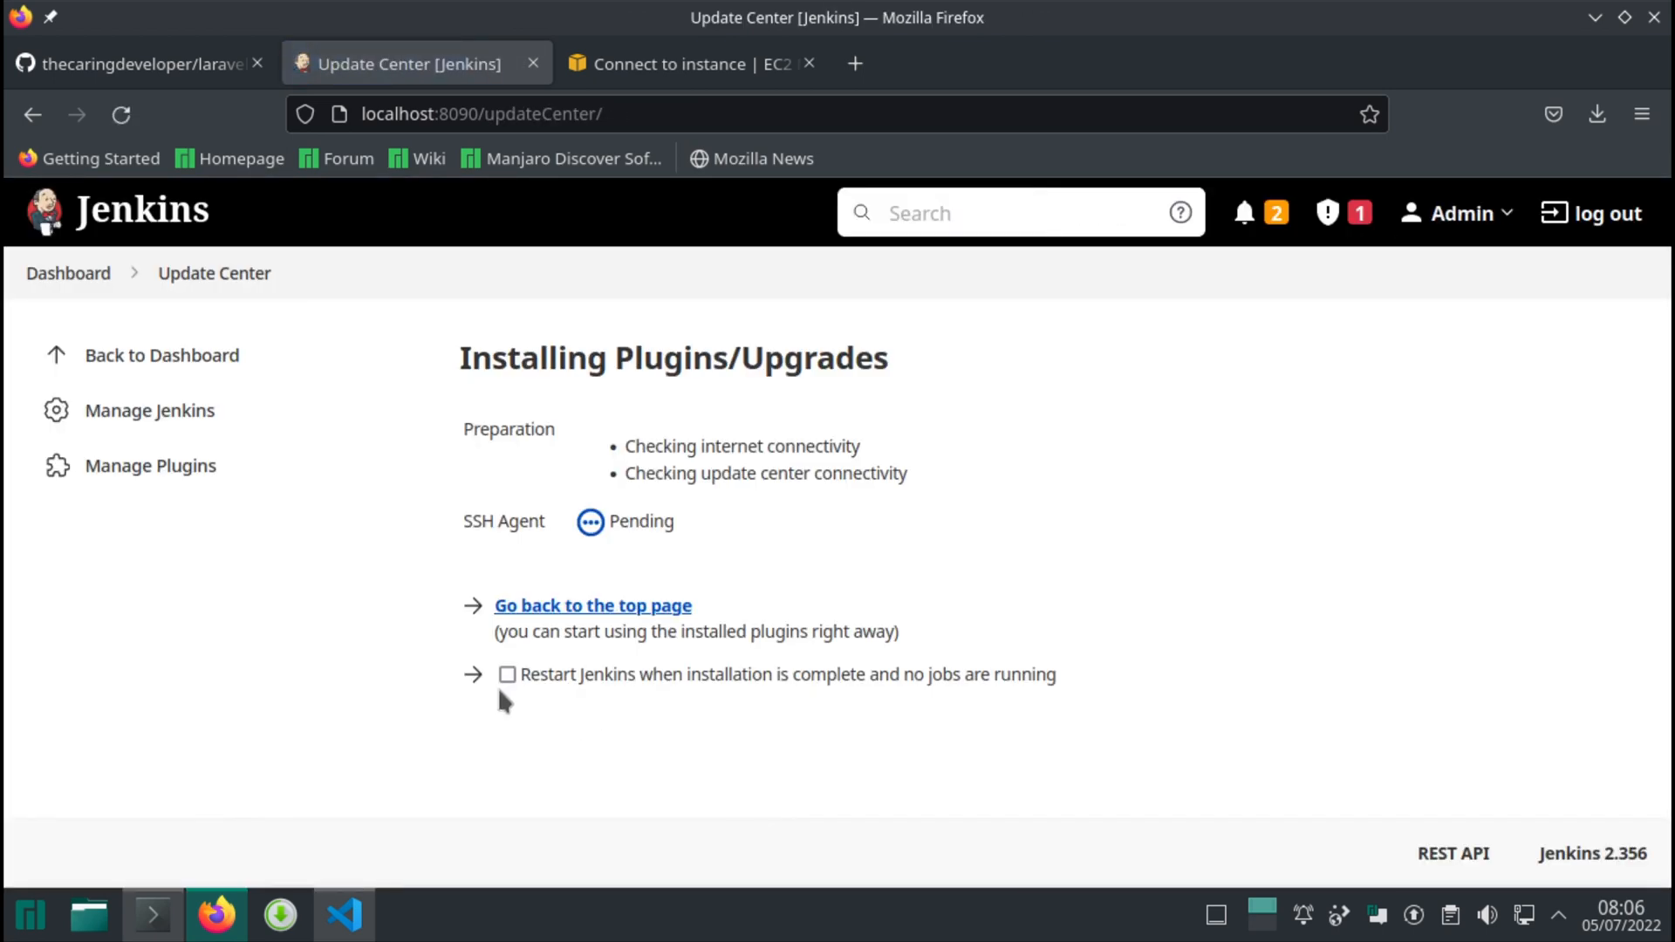
click(506, 673)
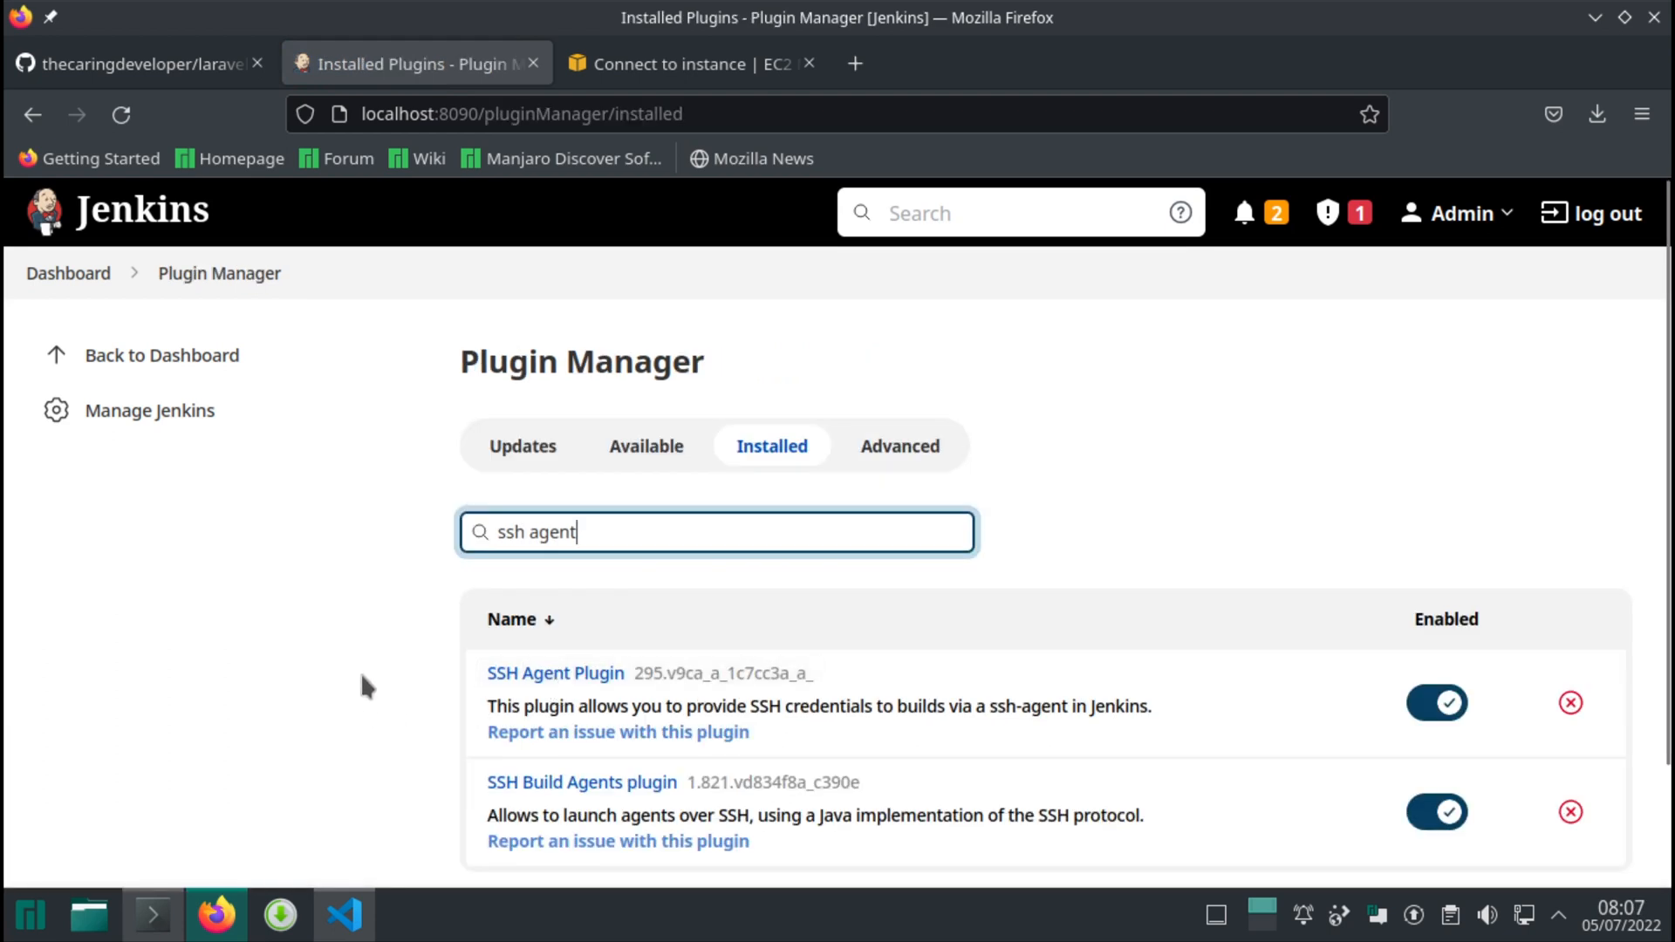
scroll(down, 3)
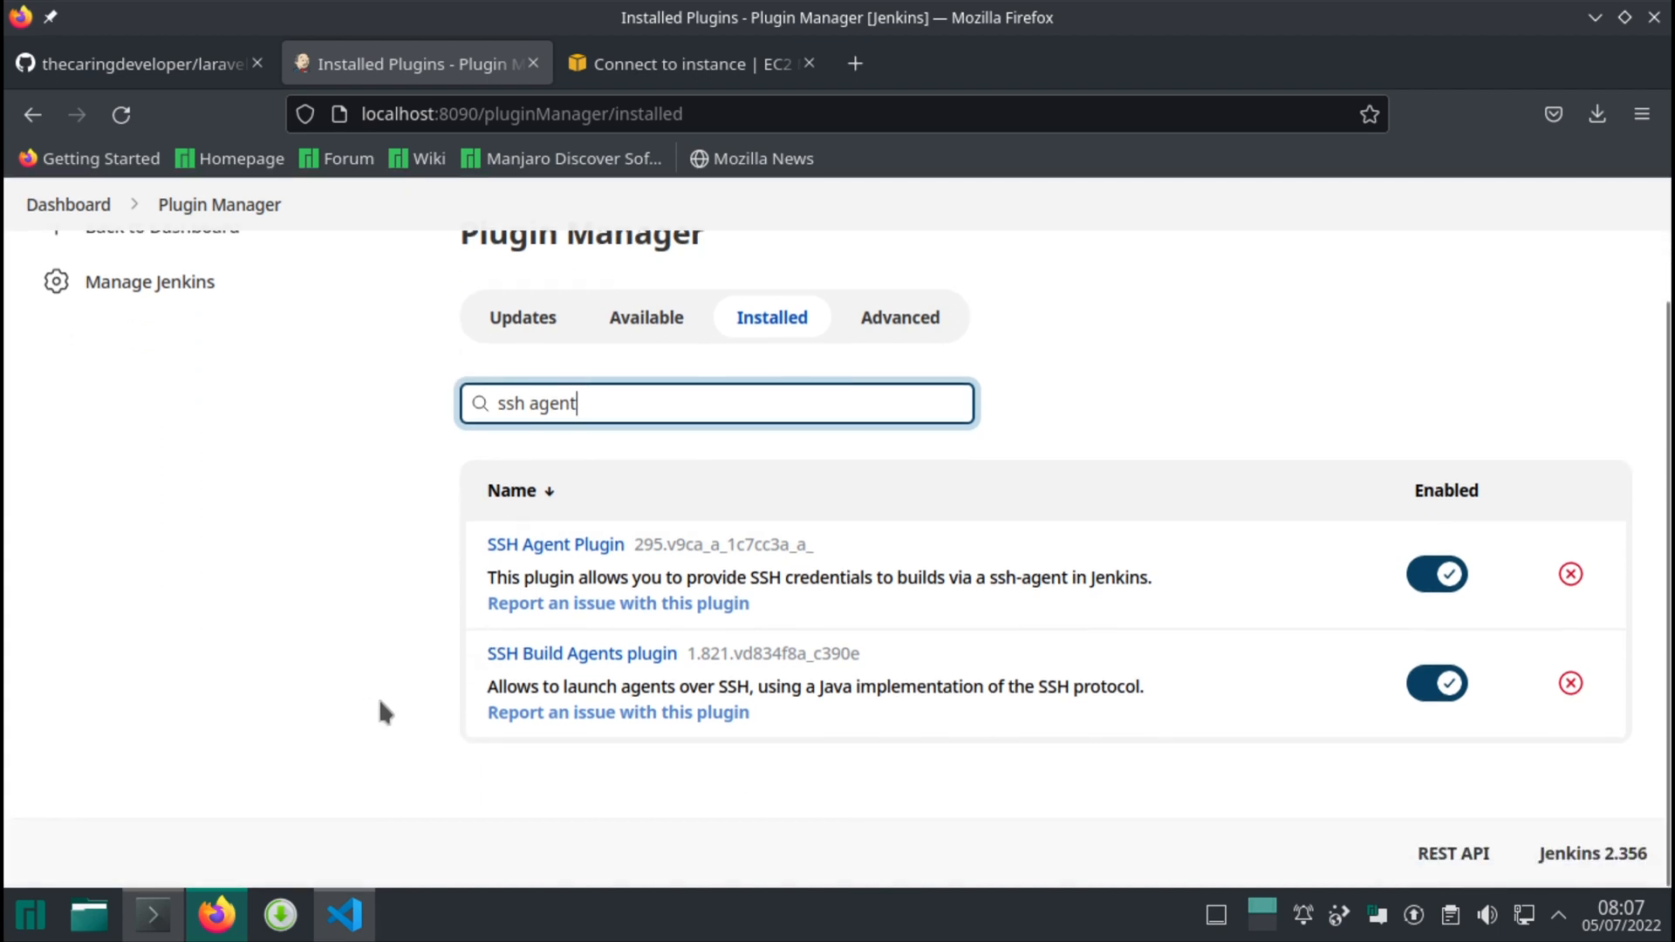
scroll(up, 3)
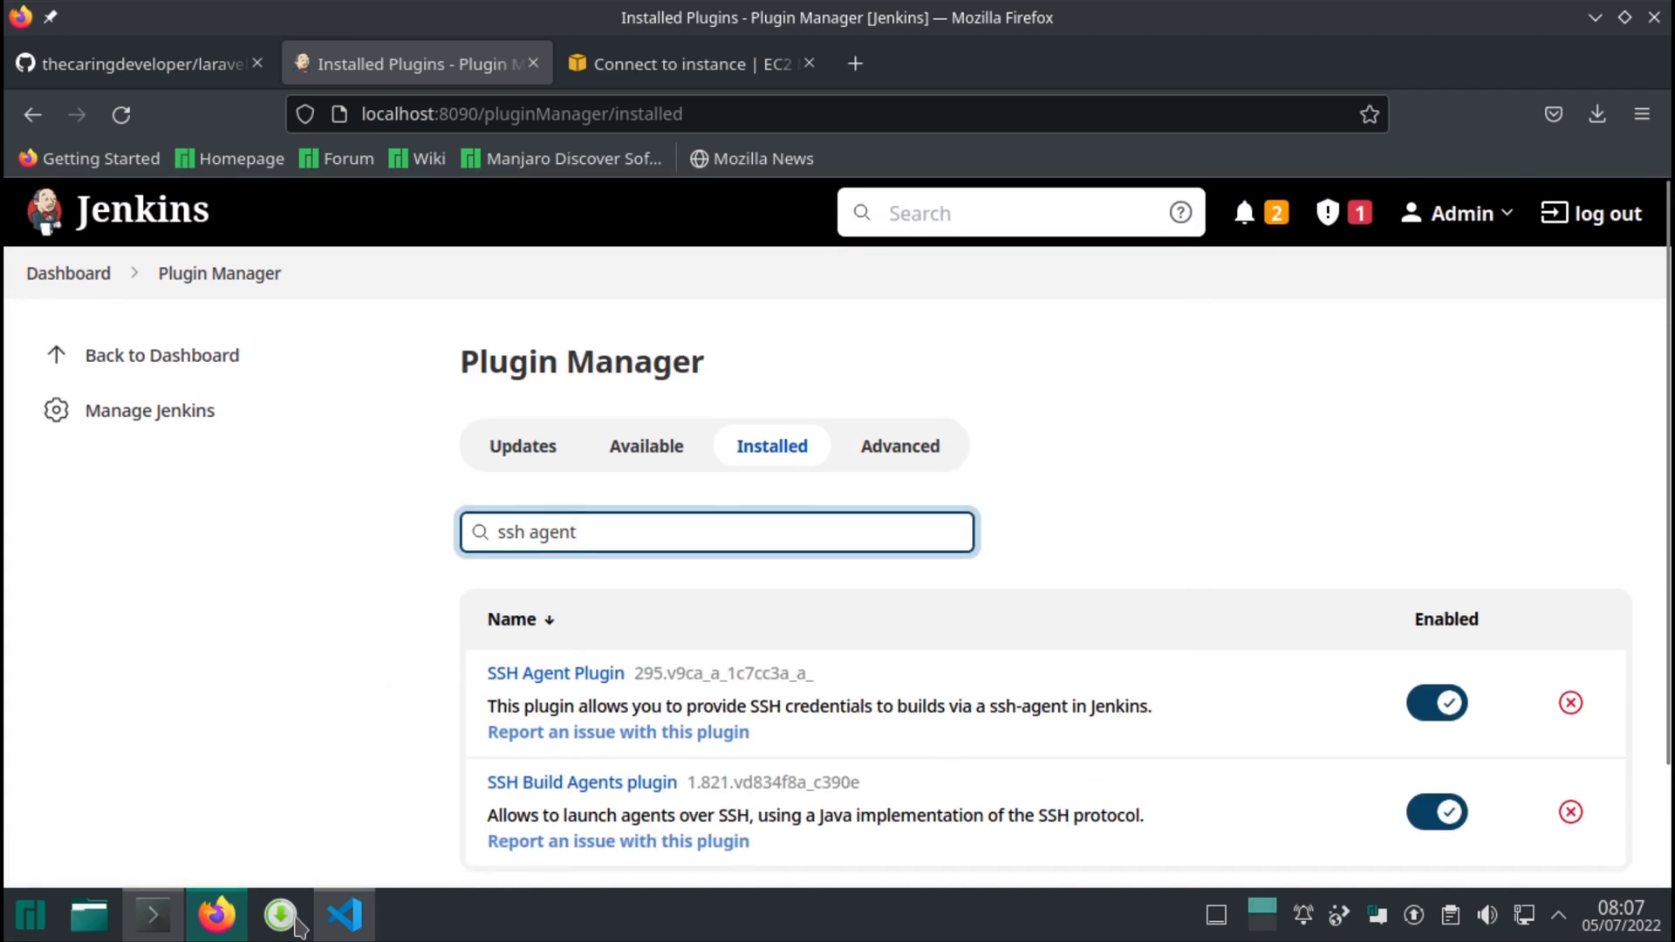
Step: Copy the instance's public IPv4 address 13.40.116.143 for the Jenkinsfile's ssh command line
click(342, 916)
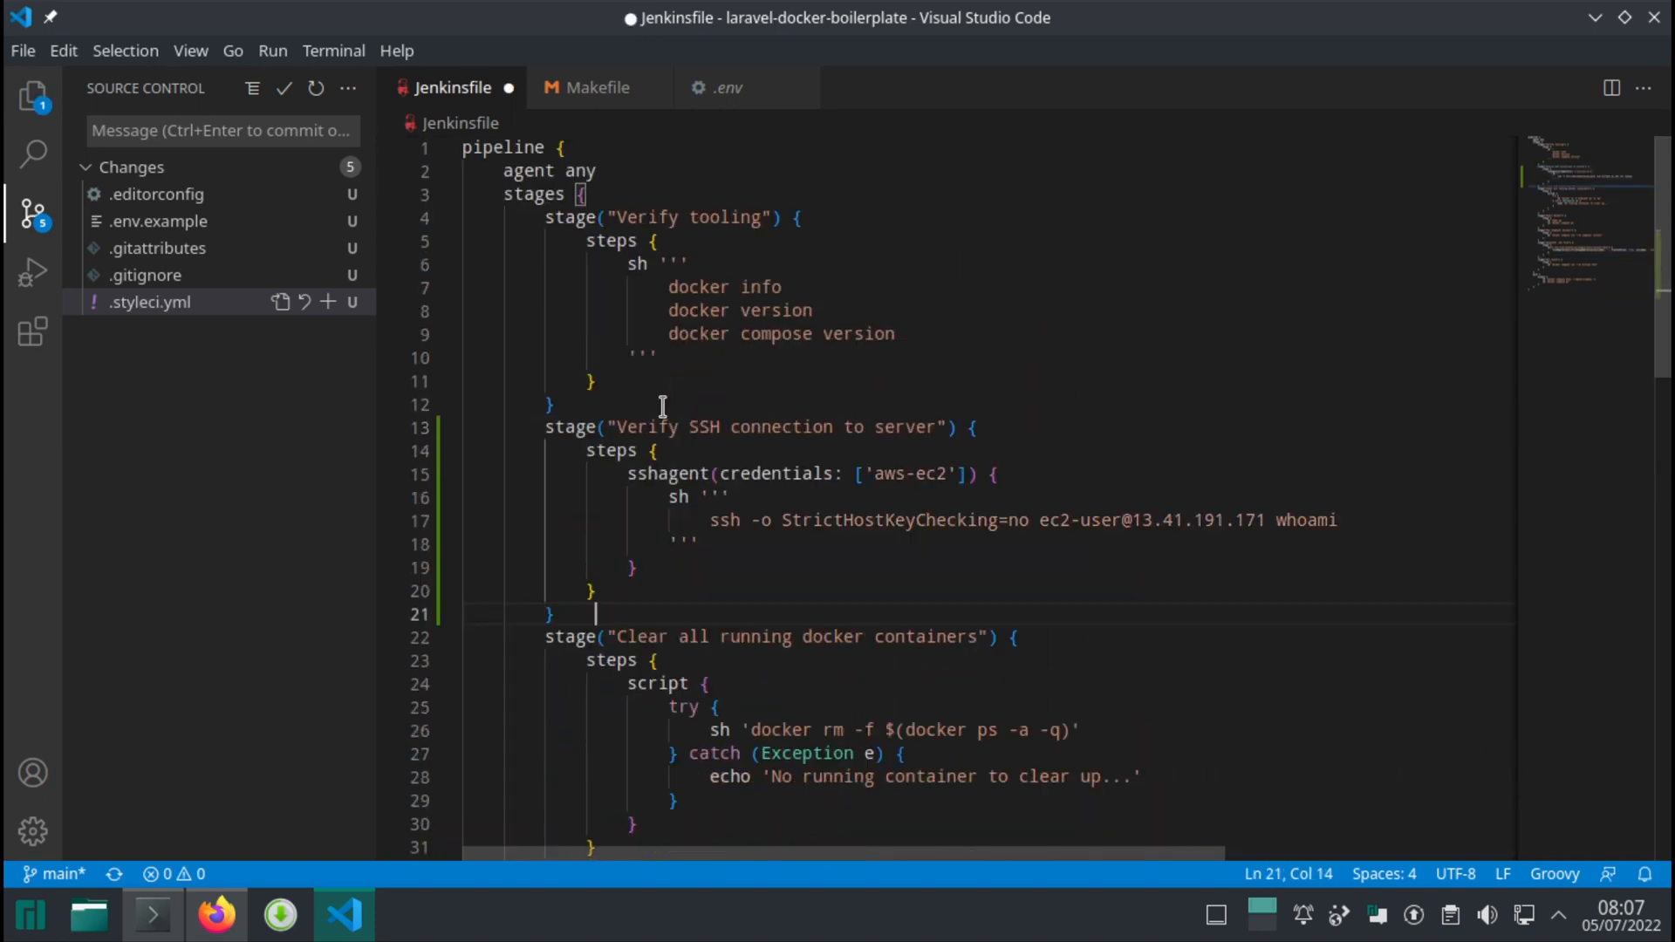
click(551, 612)
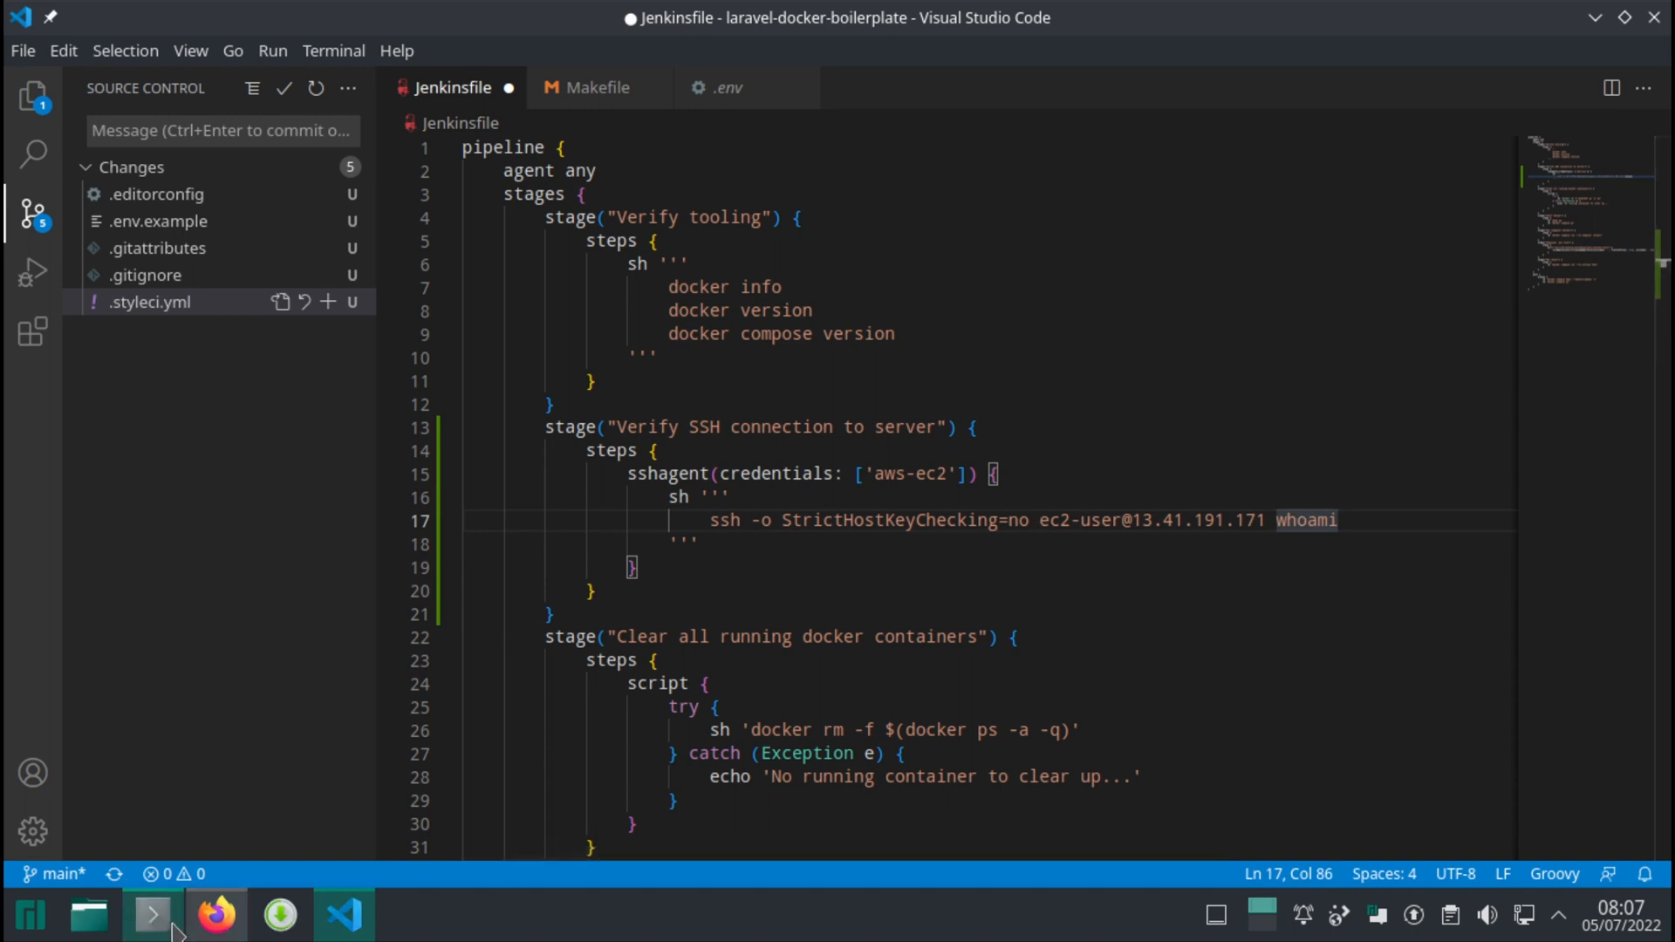
click(215, 916)
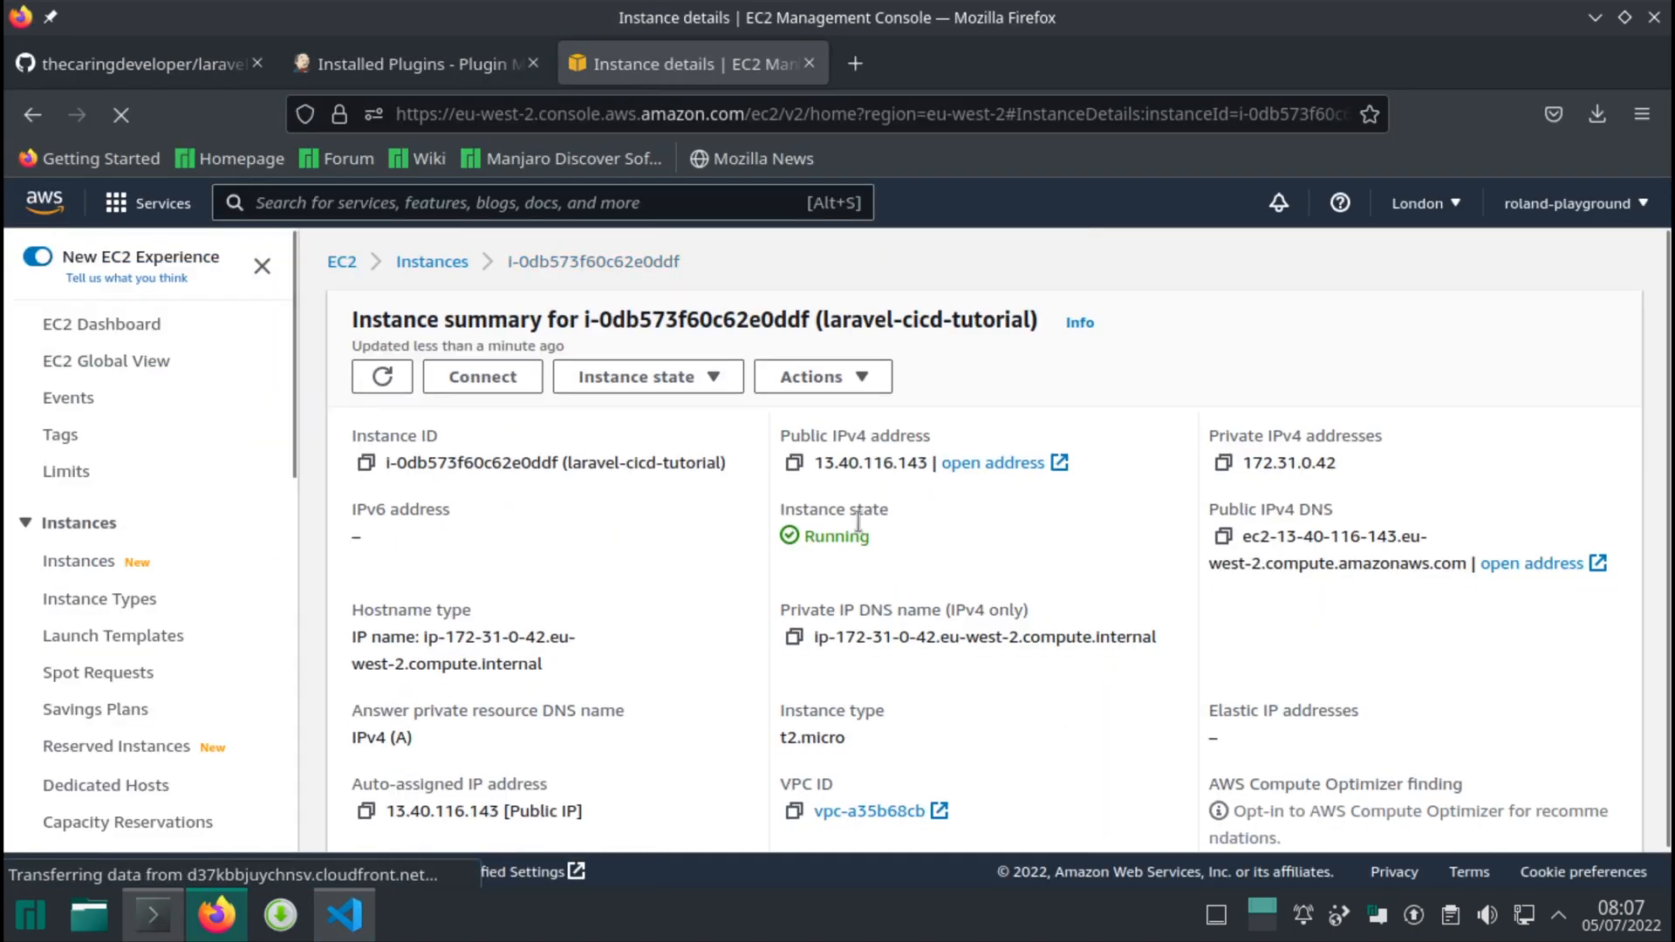
double_click(868, 462)
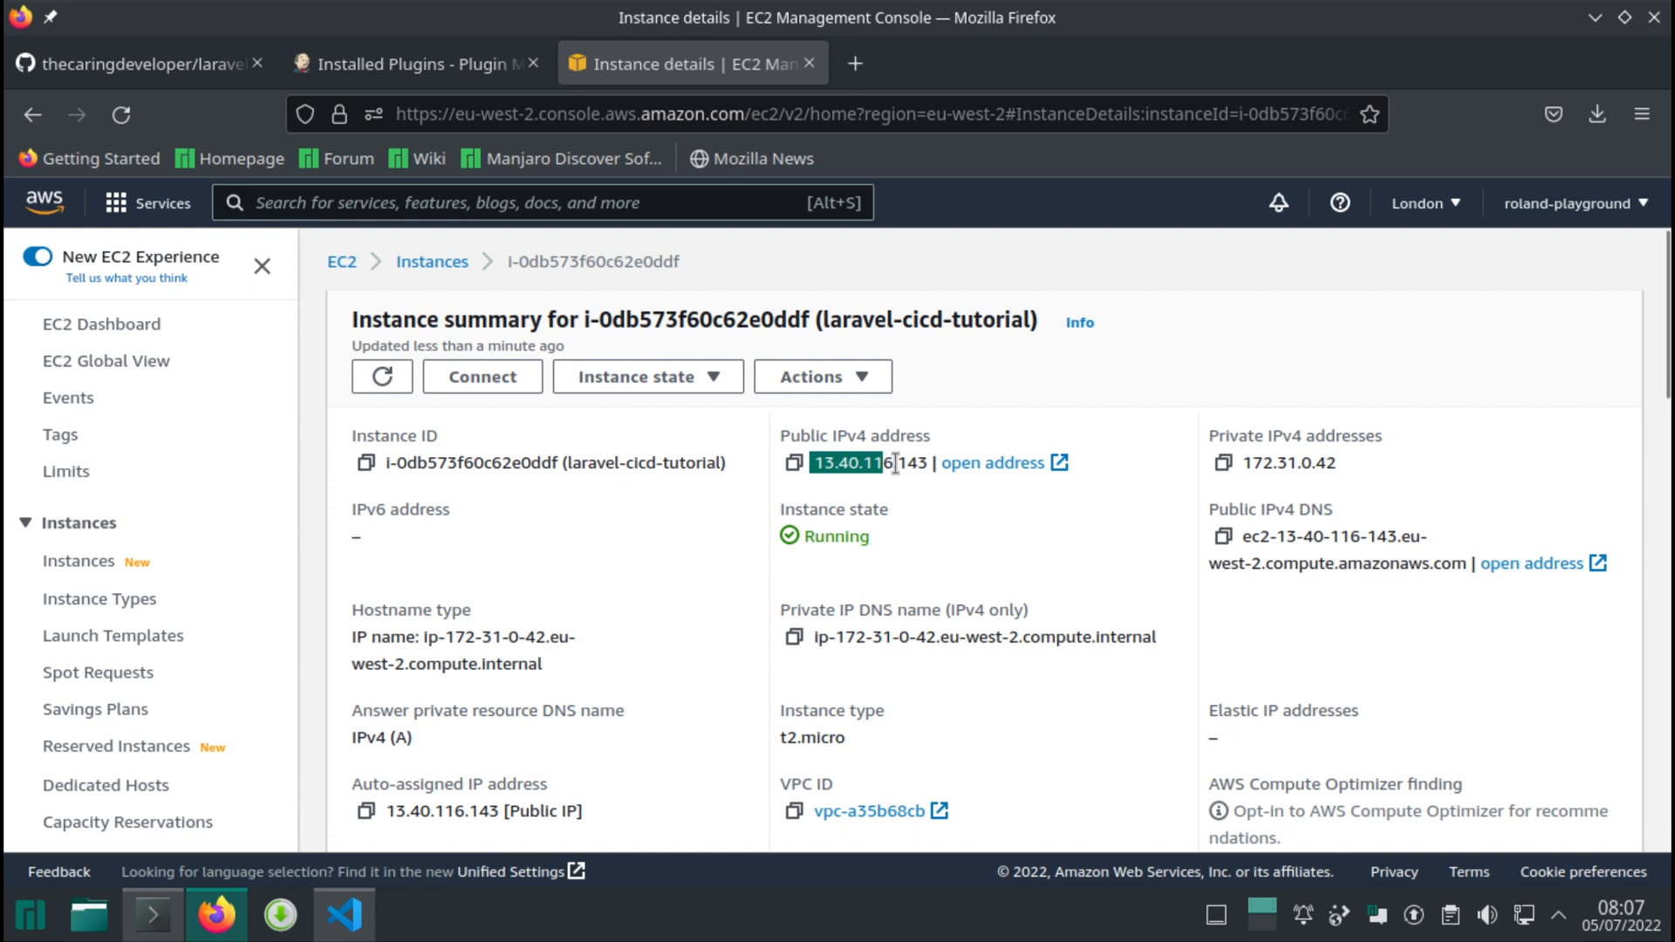
right_click(886, 463)
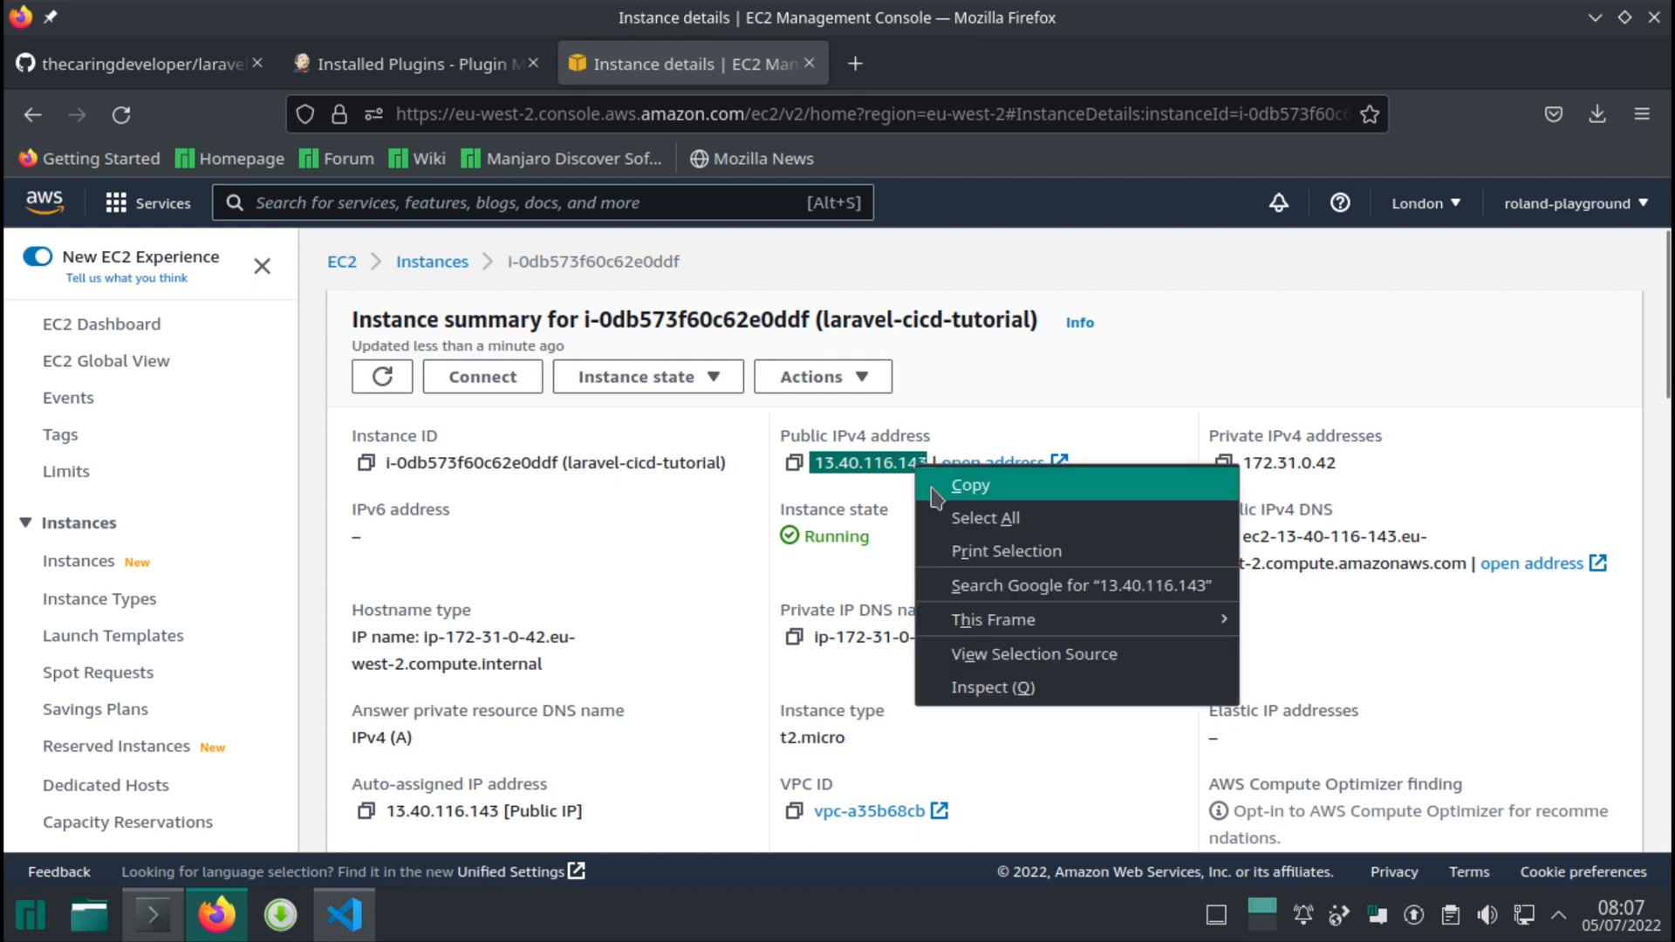
click(342, 913)
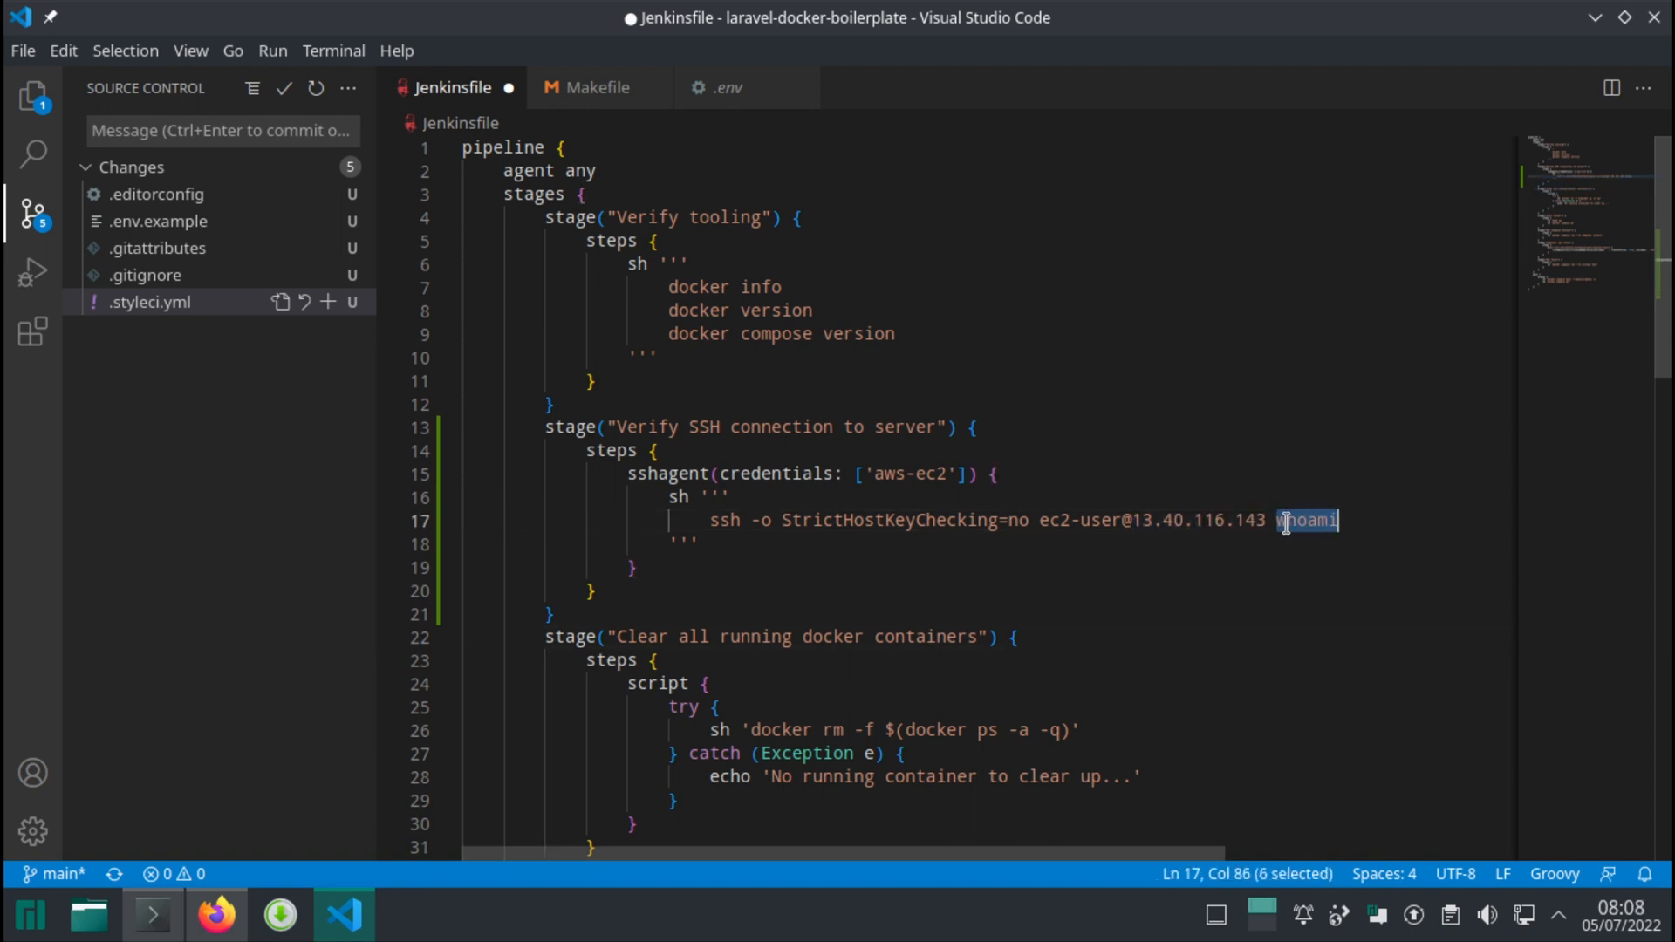
Step: Paste the address into the Jenkinsfile and commit with message starting 'Update jen'
click(1285, 522)
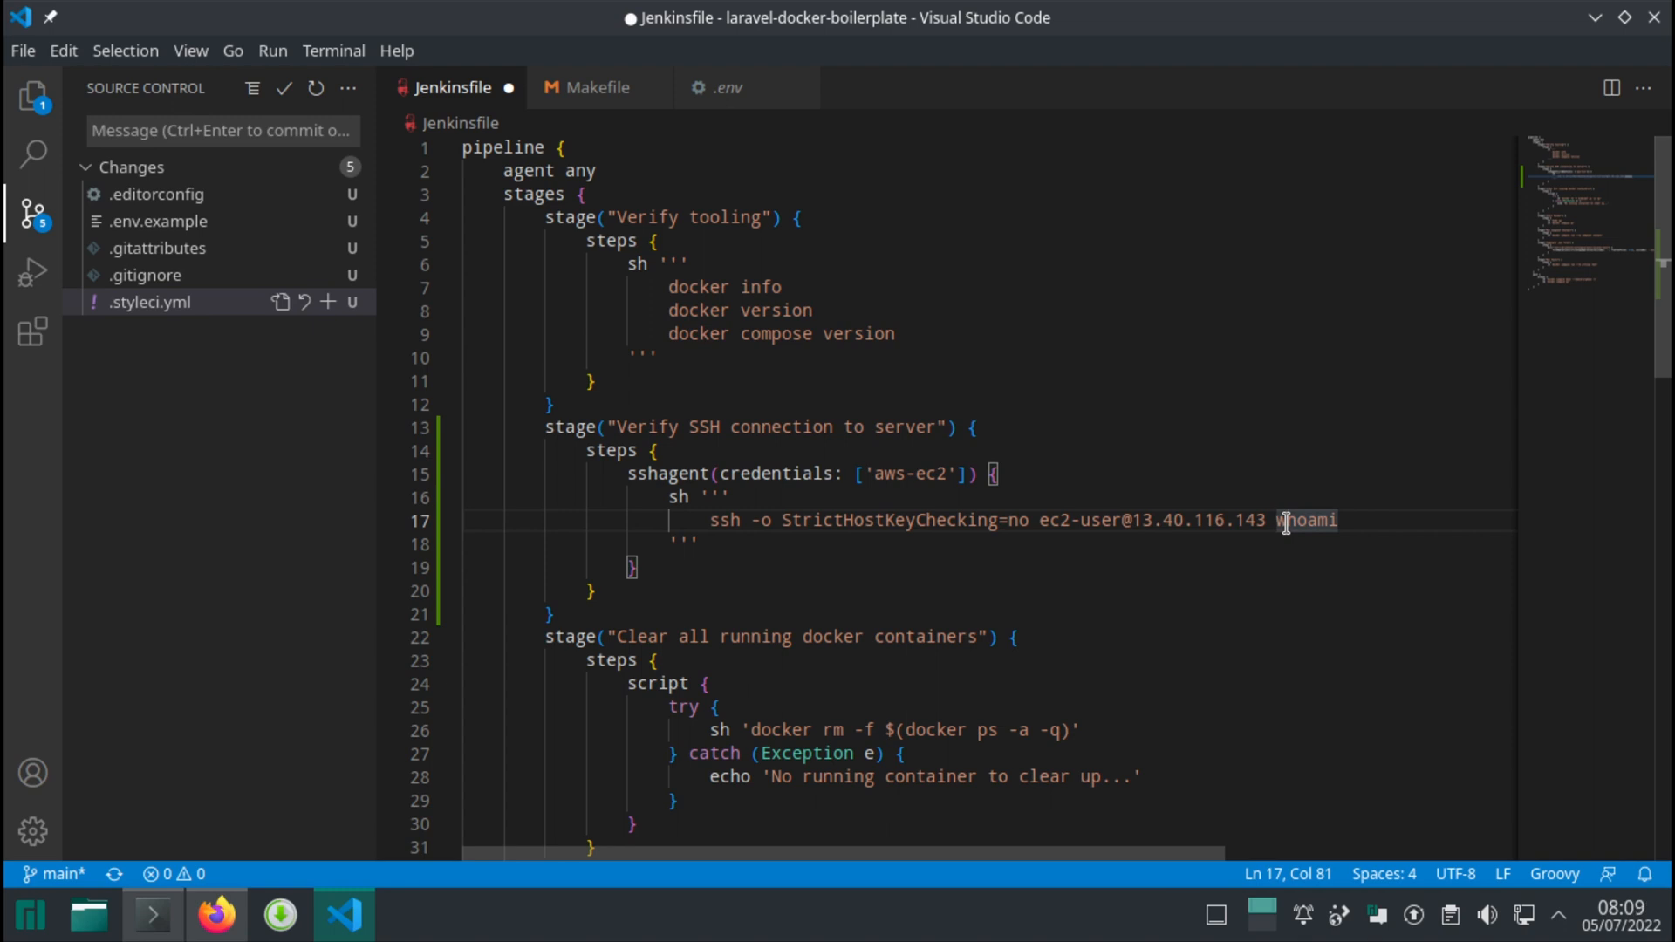
mouse_move(1094, 582)
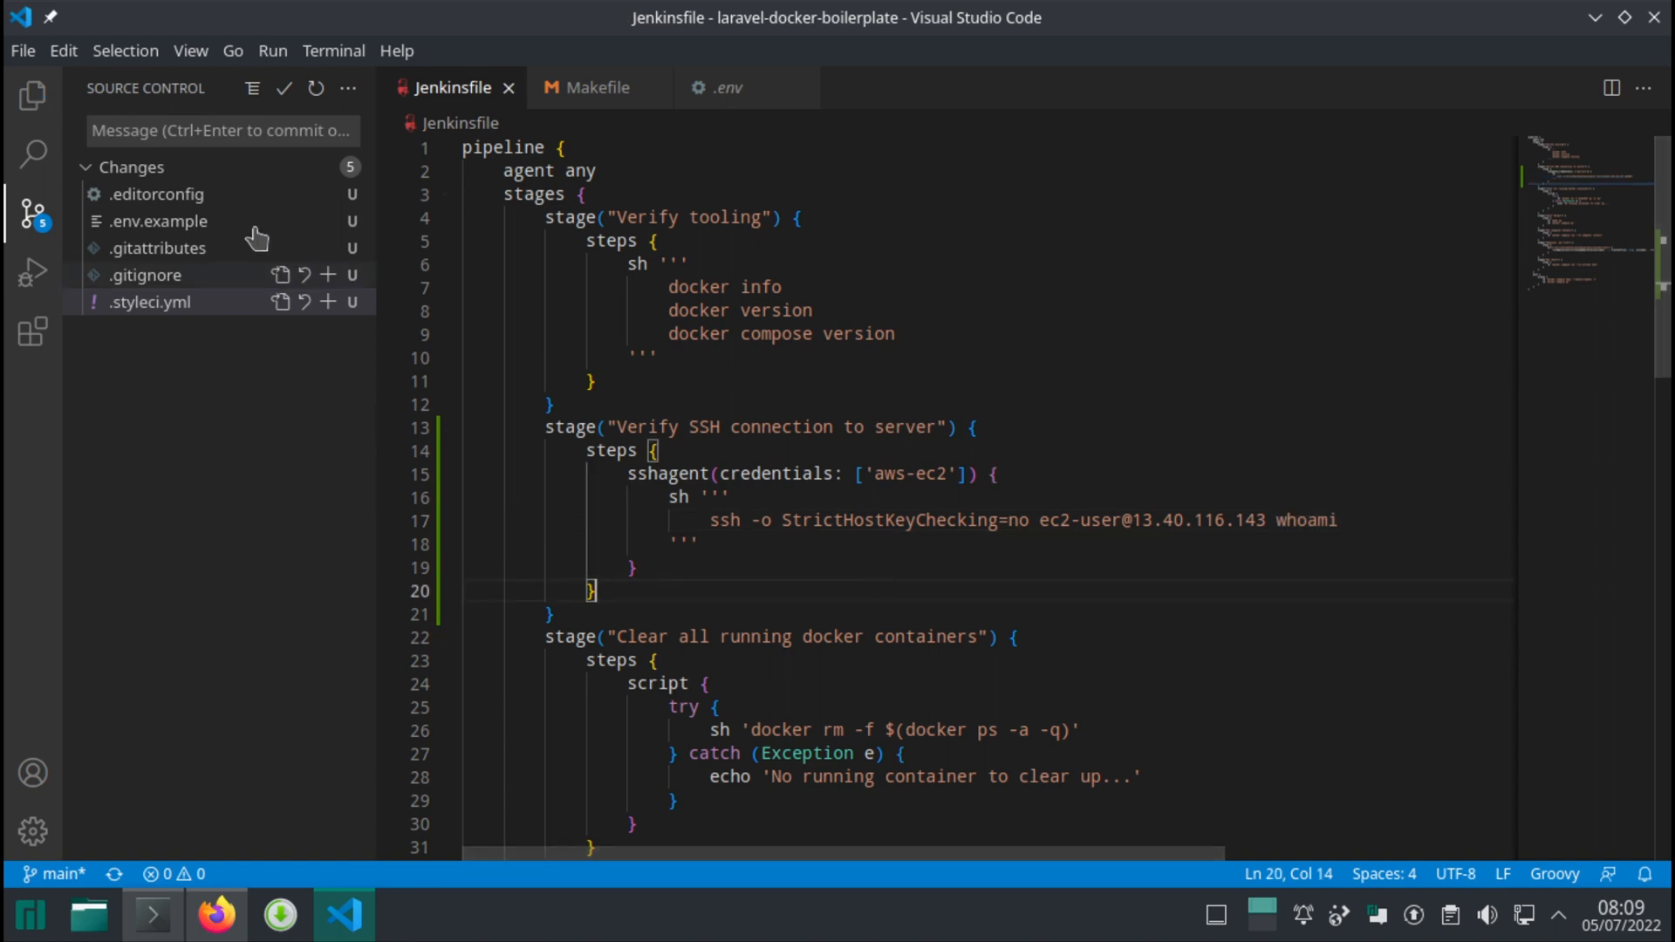
text(Update jen)
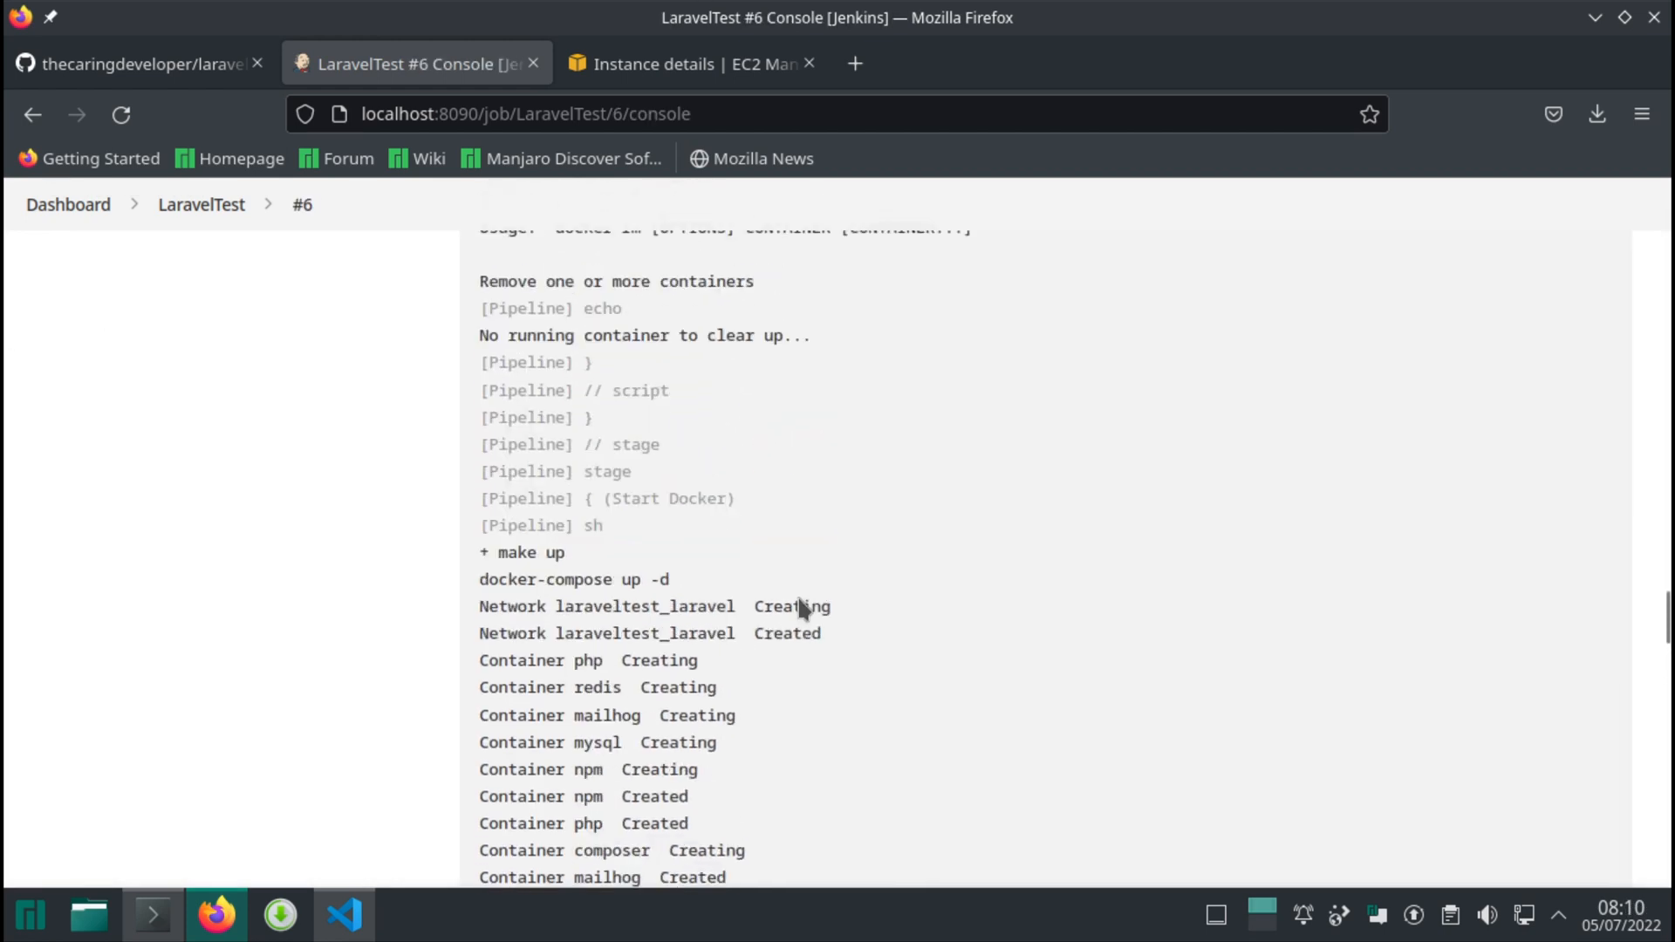
Step: Review build #6's 'Verify SSH connection' stage reaching 13.40.116.143 and returning ec2-user, cross-checking the EC2 instance details
scroll(up, 3)
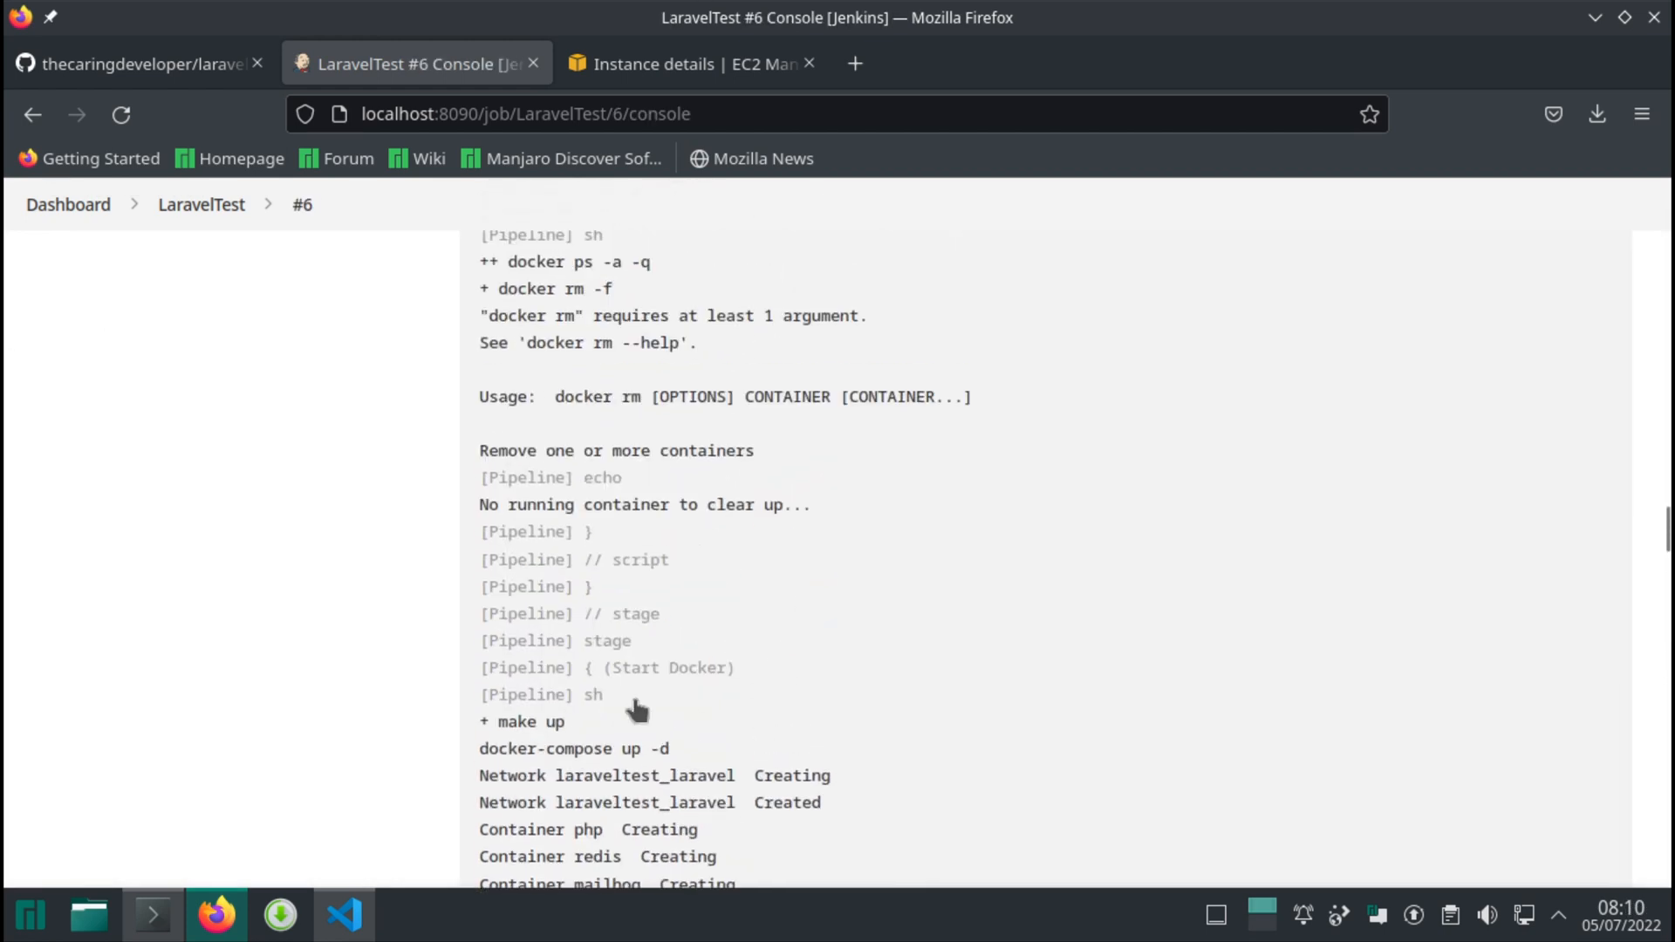
scroll(up, 3)
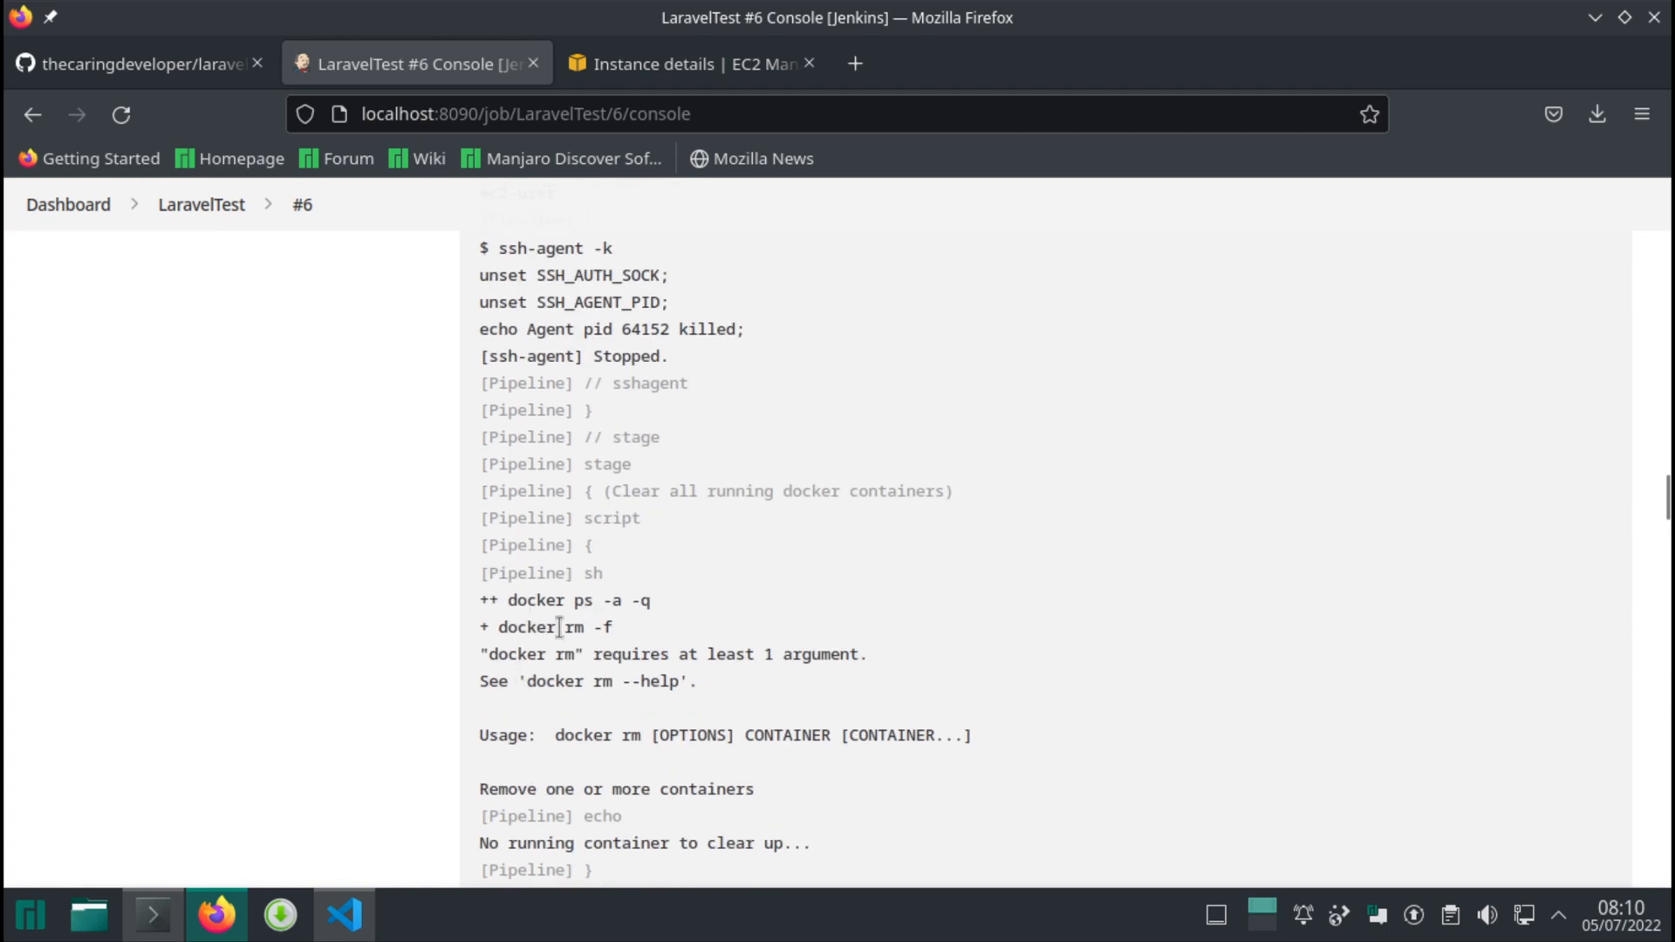
scroll(up, 3)
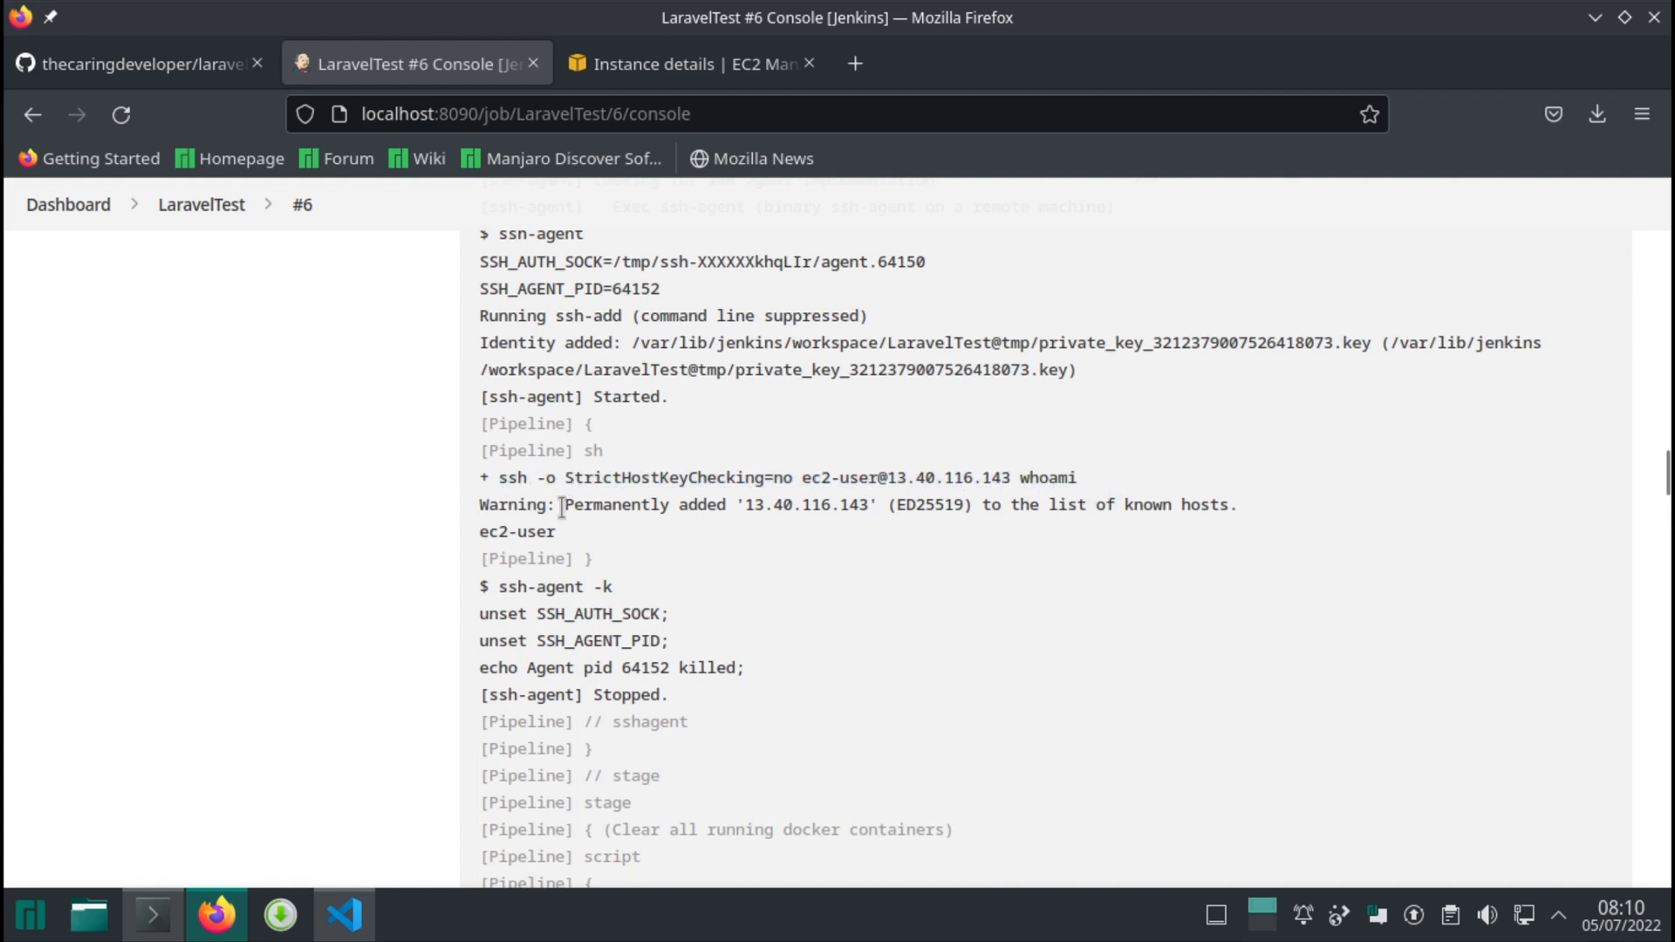
double_click(516, 530)
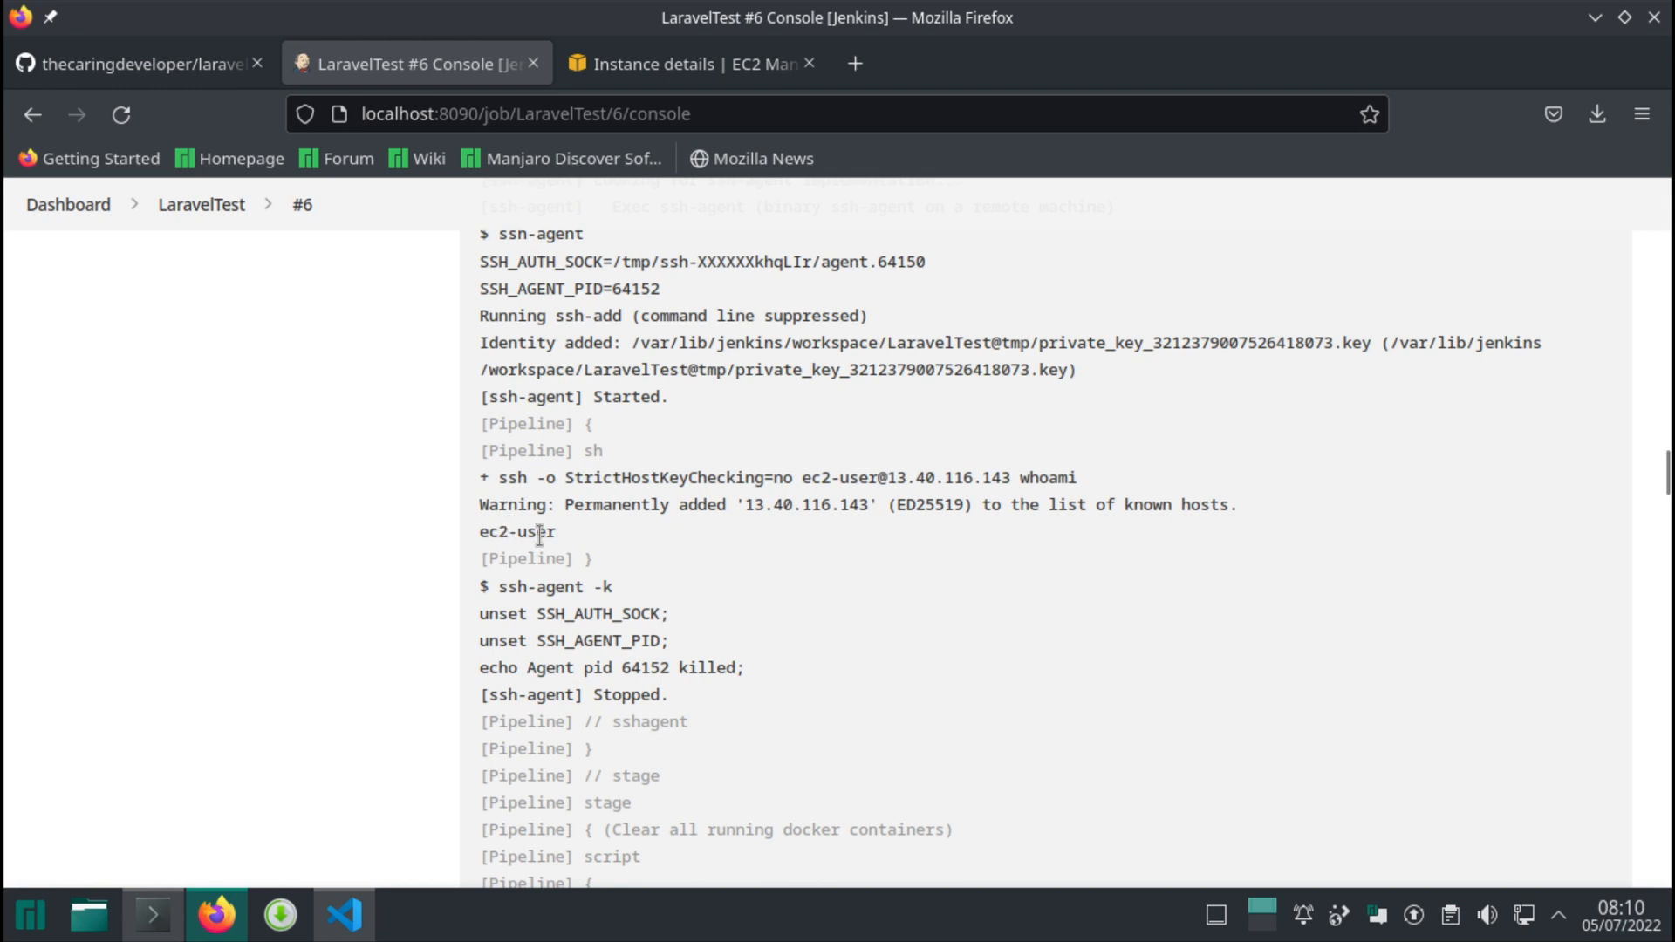
click(684, 63)
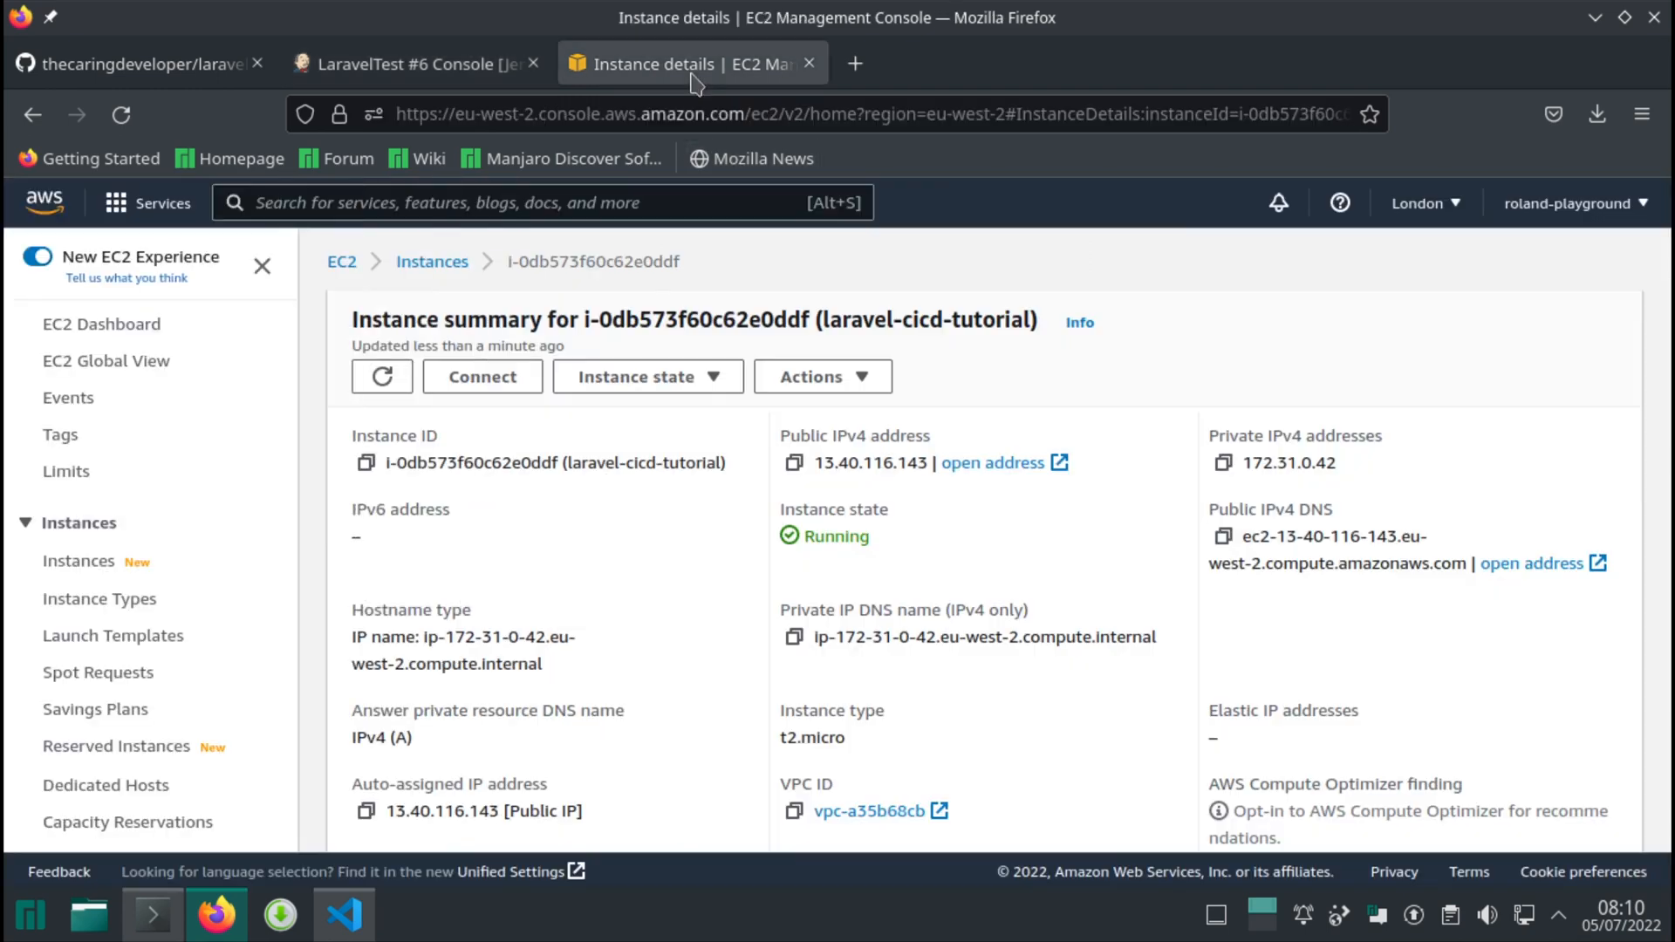
click(415, 63)
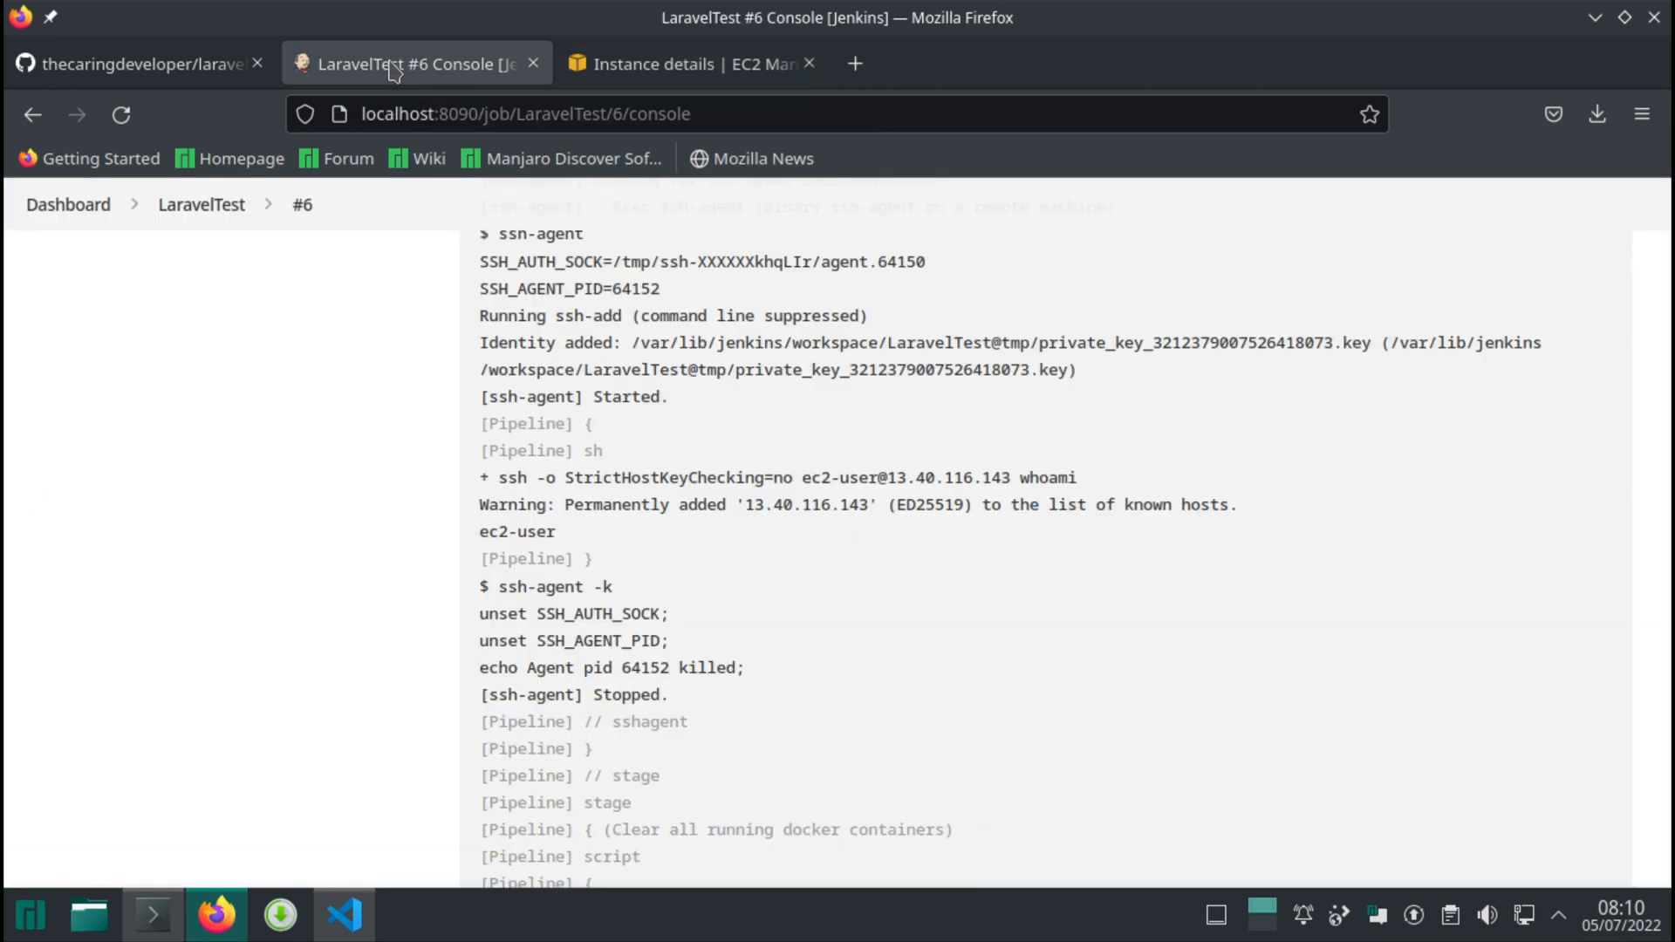